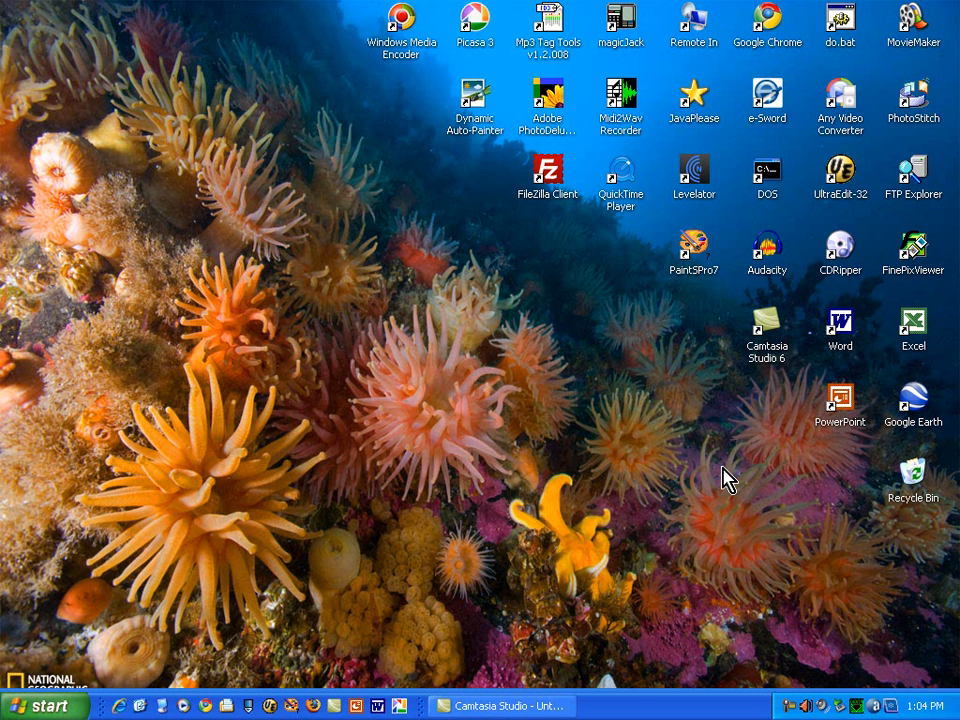
pyautogui.moveTo(535, 162)
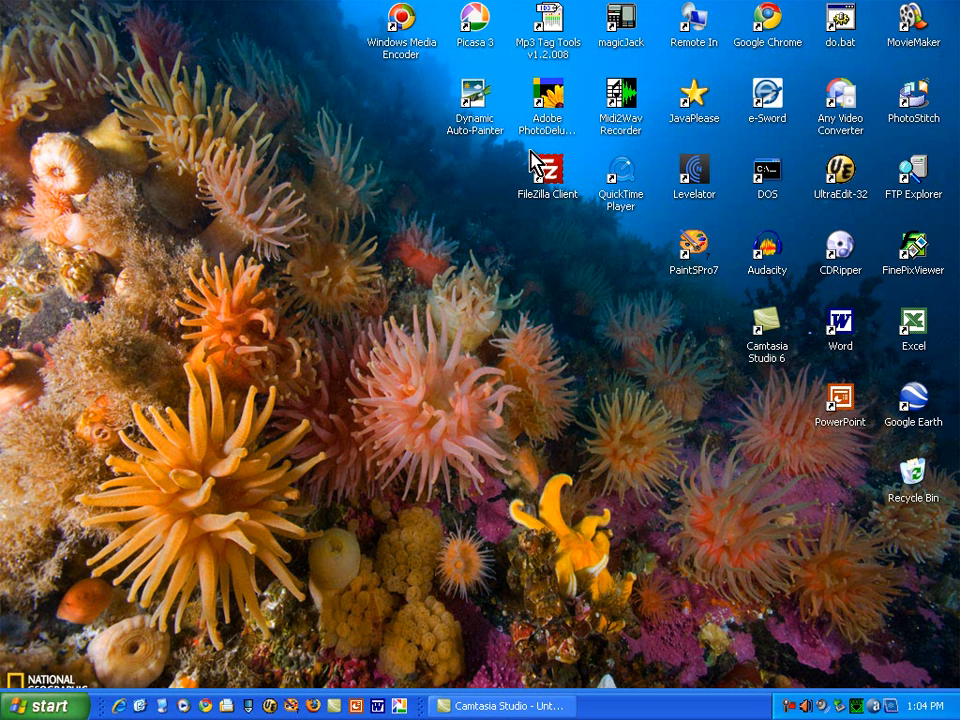
pyautogui.moveTo(549, 221)
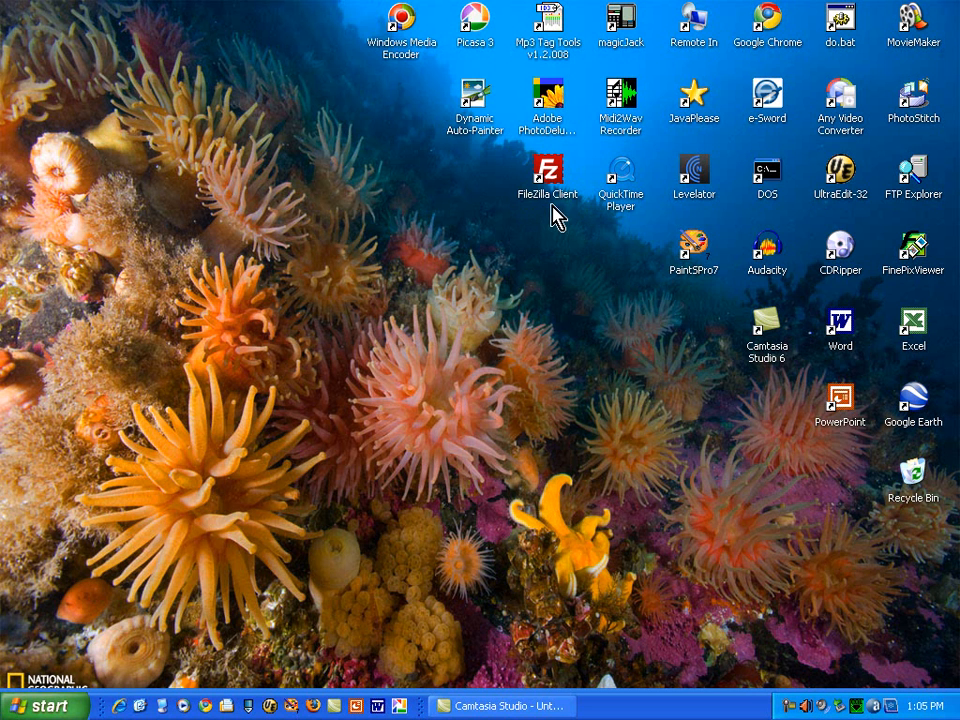
pyautogui.moveTo(353, 605)
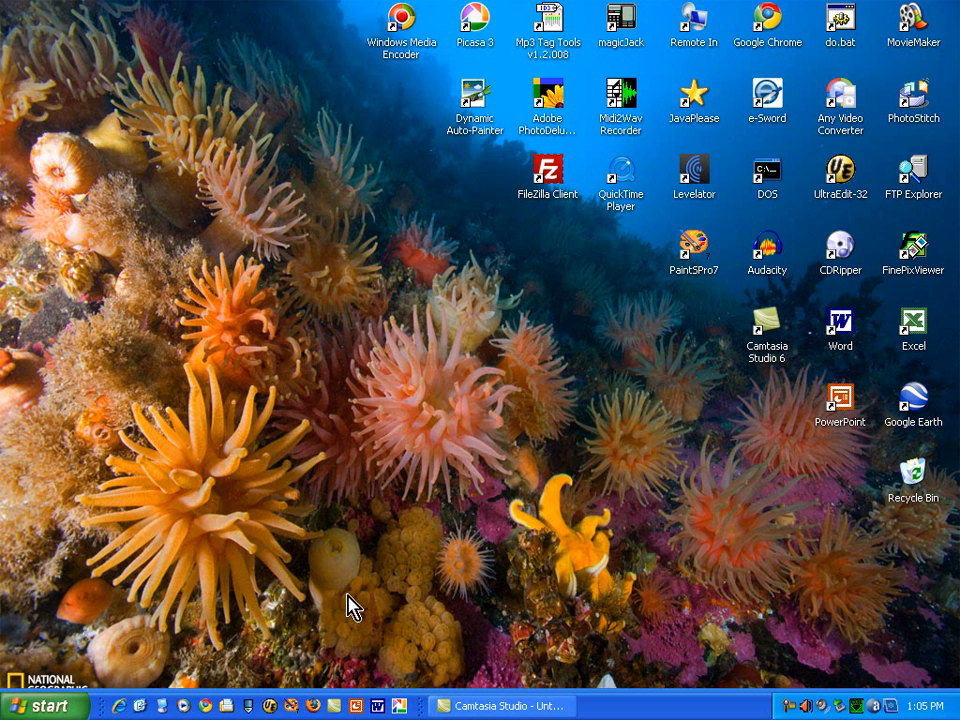
pyautogui.moveTo(565, 195)
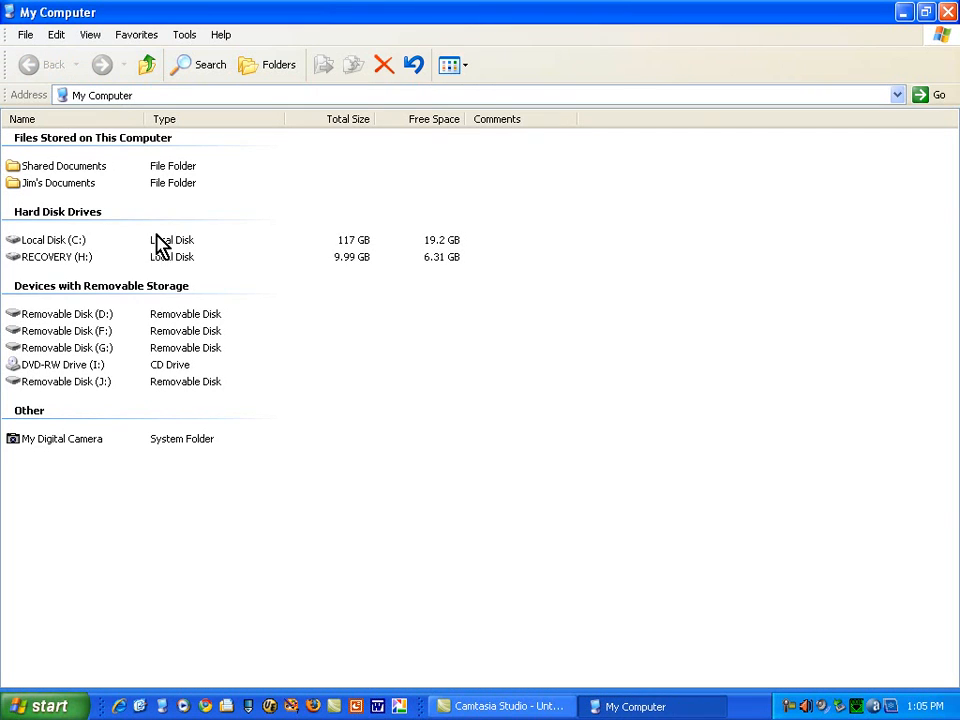
# Browse Explorer to C:\ambriana_updates\2009_1202_cs and right-click rindercella_screen.html
pyautogui.doubleClick(44, 239)
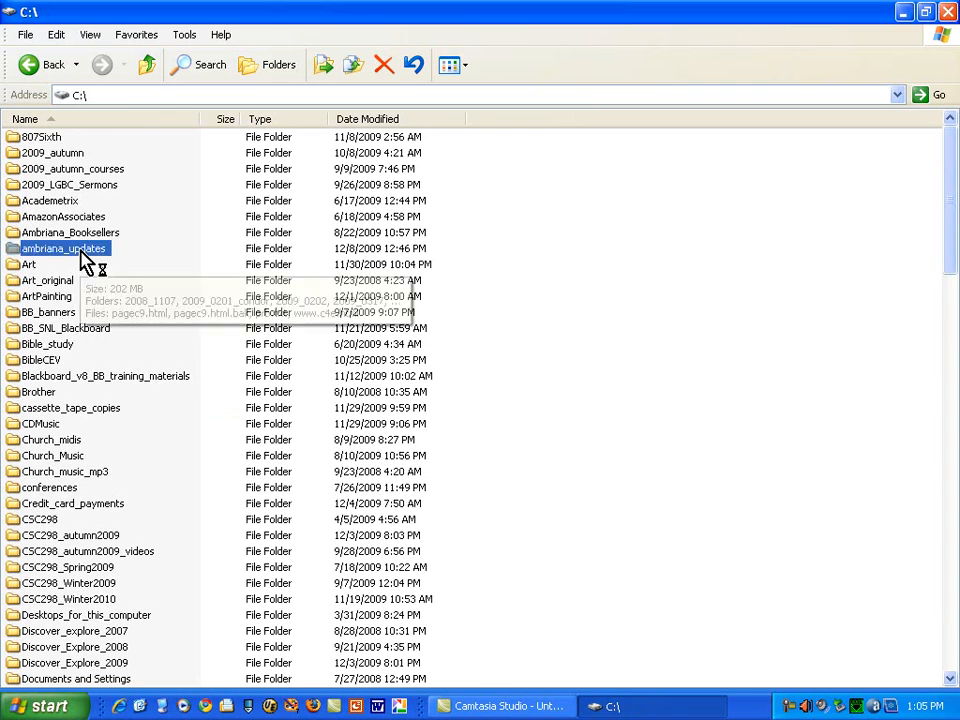
pyautogui.doubleClick(64, 248)
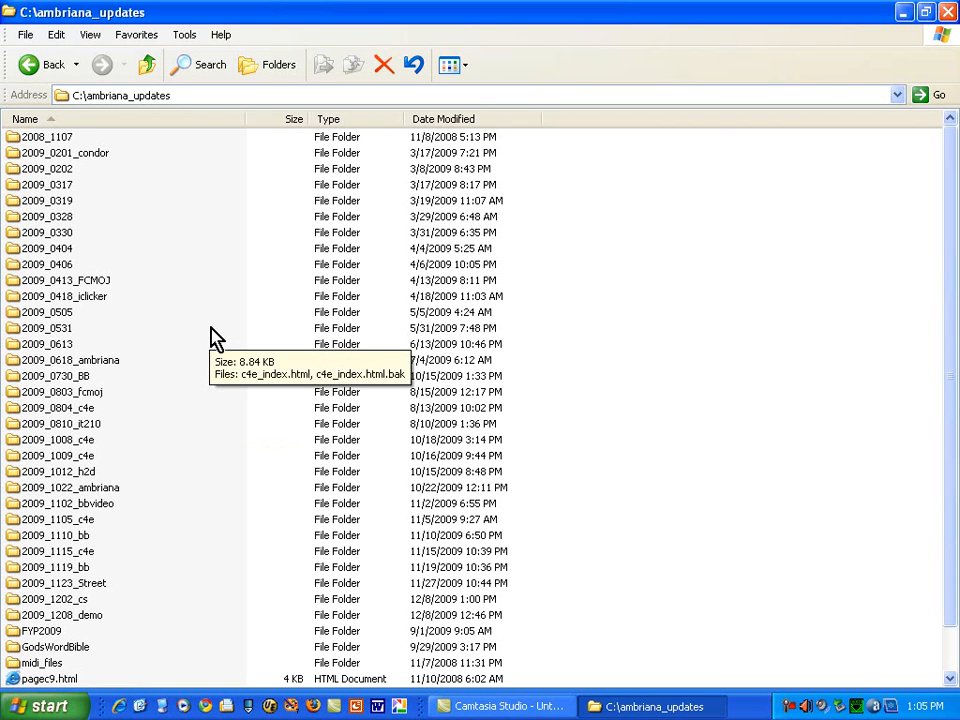
pyautogui.moveTo(180, 505)
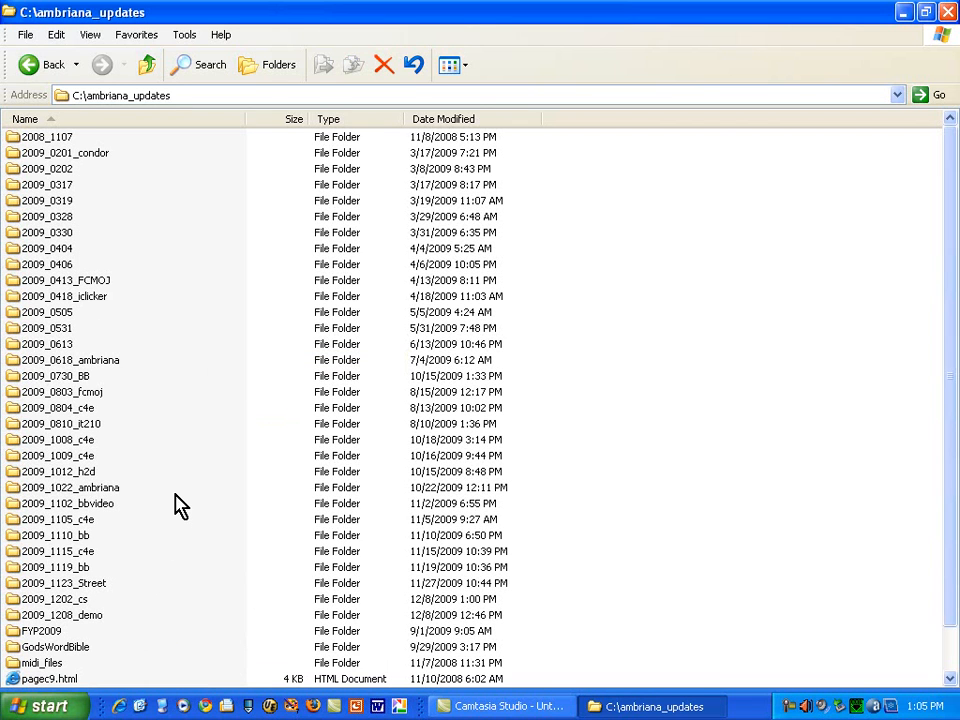
pyautogui.scroll(-3)
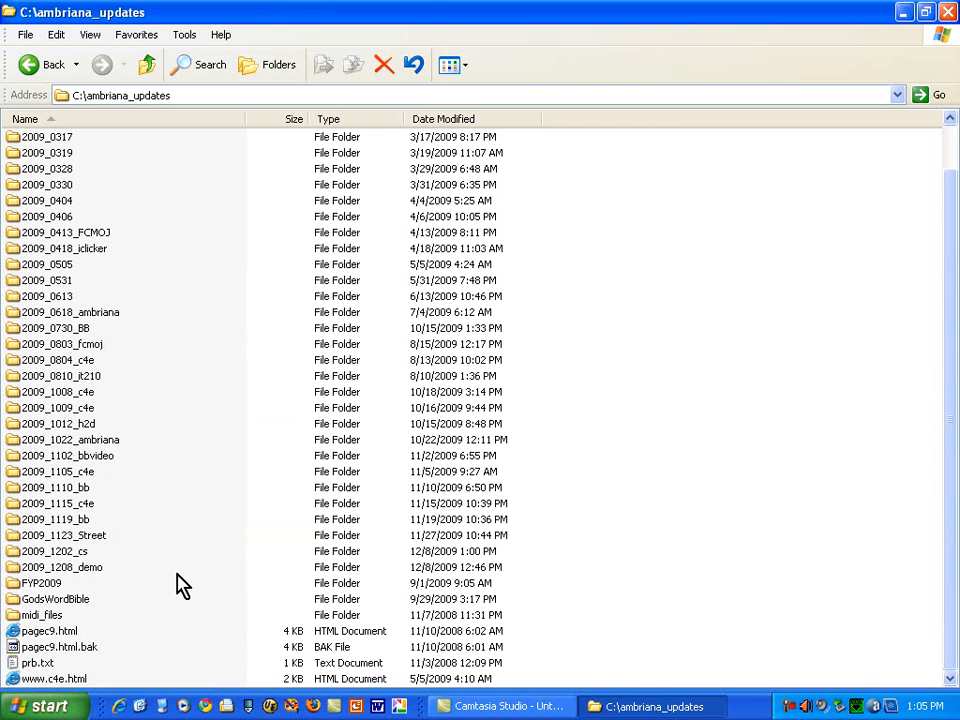
pyautogui.click(55, 551)
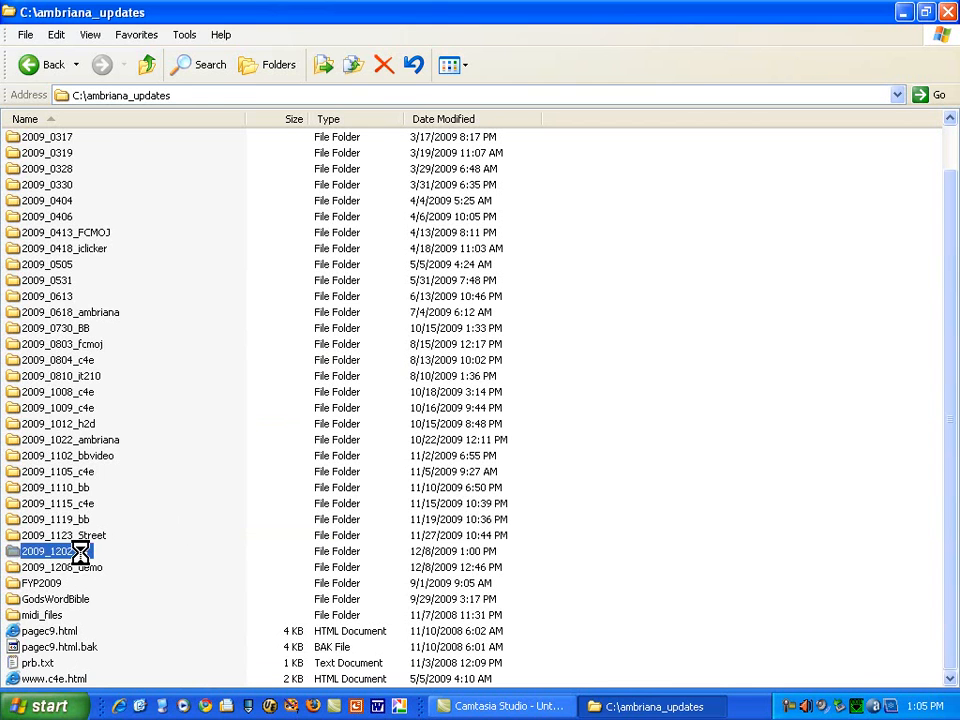
pyautogui.doubleClick(50, 551)
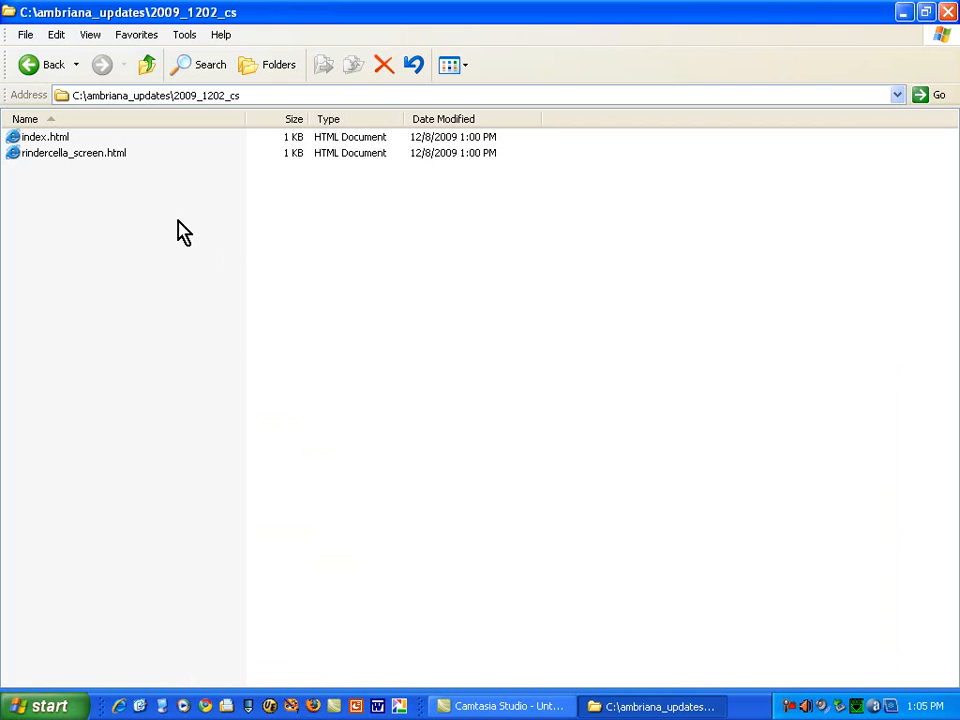
pyautogui.moveTo(105, 162)
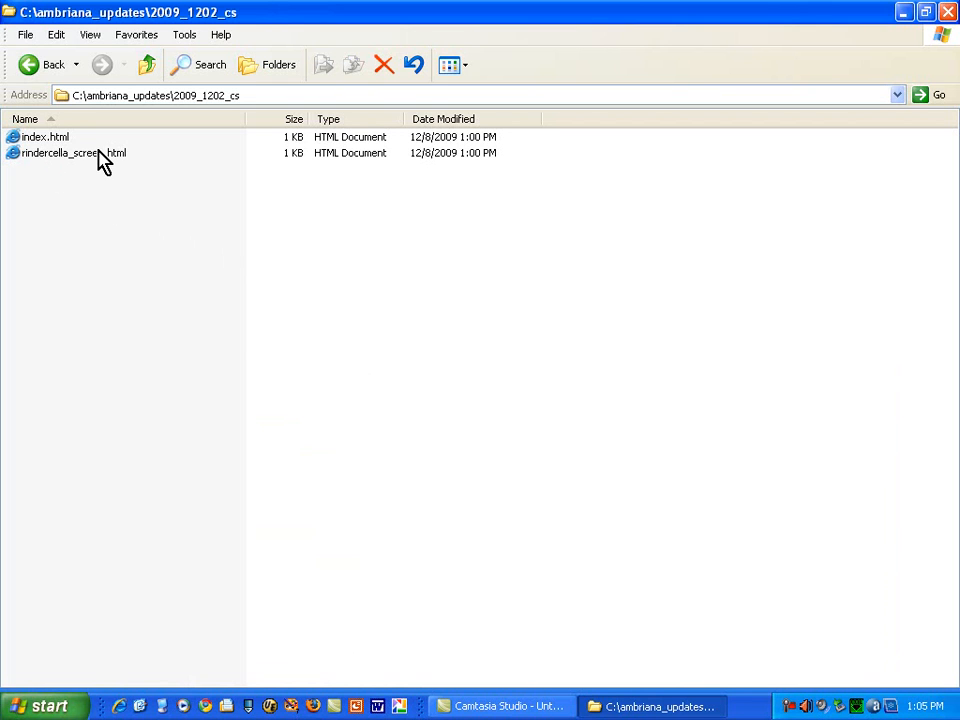
pyautogui.rightClick(70, 152)
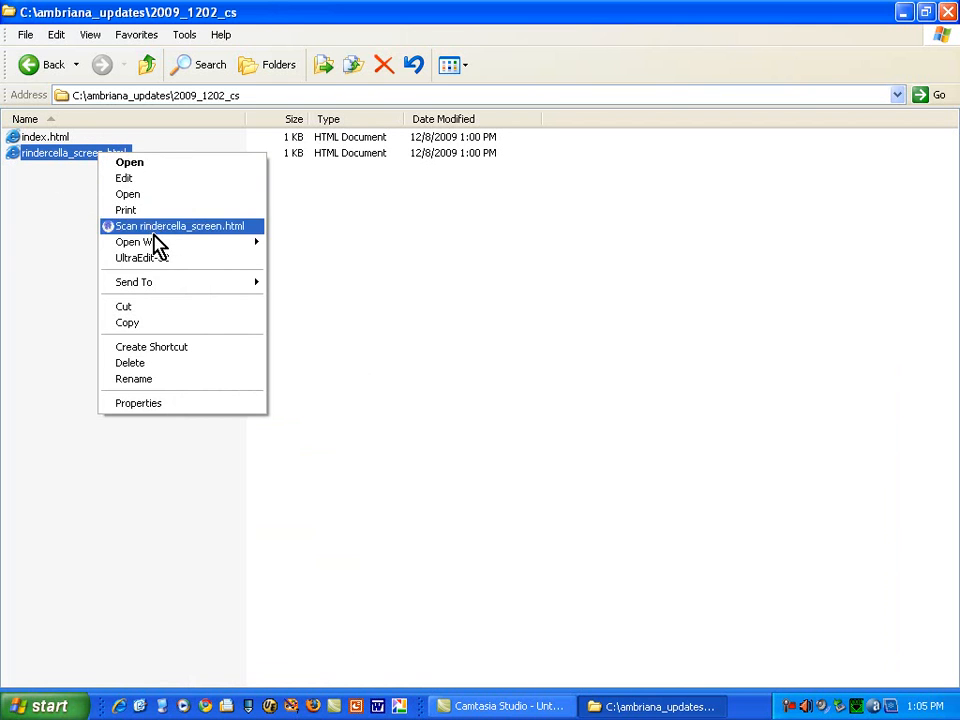
# Open rindercella_screen.html in UltraEdit-32 from its context menu
pyautogui.click(140, 258)
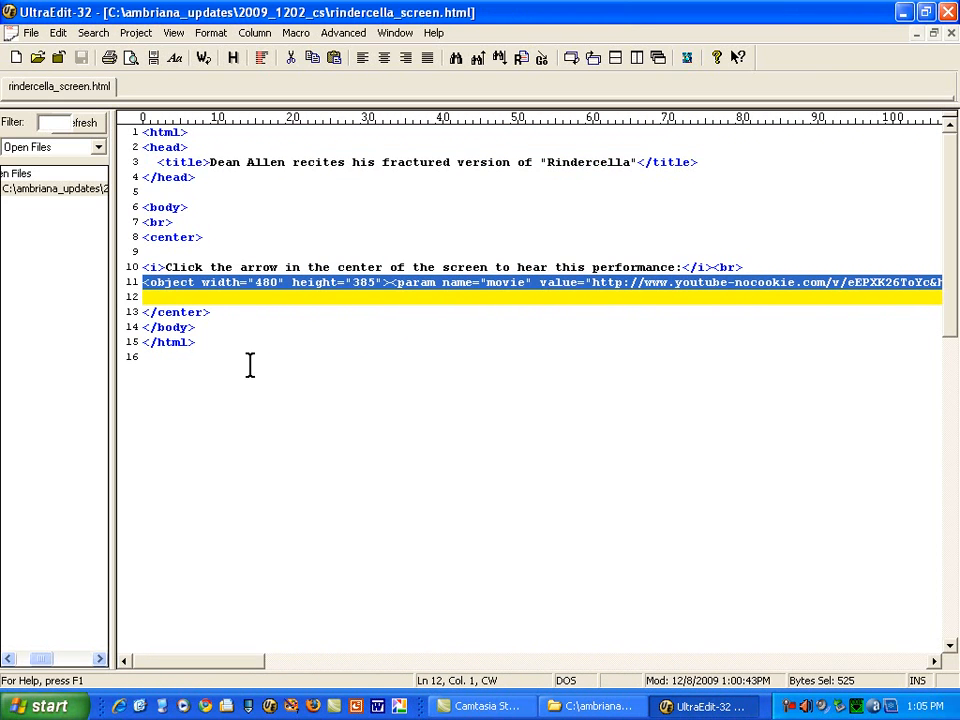
pyautogui.moveTo(267, 350)
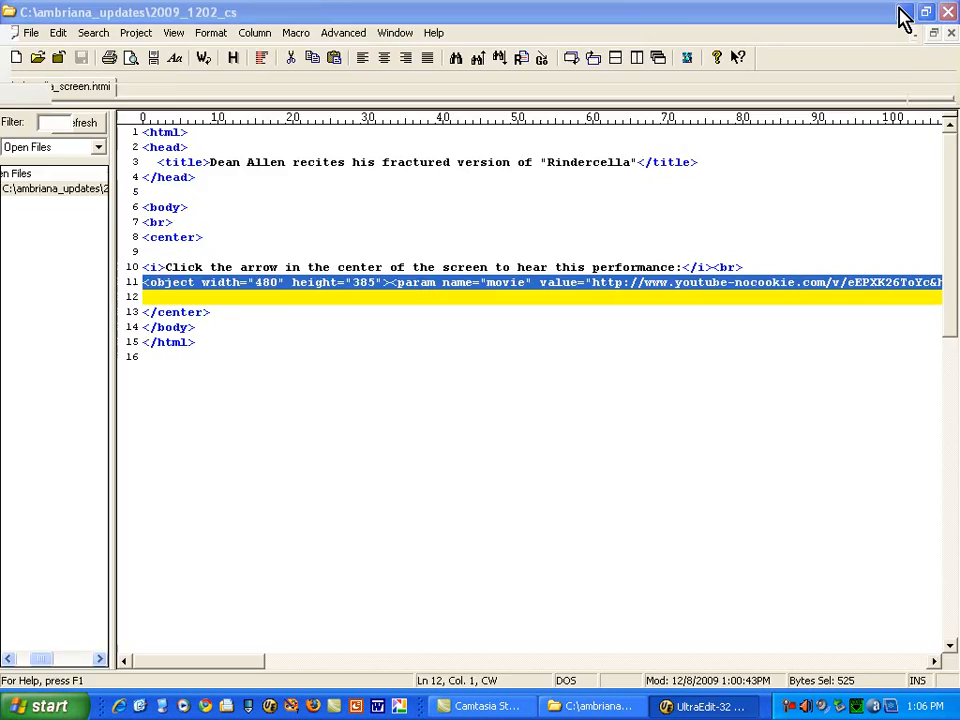
# Minimize the editor, launch FileZilla Client, and select the Quickconnect fields
pyautogui.click(921, 11)
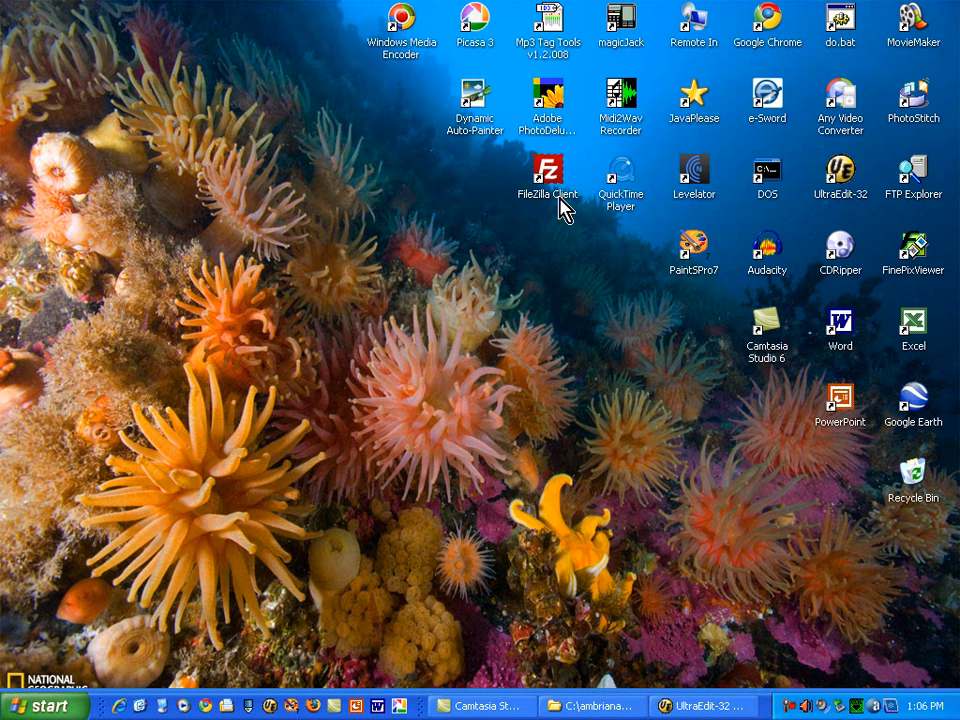
pyautogui.click(547, 170)
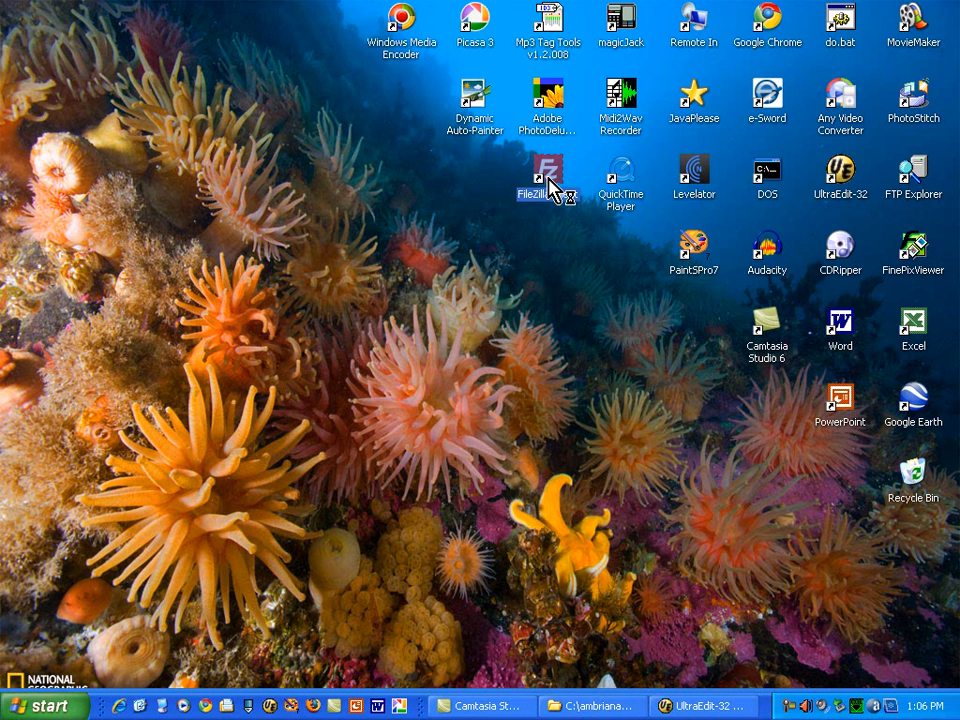
pyautogui.doubleClick(547, 170)
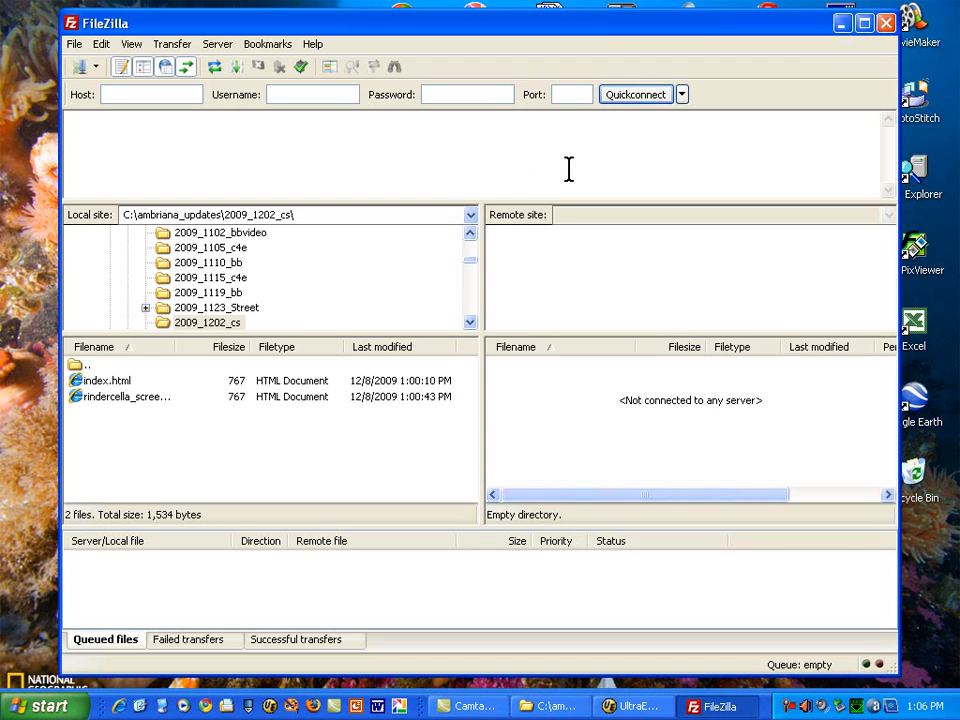
pyautogui.moveTo(572, 170)
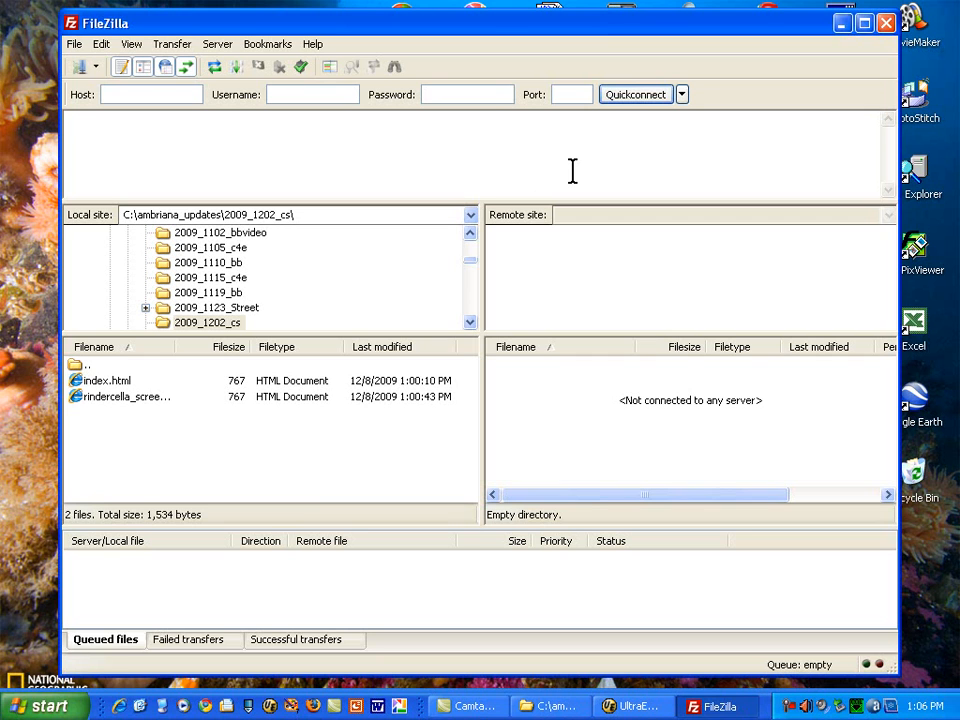
pyautogui.moveTo(287, 485)
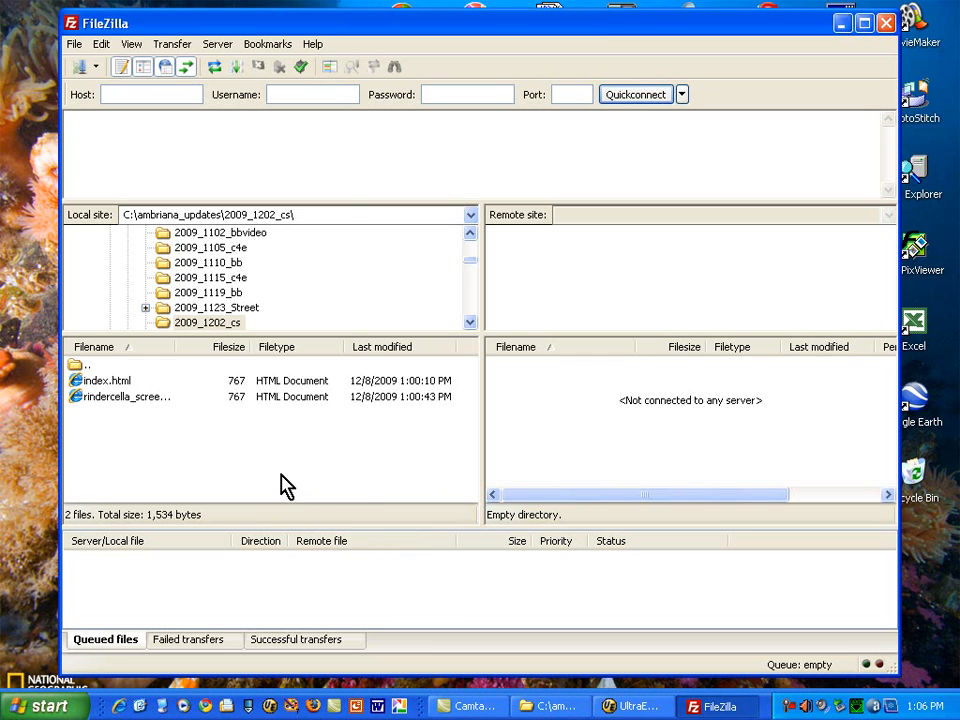
pyautogui.moveTo(343, 510)
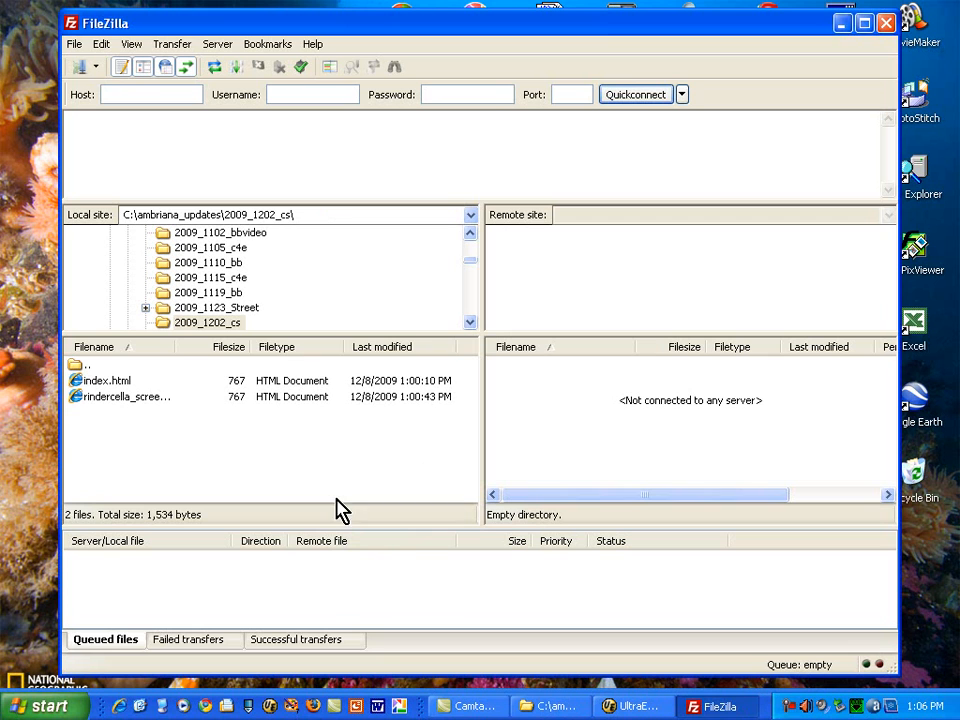
pyautogui.click(150, 93)
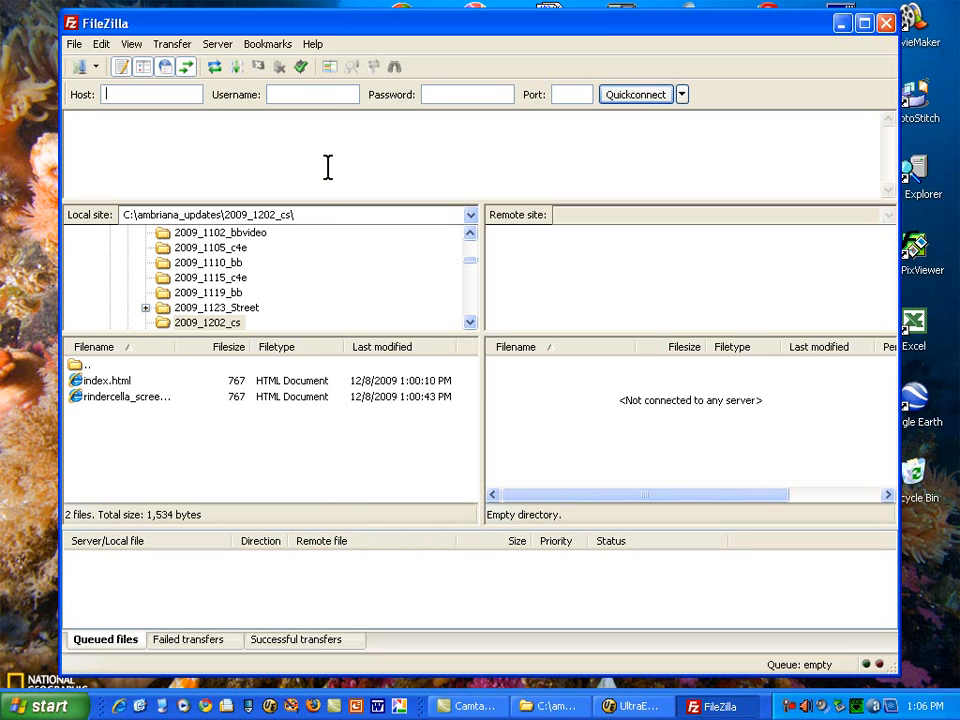
pyautogui.moveTo(740, 415)
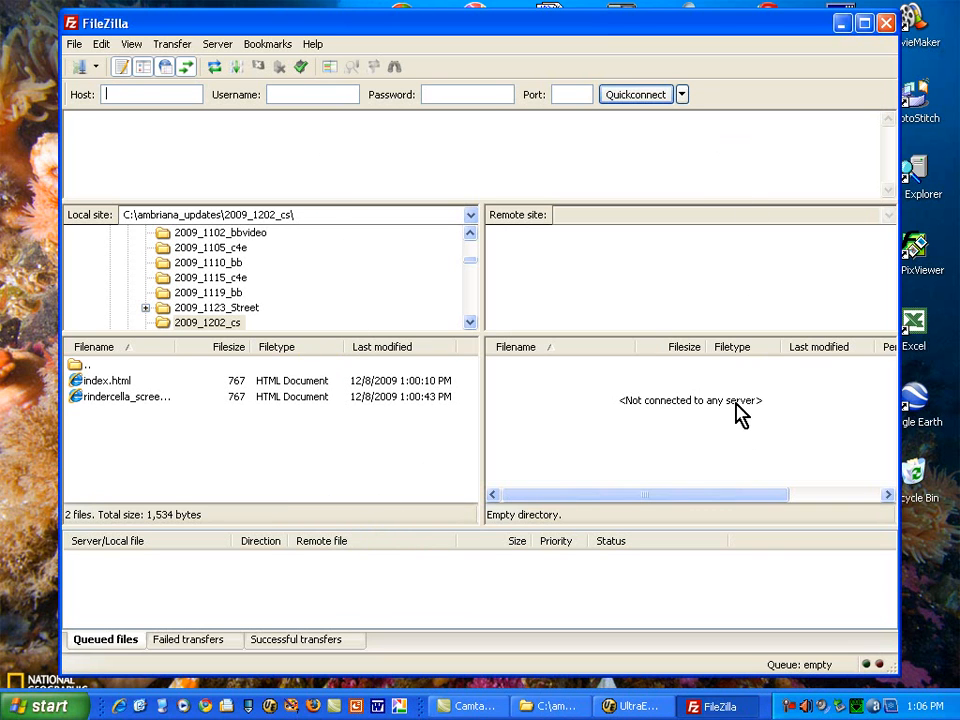
pyautogui.moveTo(680, 215)
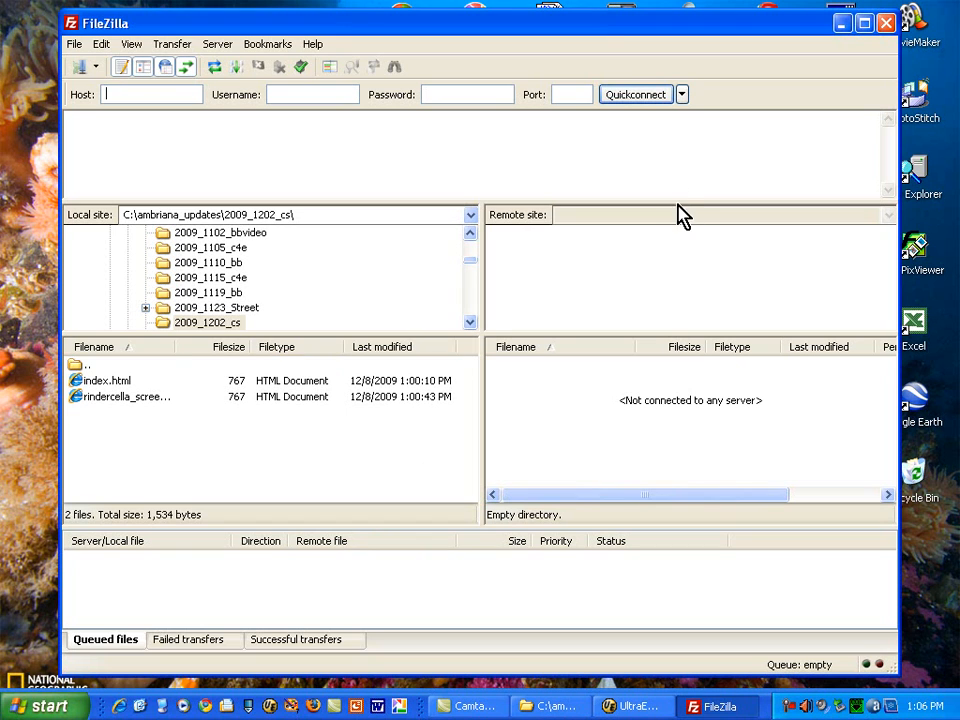
pyautogui.moveTo(700, 280)
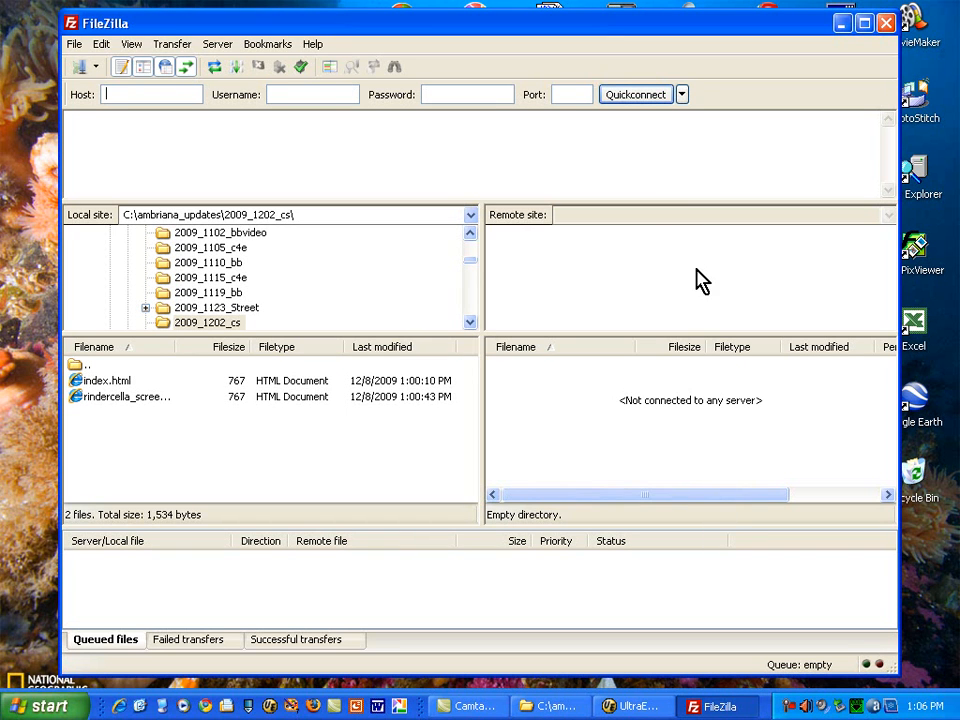
pyautogui.moveTo(150, 113)
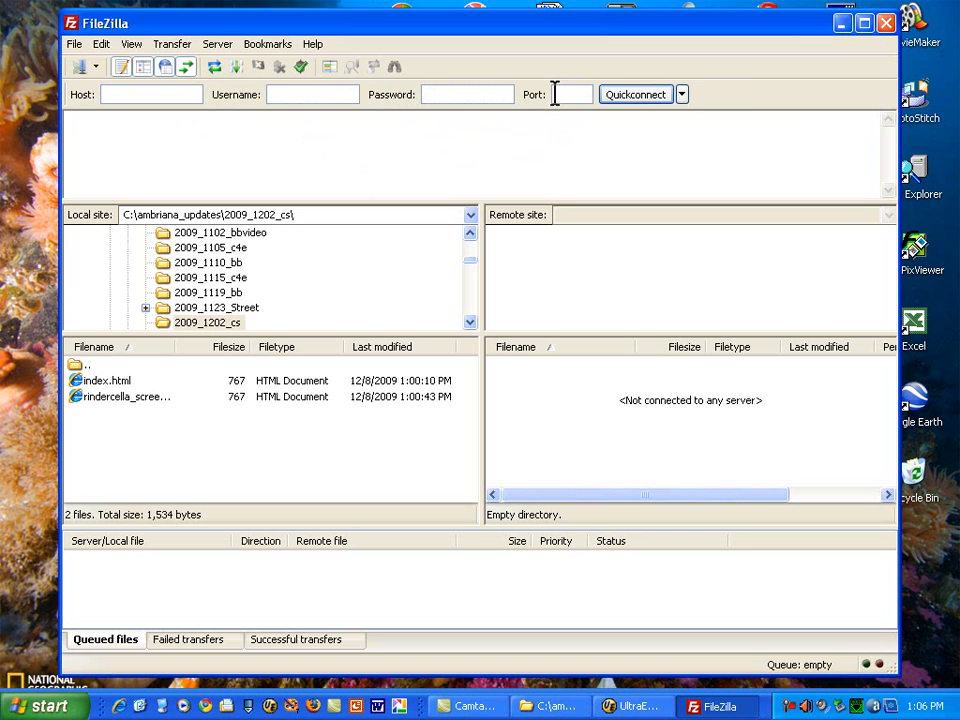
pyautogui.click(150, 94)
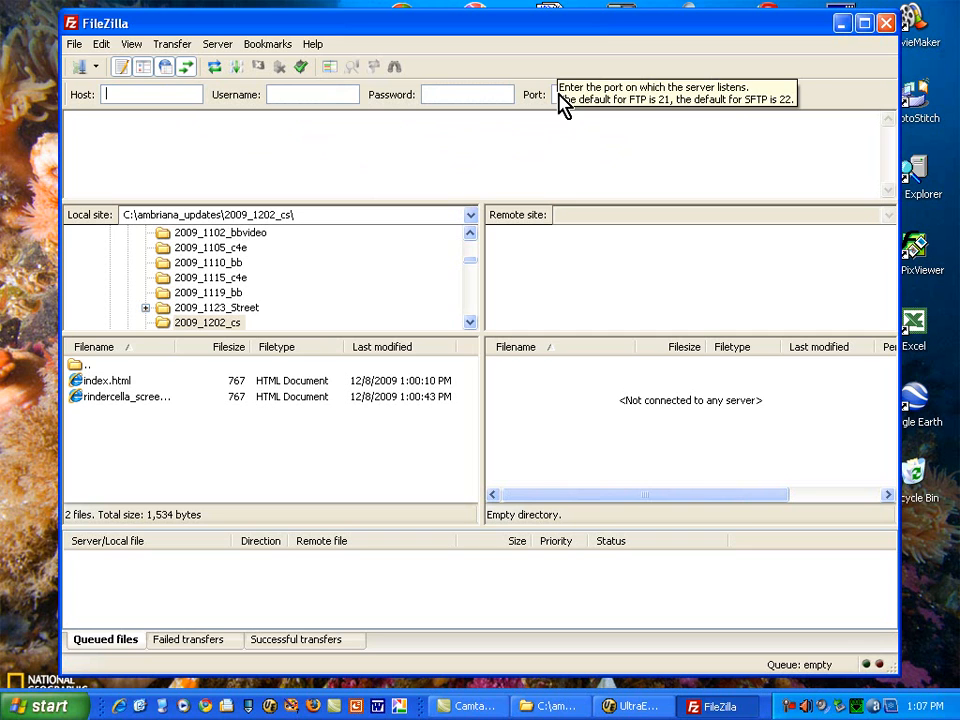
pyautogui.moveTo(571, 124)
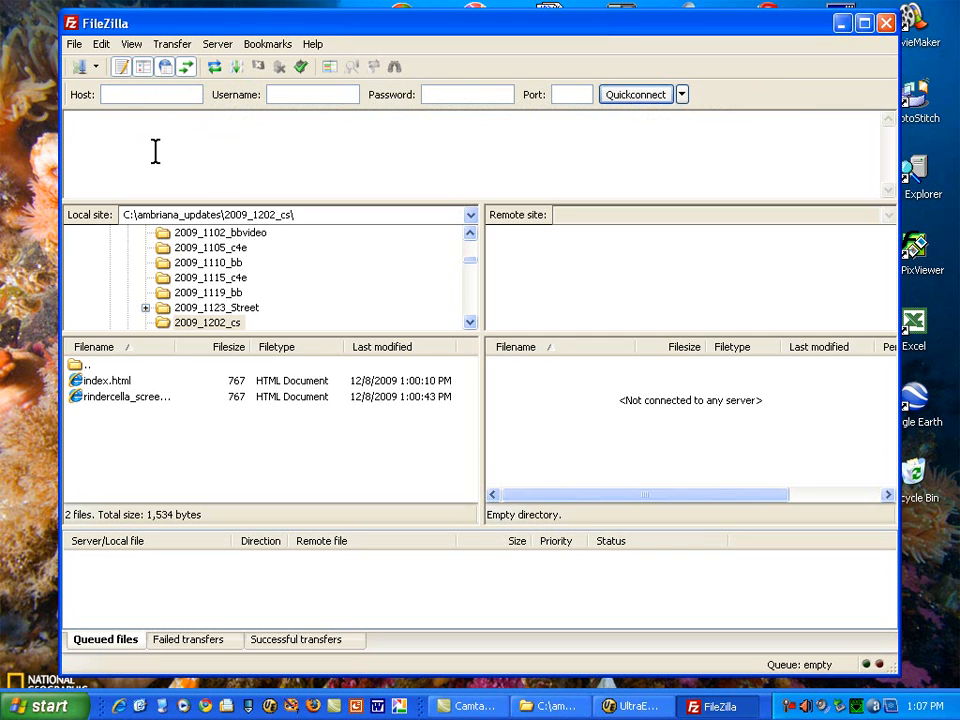
# Fill Quickconnect with host condor.depaul.edu, the username, and the masked password
pyautogui.write('condor.depaul.edu')
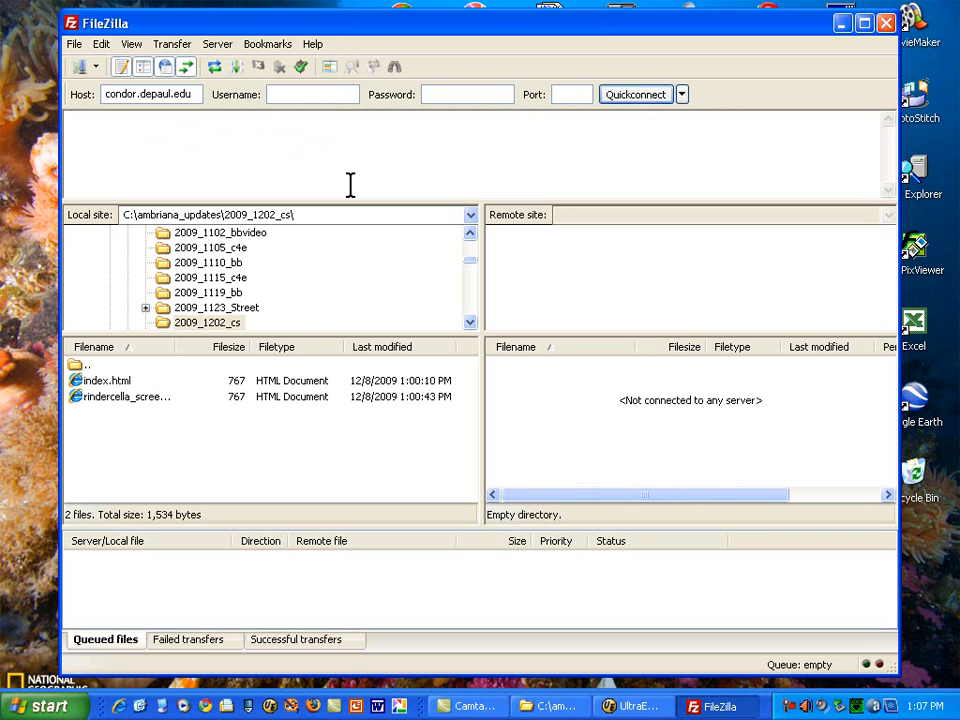
pyautogui.write('jjanoss')
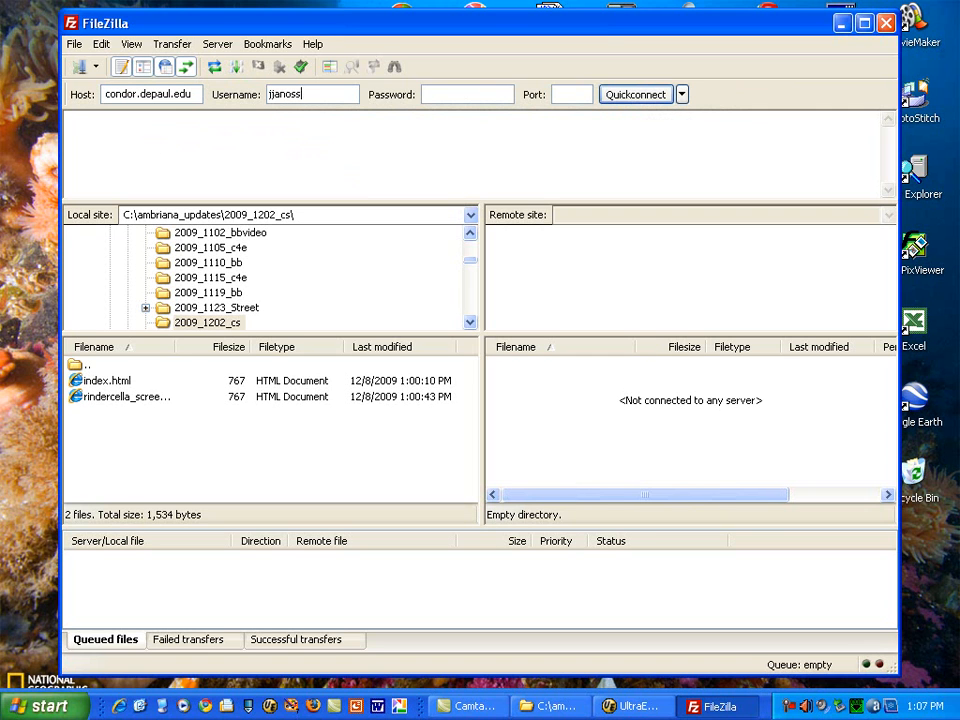
pyautogui.write('y')
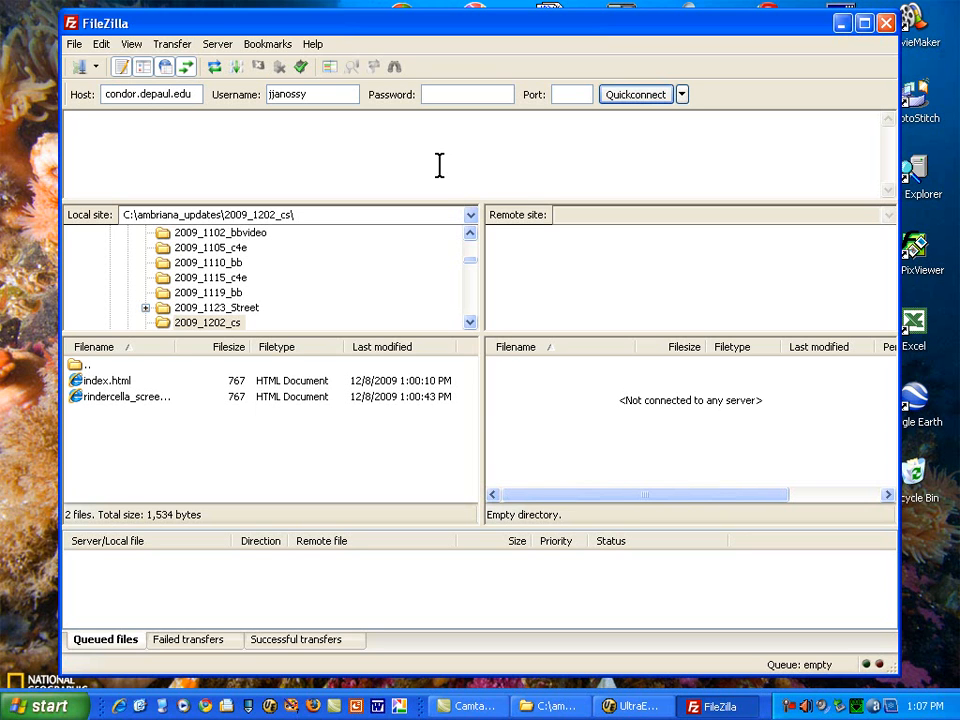
pyautogui.write('••')
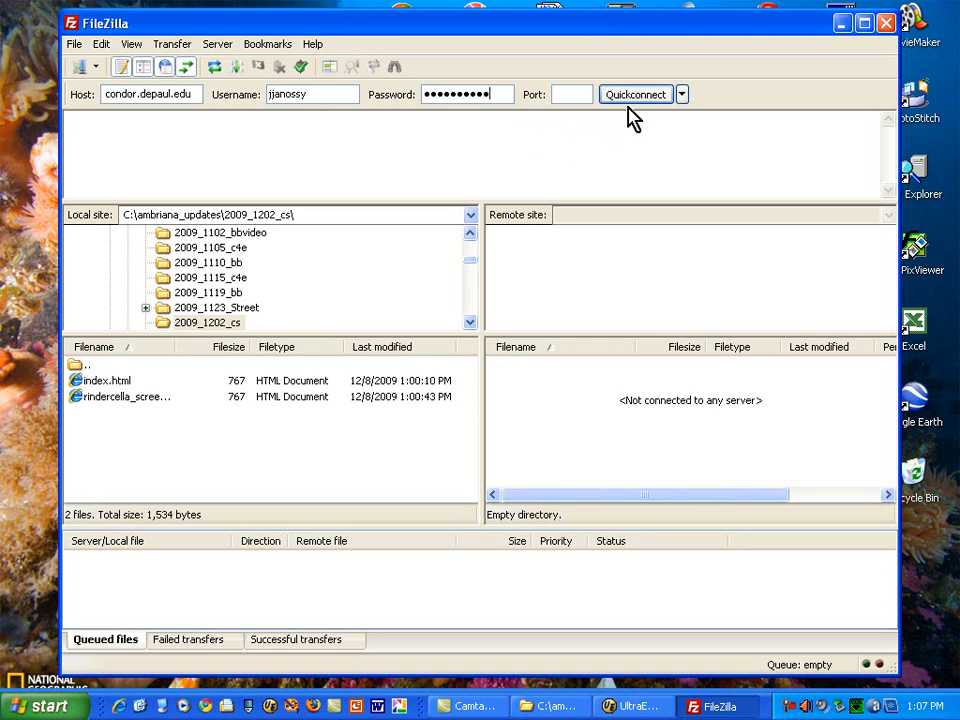
# Connect to condor.depaul.edu and show the local C: drive's contents
pyautogui.click(635, 94)
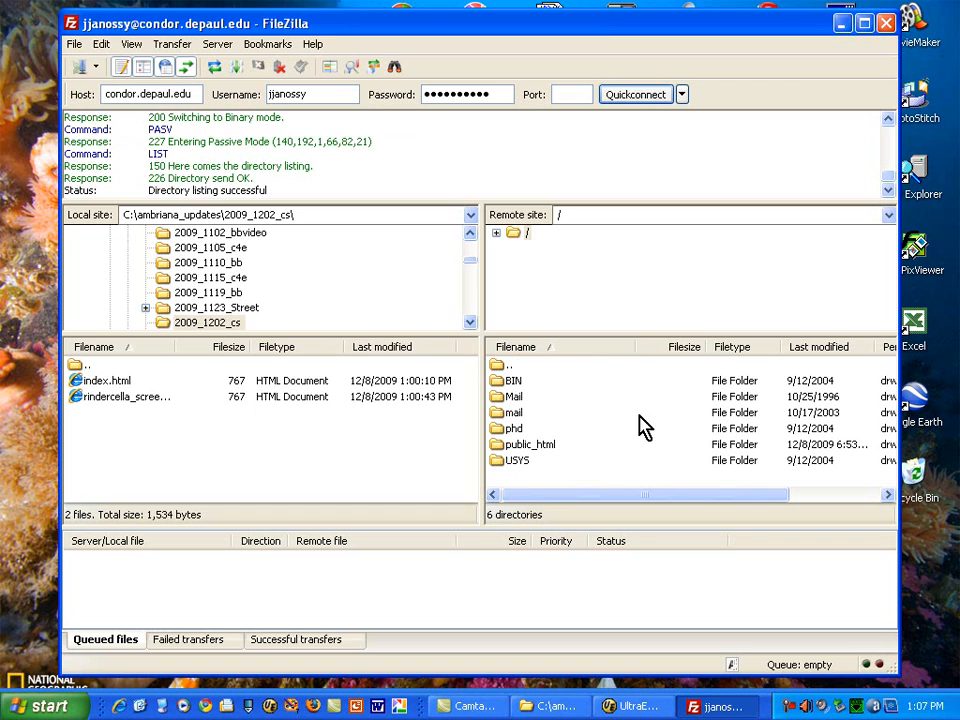
pyautogui.moveTo(567, 467)
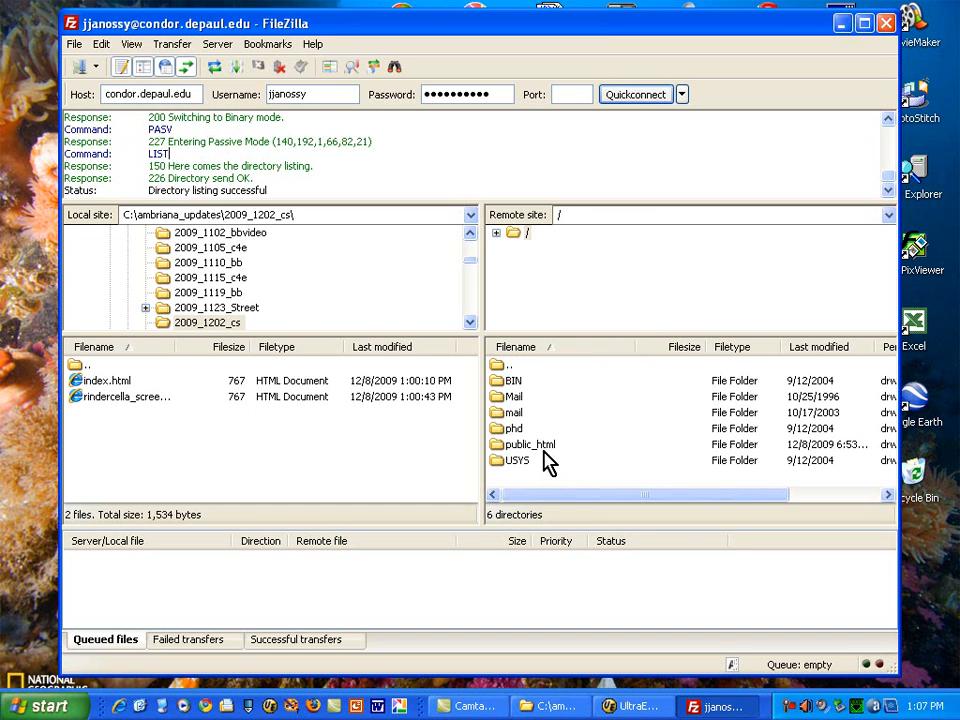
pyautogui.moveTo(528, 453)
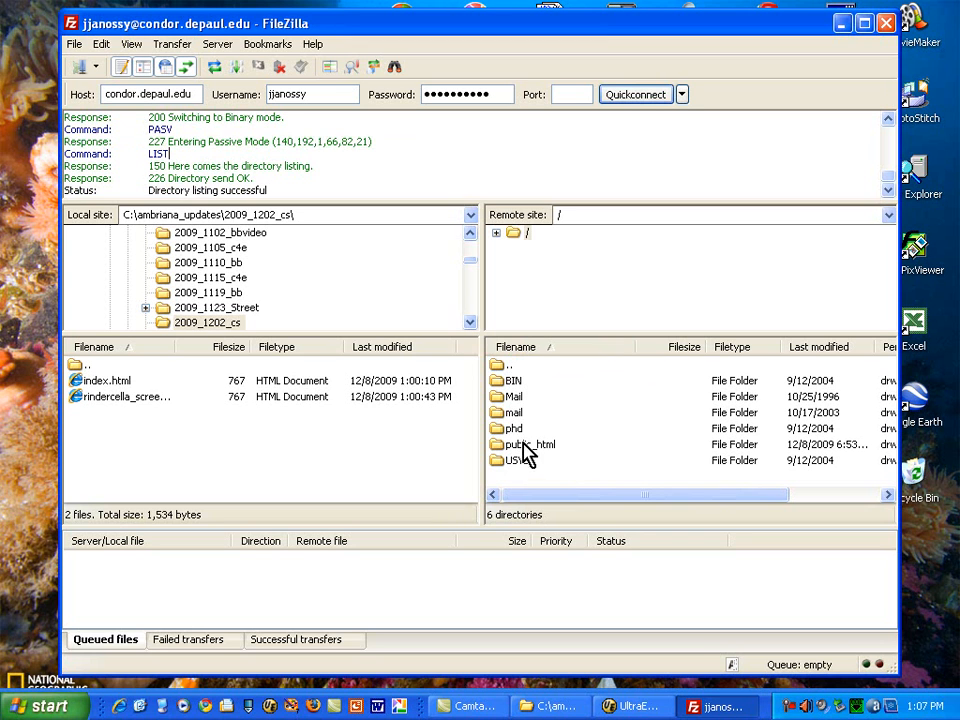
pyautogui.click(120, 396)
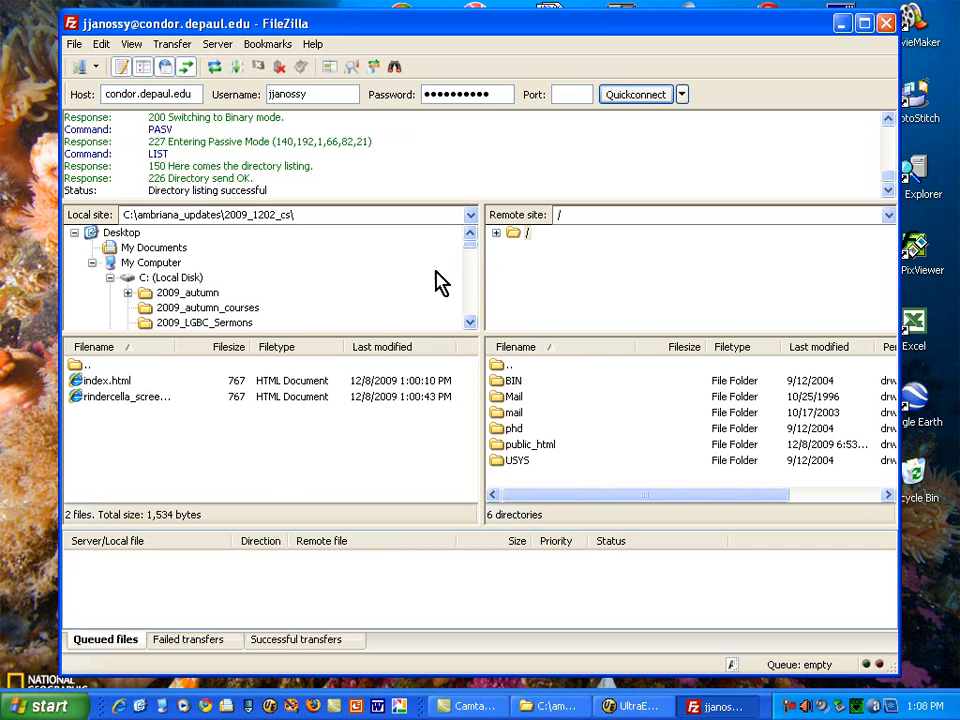
pyautogui.moveTo(343, 265)
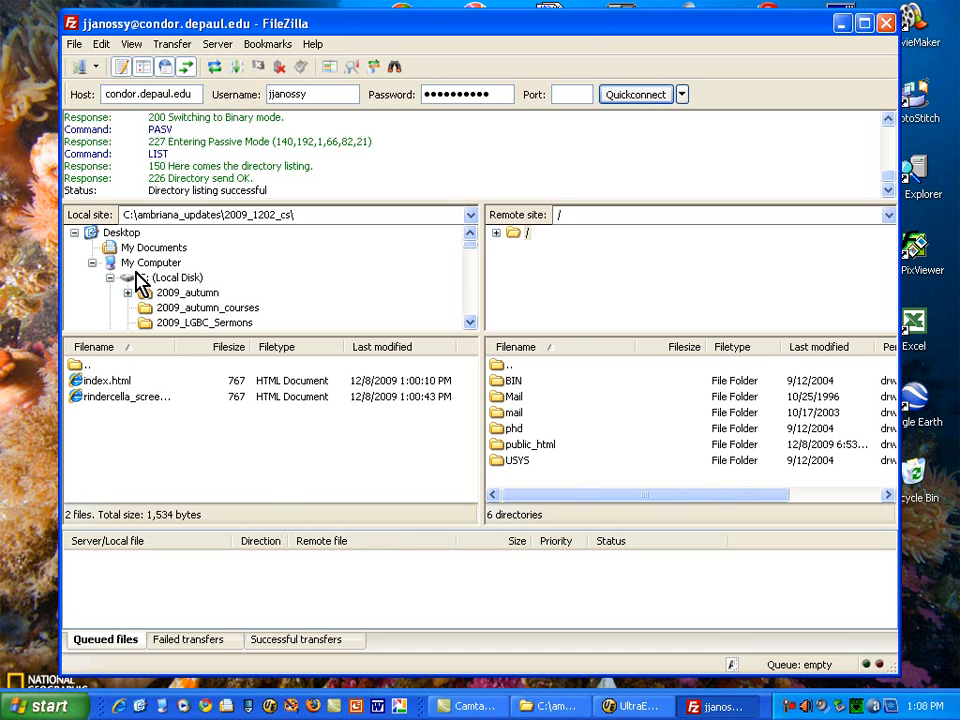
pyautogui.click(170, 277)
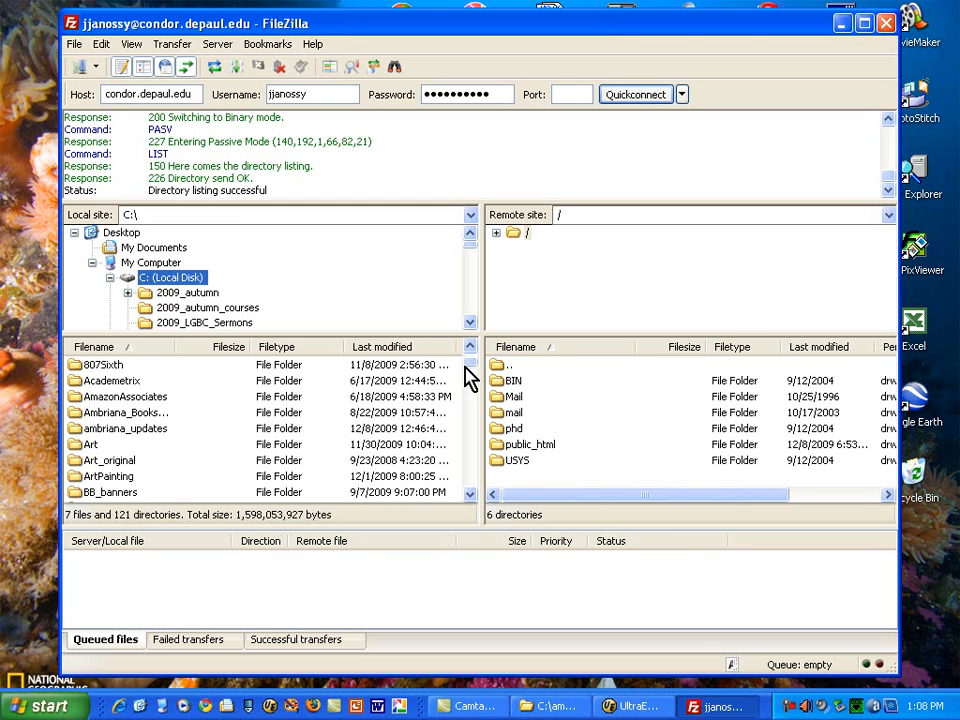
pyautogui.moveTo(432, 337)
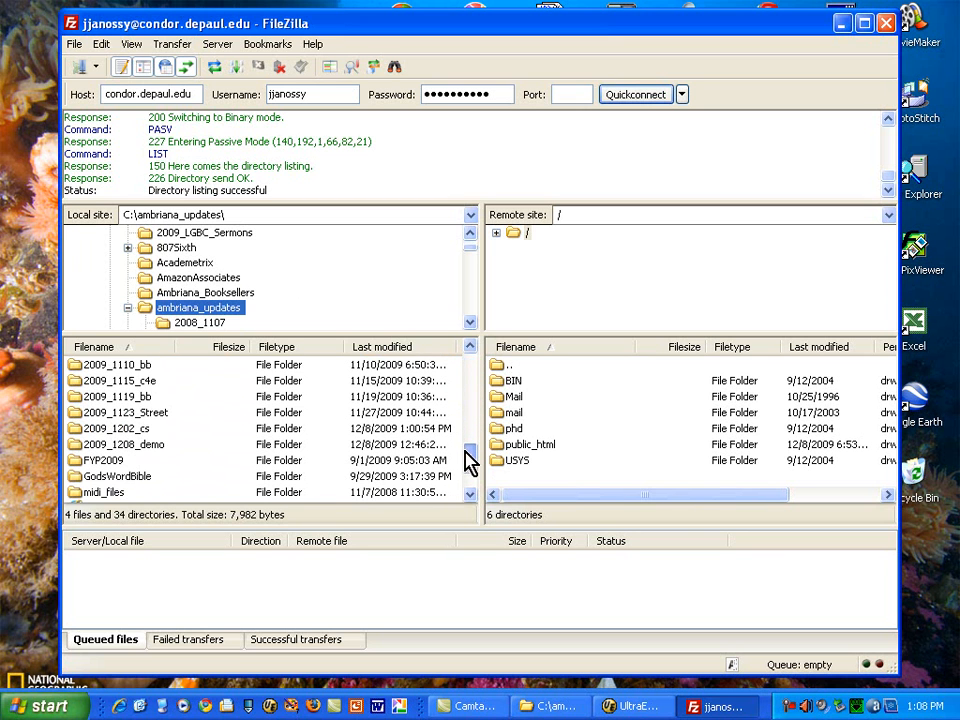
# Open the local 2009_1202_cs folder to list index.html and rindercella_screen.html
pyautogui.doubleClick(120, 428)
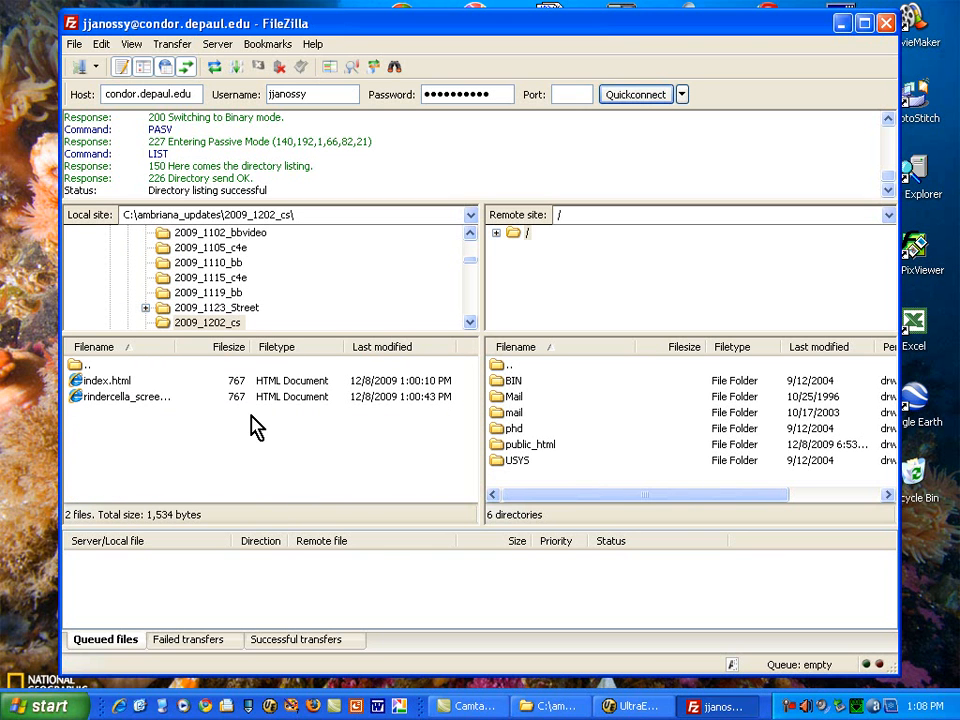
pyautogui.moveTo(140, 410)
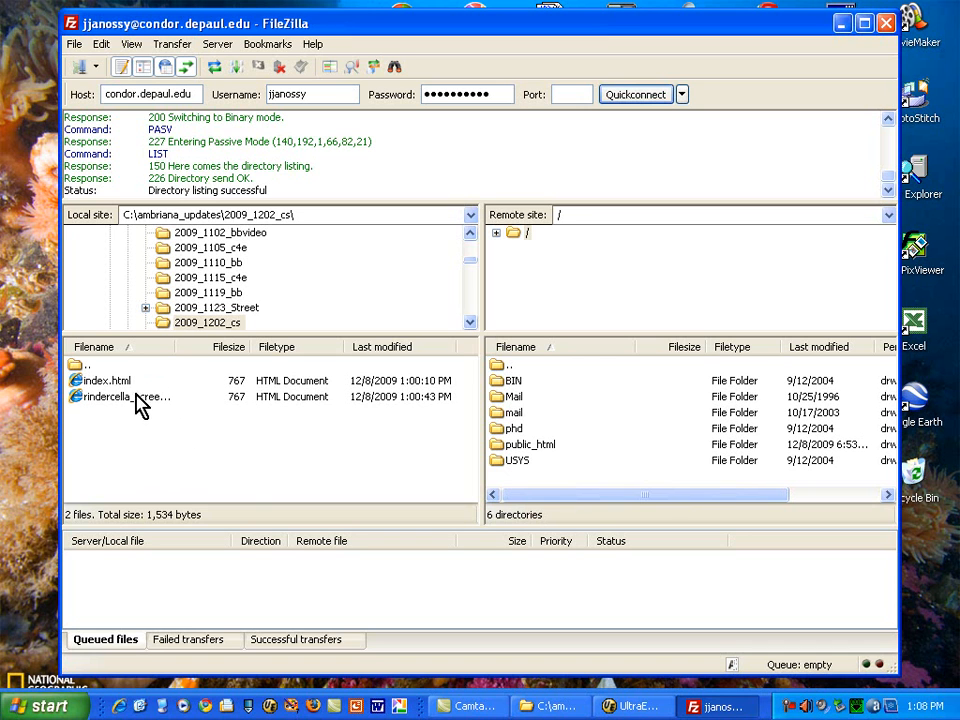
pyautogui.moveTo(168, 398)
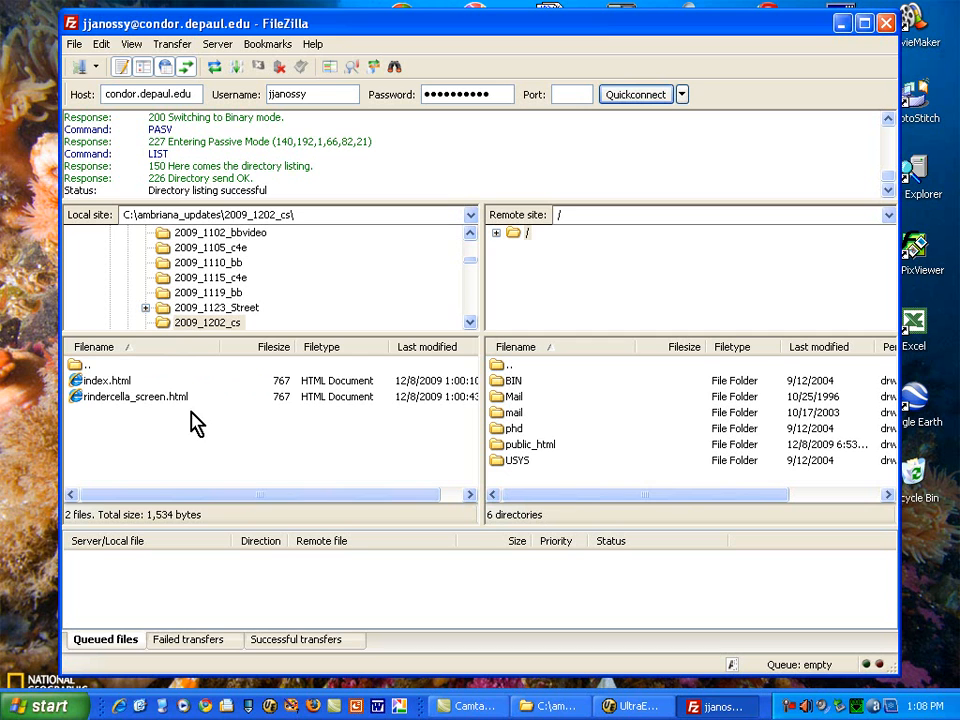
pyautogui.moveTo(98, 392)
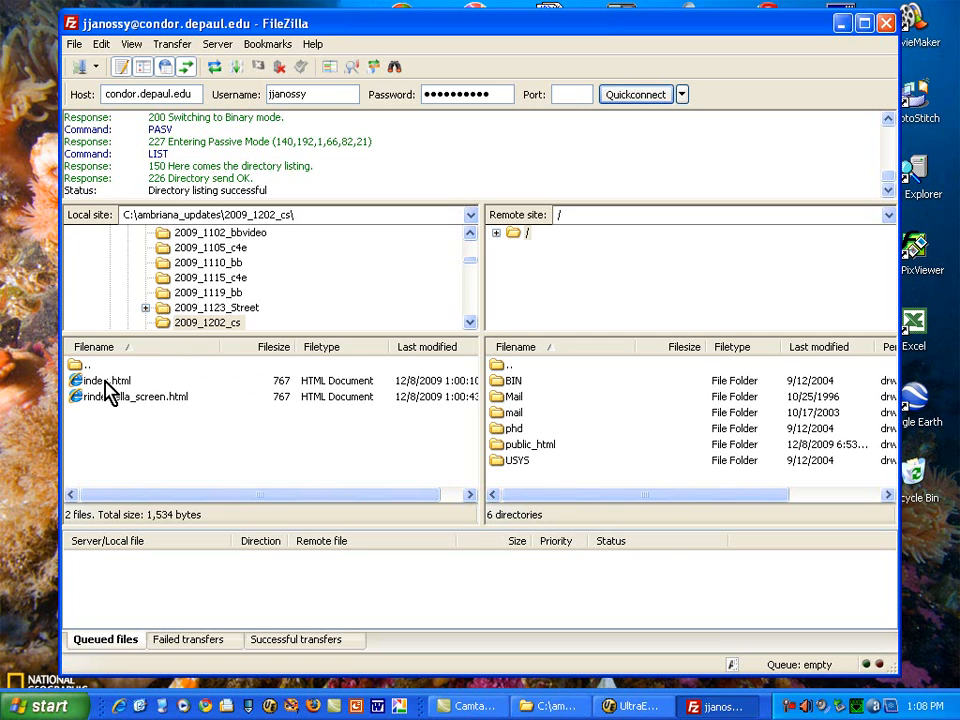
pyautogui.moveTo(547, 449)
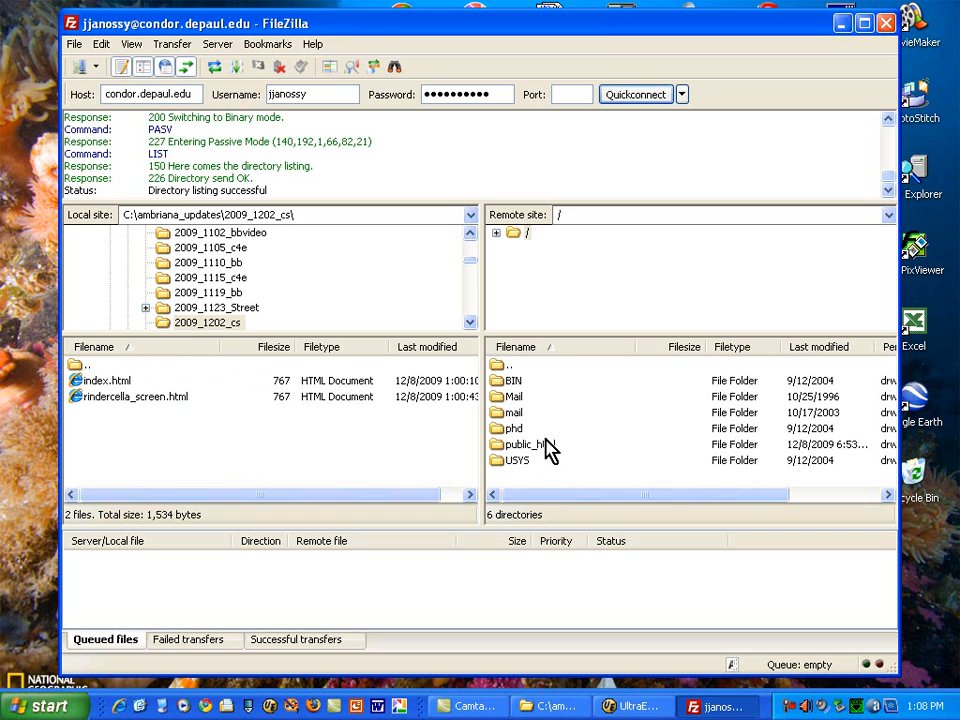
pyautogui.moveTo(168, 432)
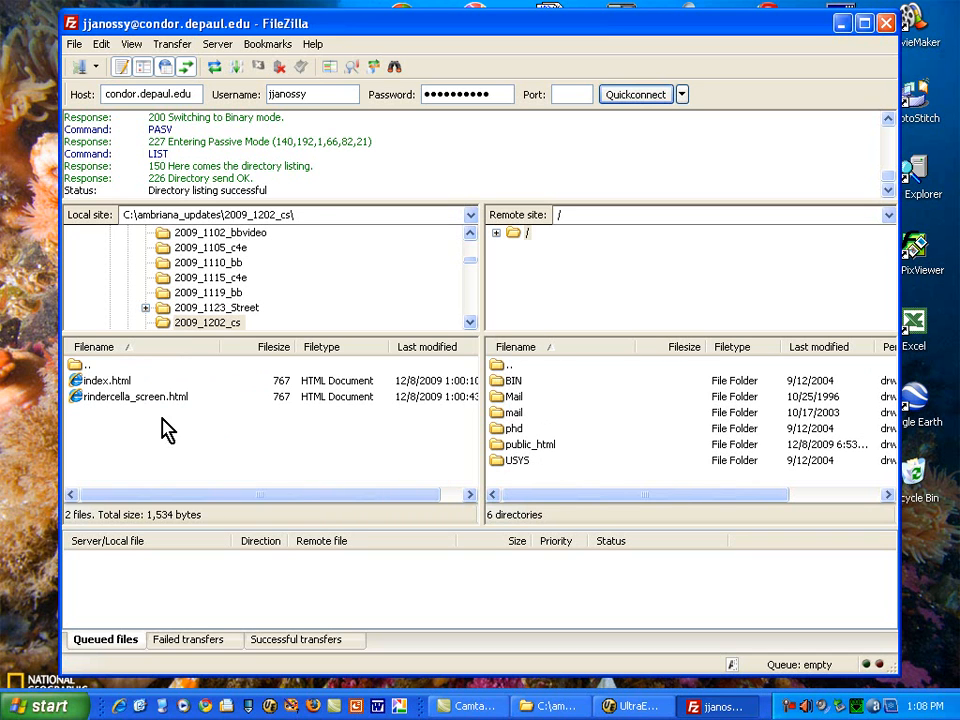
pyautogui.moveTo(103, 388)
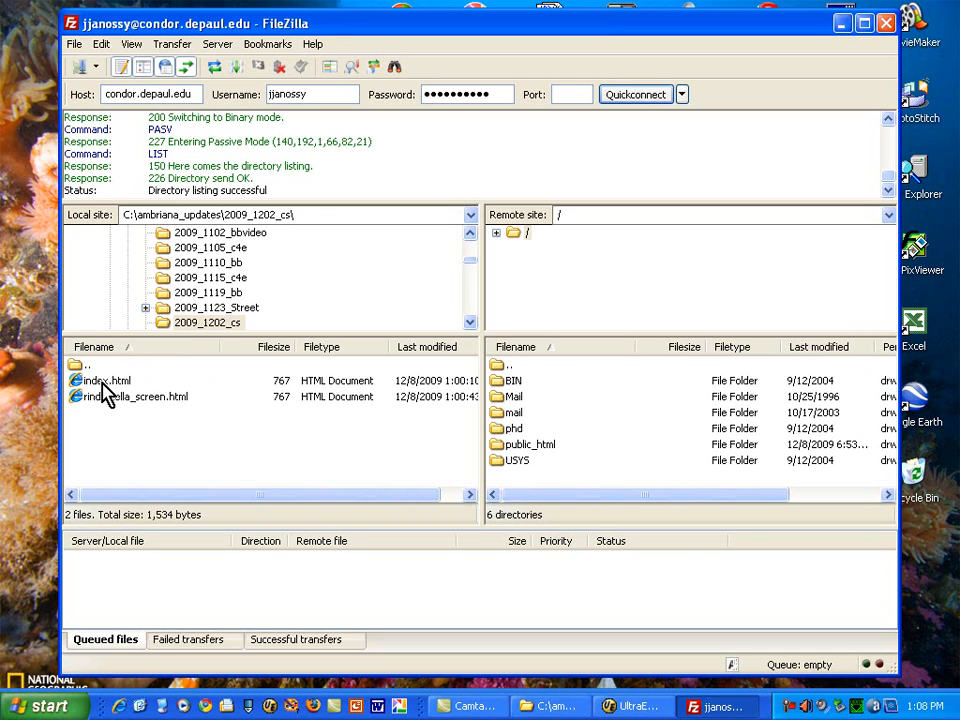
pyautogui.moveTo(137, 413)
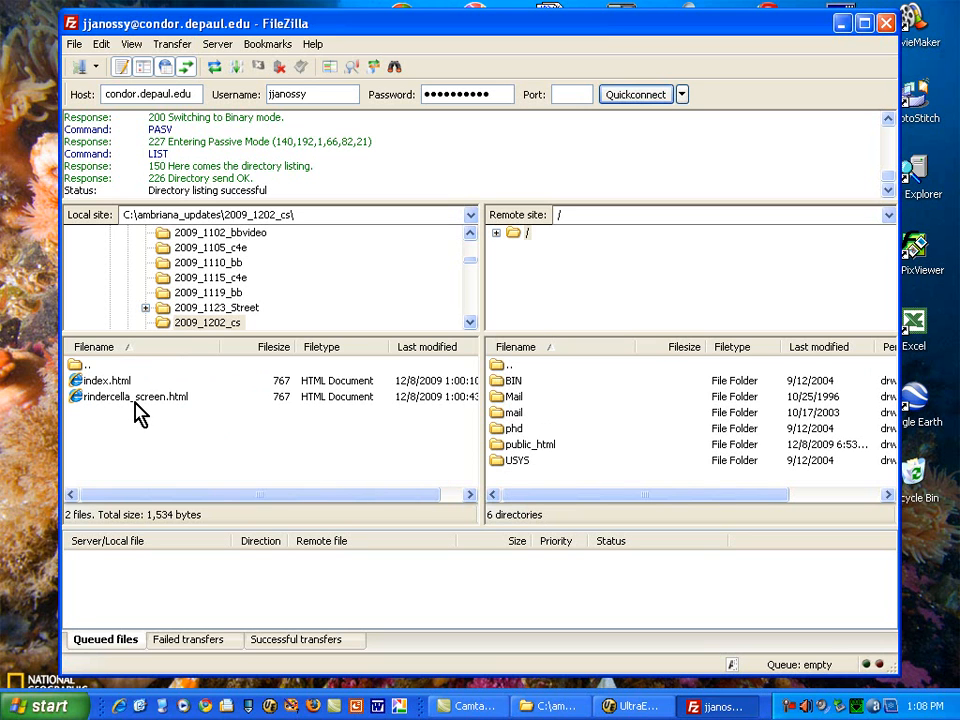
pyautogui.moveTo(545, 455)
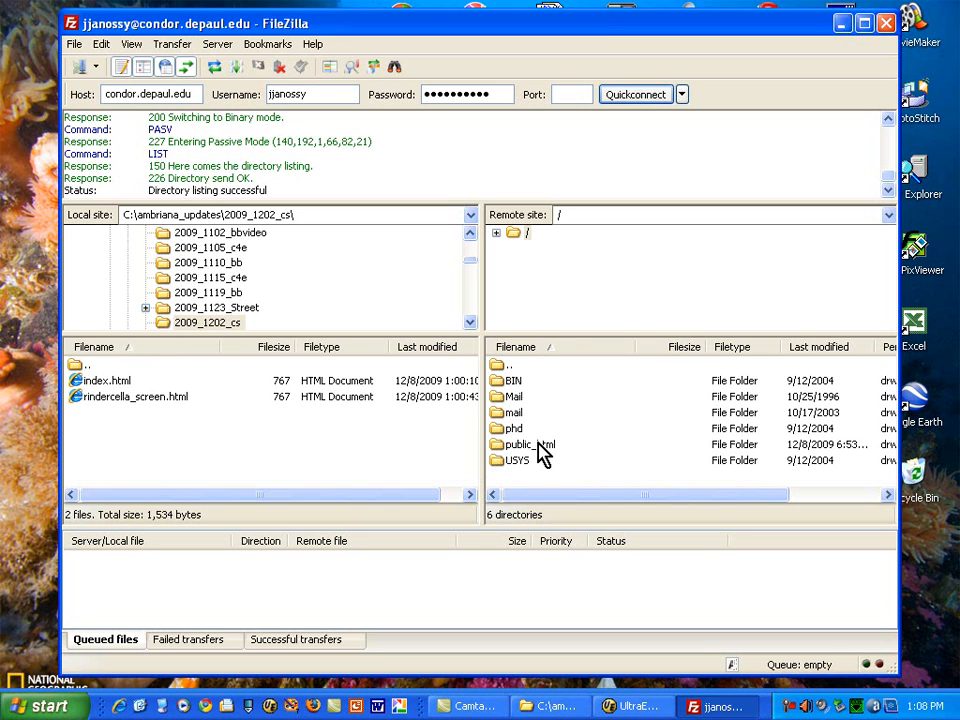
pyautogui.moveTo(510, 457)
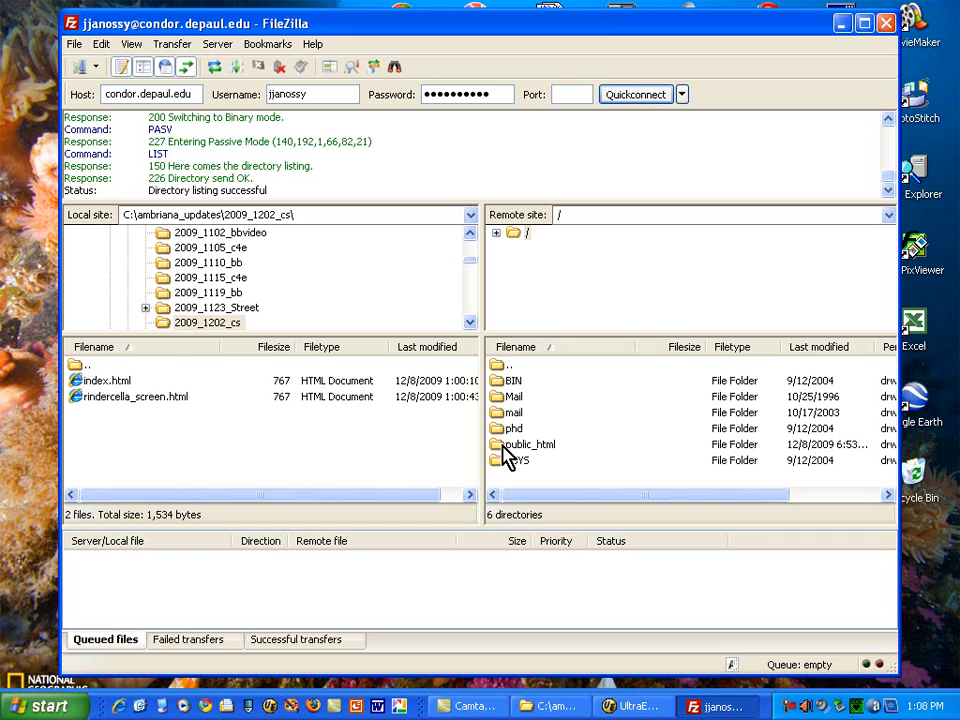
pyautogui.moveTo(515, 452)
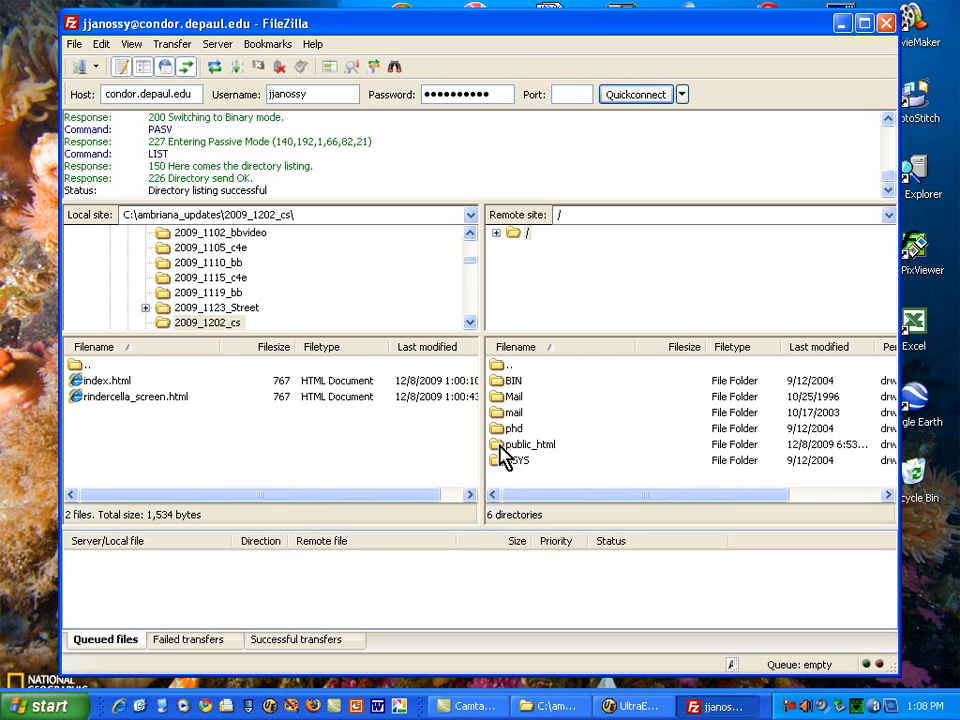
pyautogui.doubleClick(528, 444)
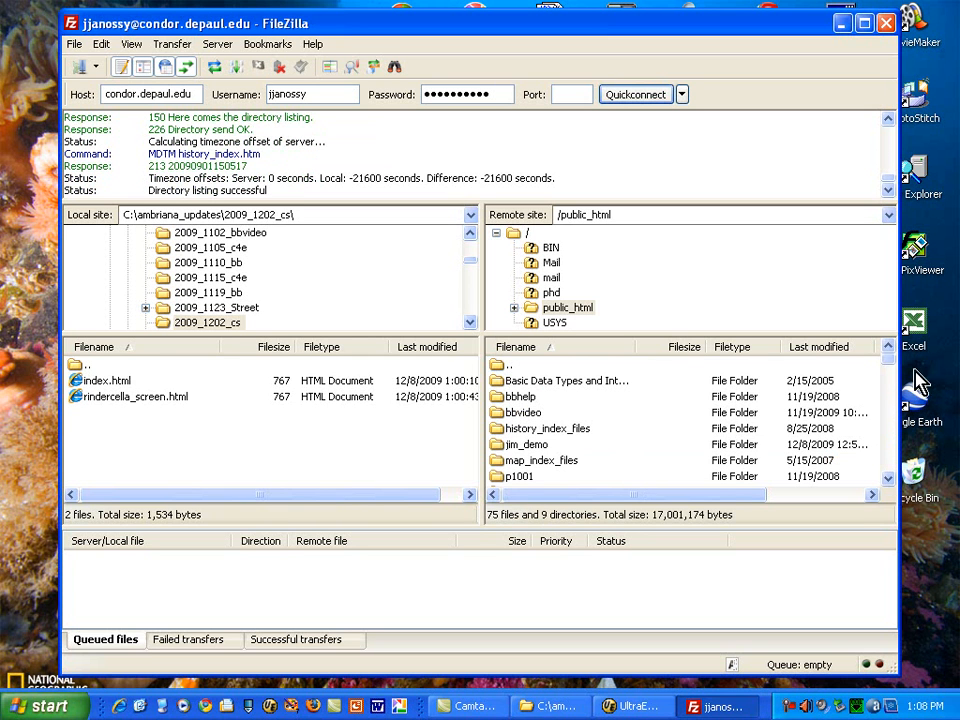
pyautogui.scroll(-3)
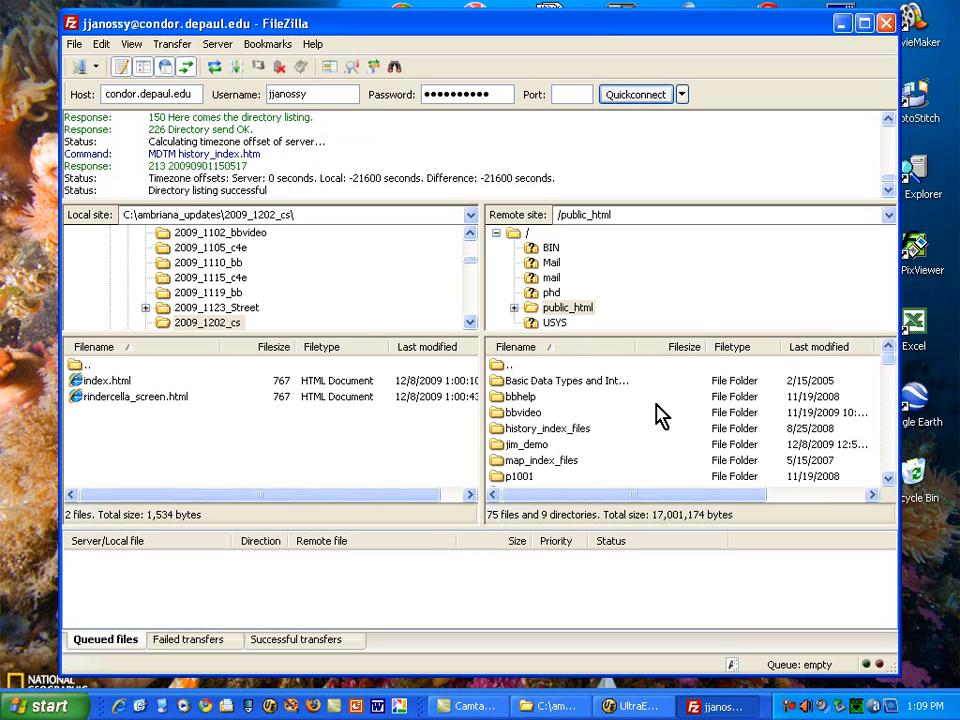
pyautogui.click(527, 444)
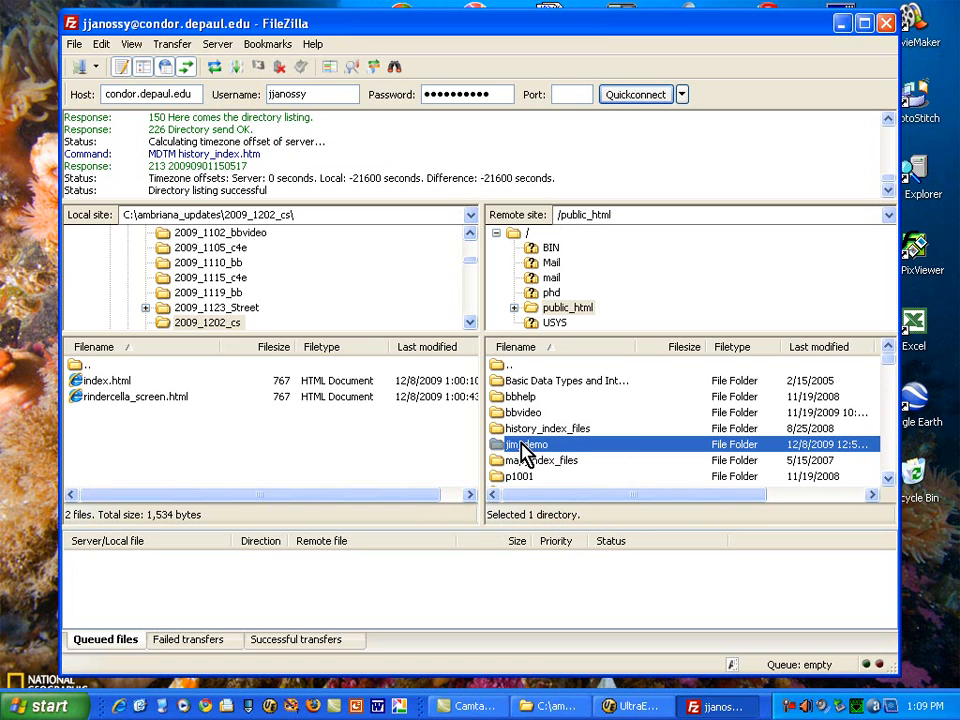
pyautogui.moveTo(867, 370)
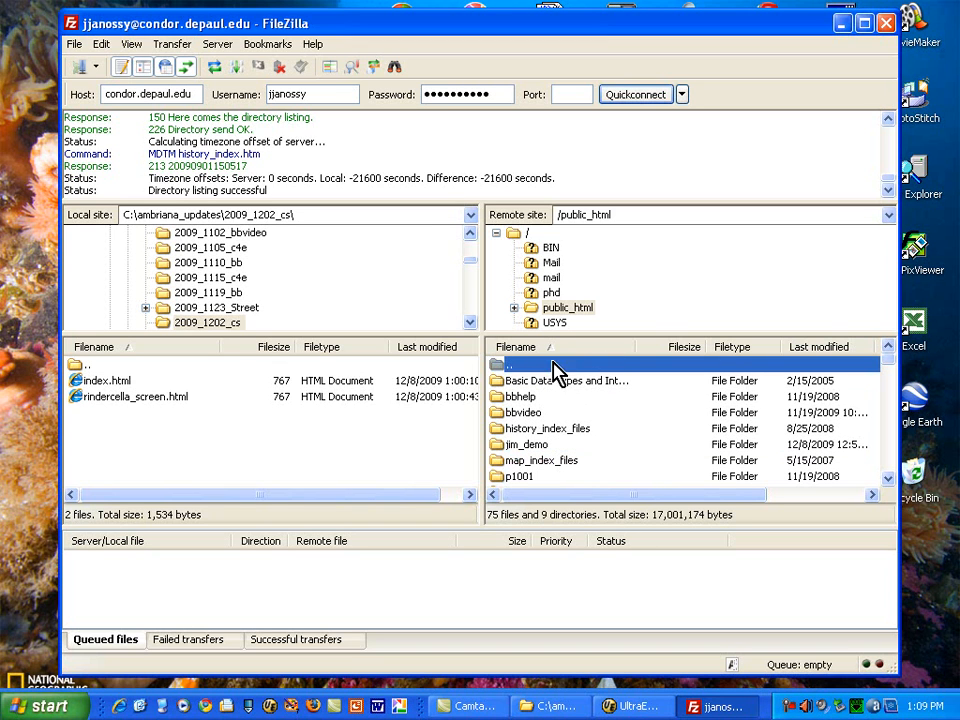
pyautogui.moveTo(580, 528)
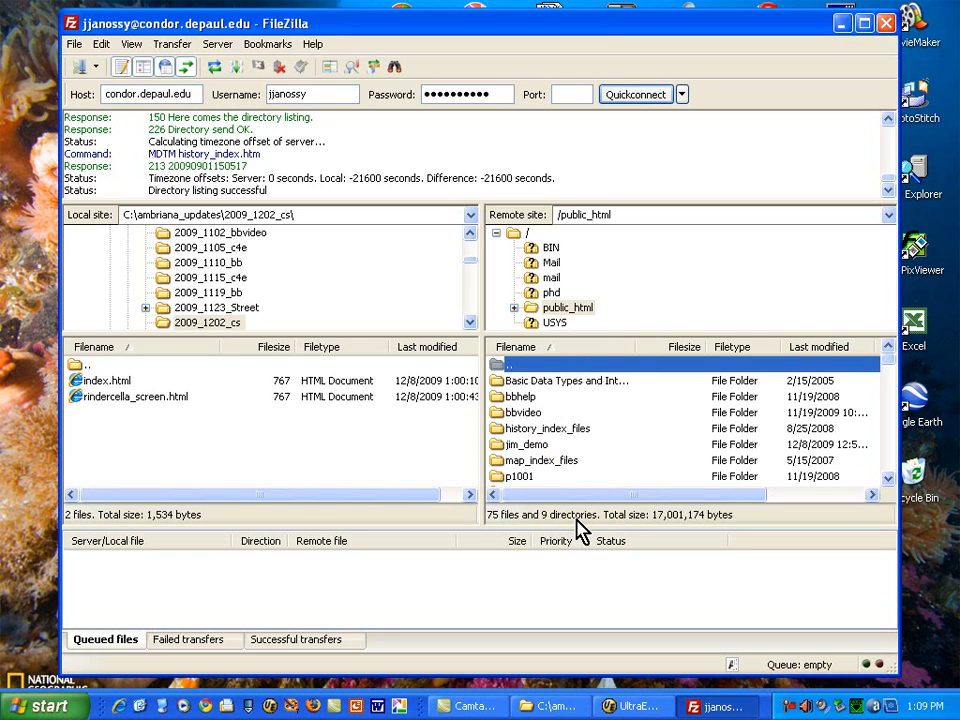
pyautogui.moveTo(655, 418)
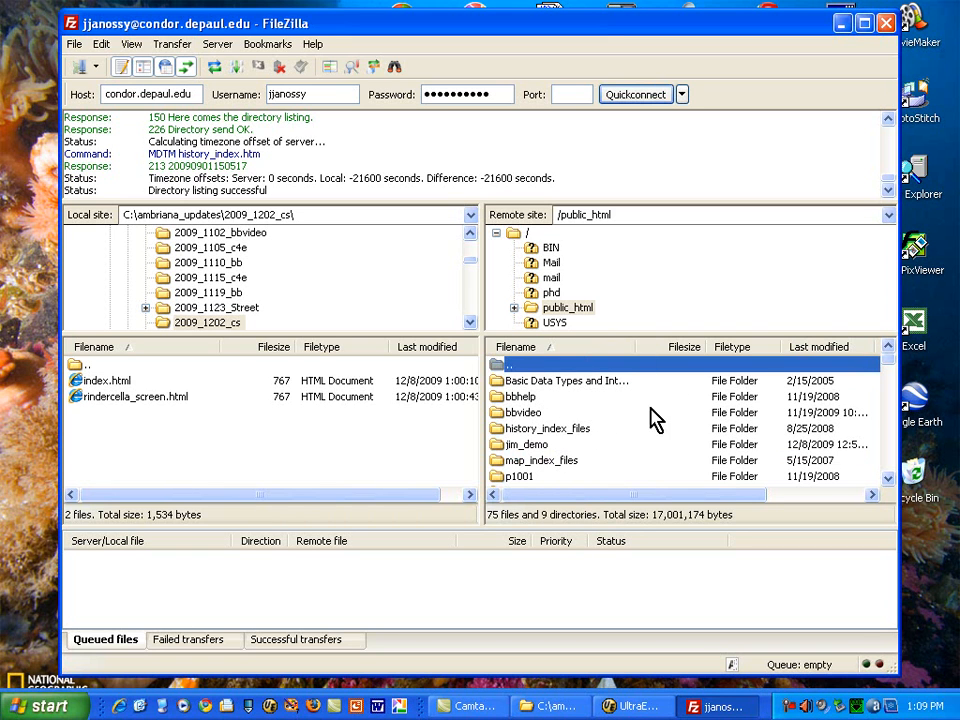
# Create a remote directory named dec2009_demonstration in /public_html
pyautogui.rightClick(519, 396)
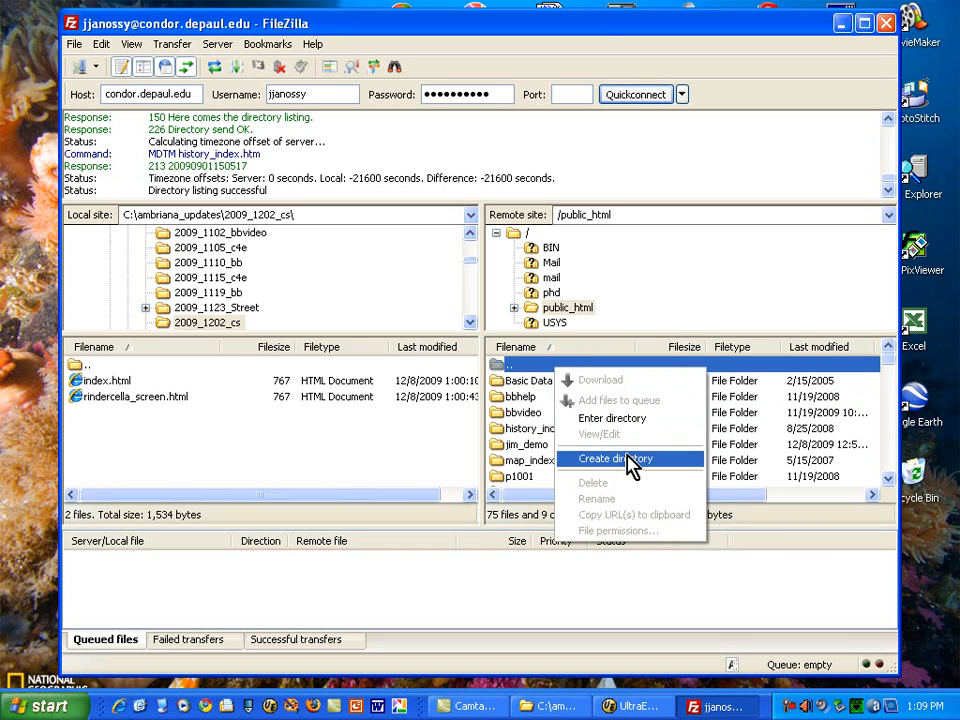
pyautogui.click(615, 458)
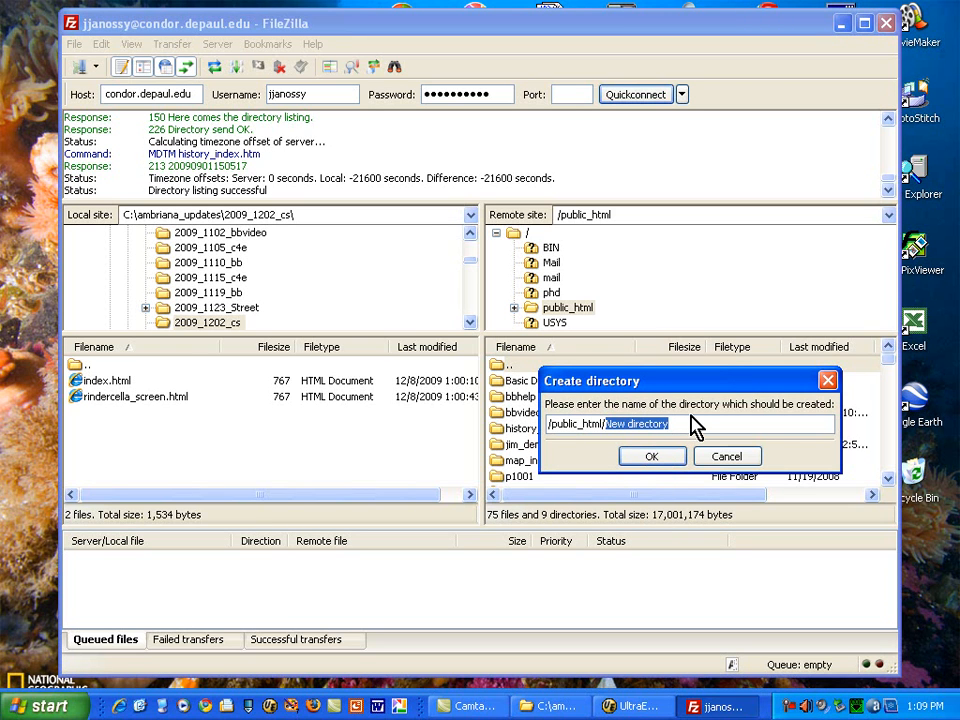
pyautogui.write('dec')
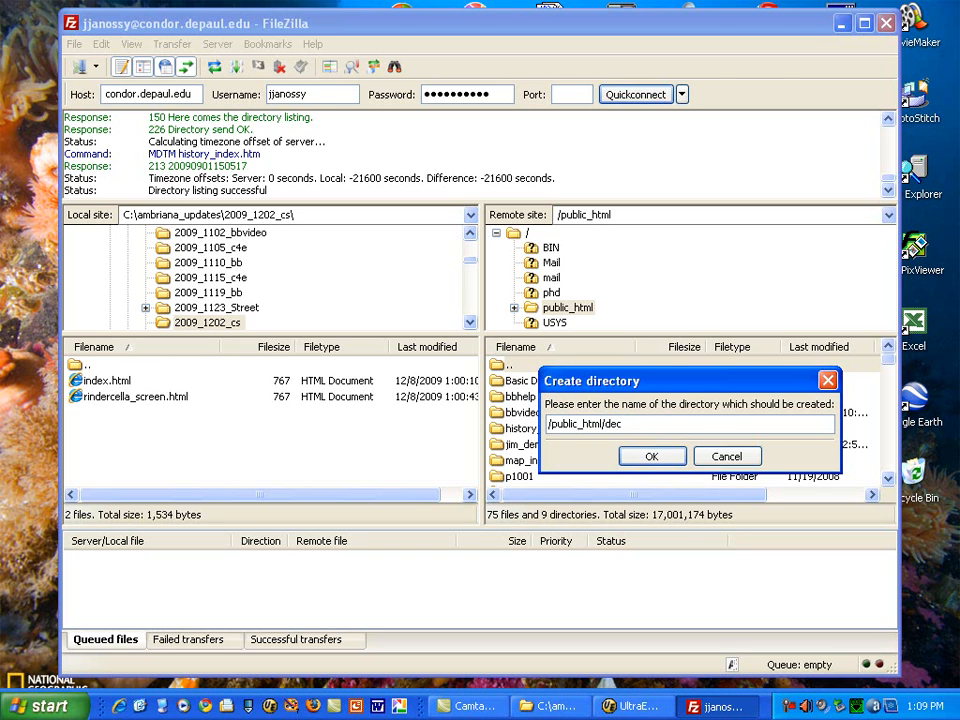
pyautogui.write('2009_dem')
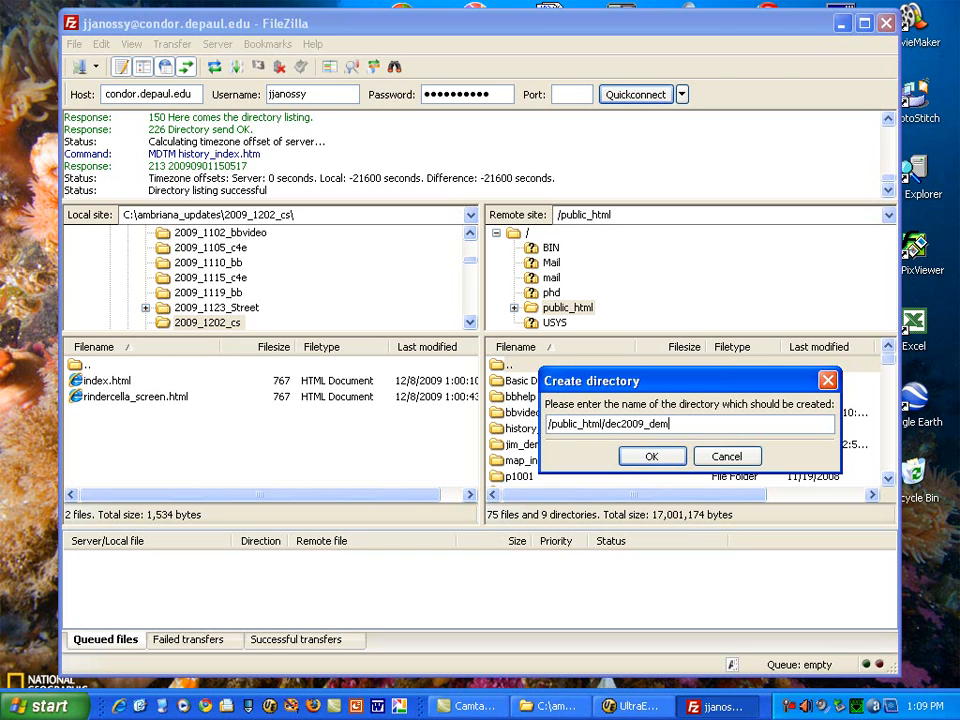
pyautogui.write('onstration')
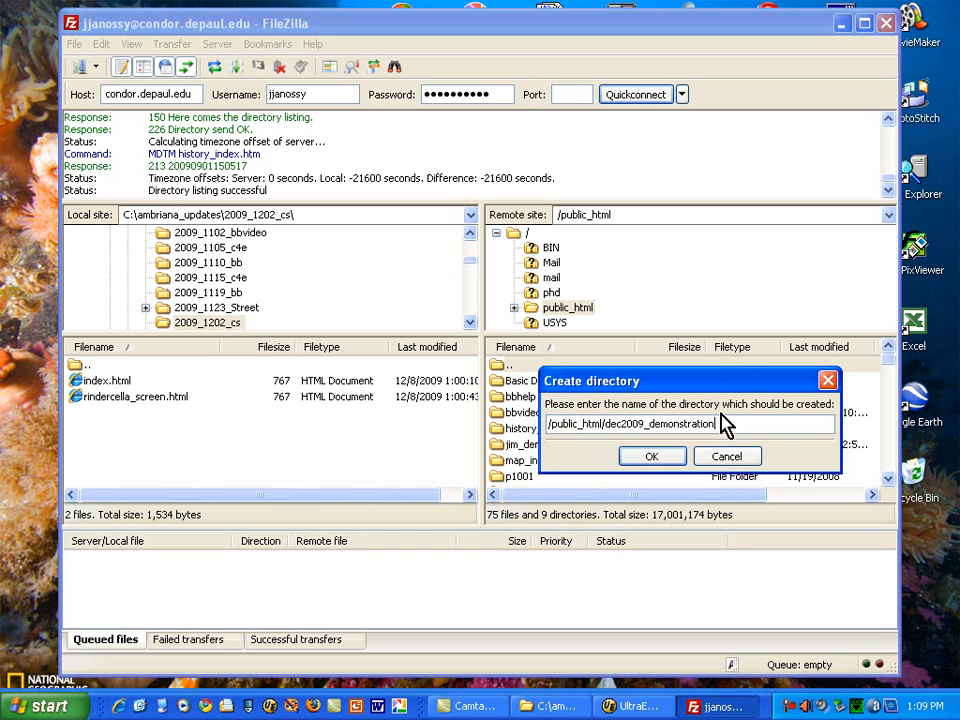
pyautogui.click(651, 456)
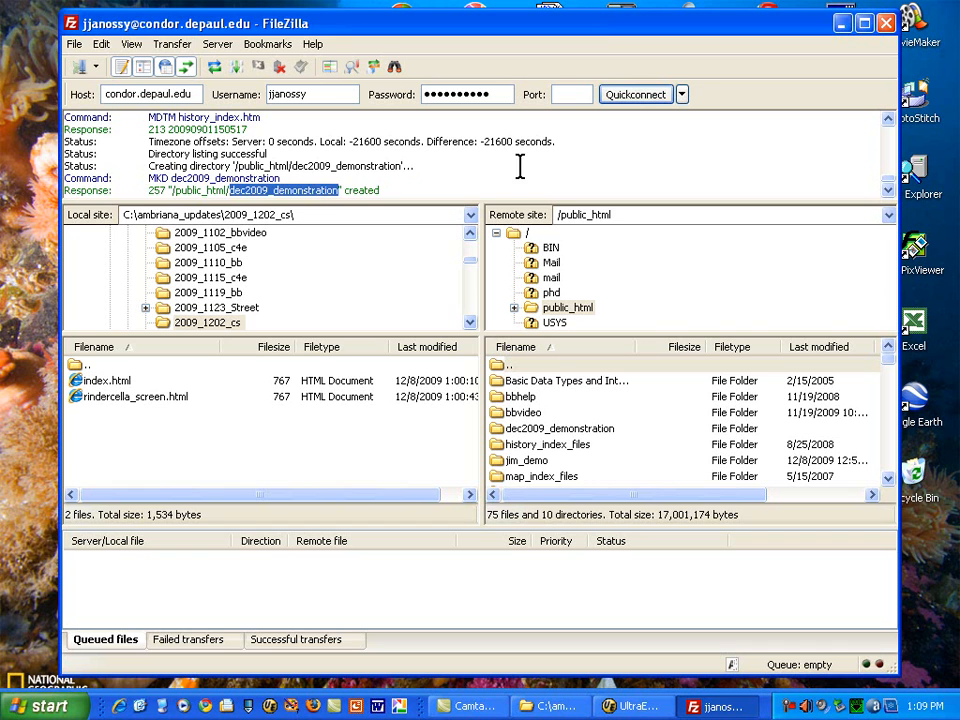
pyautogui.moveTo(355, 175)
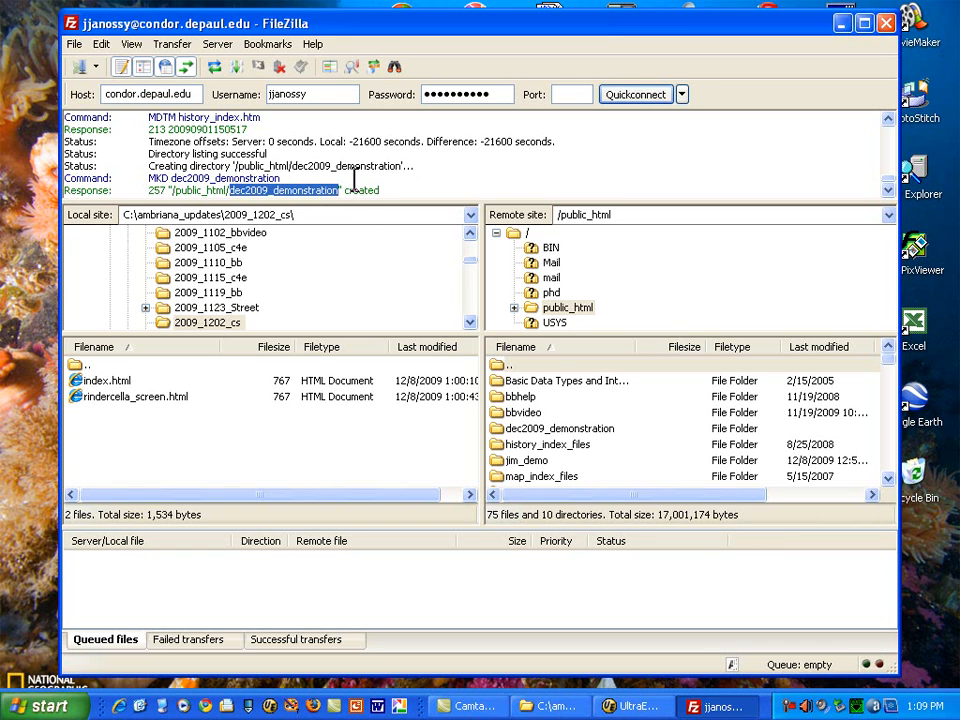
pyautogui.moveTo(388, 187)
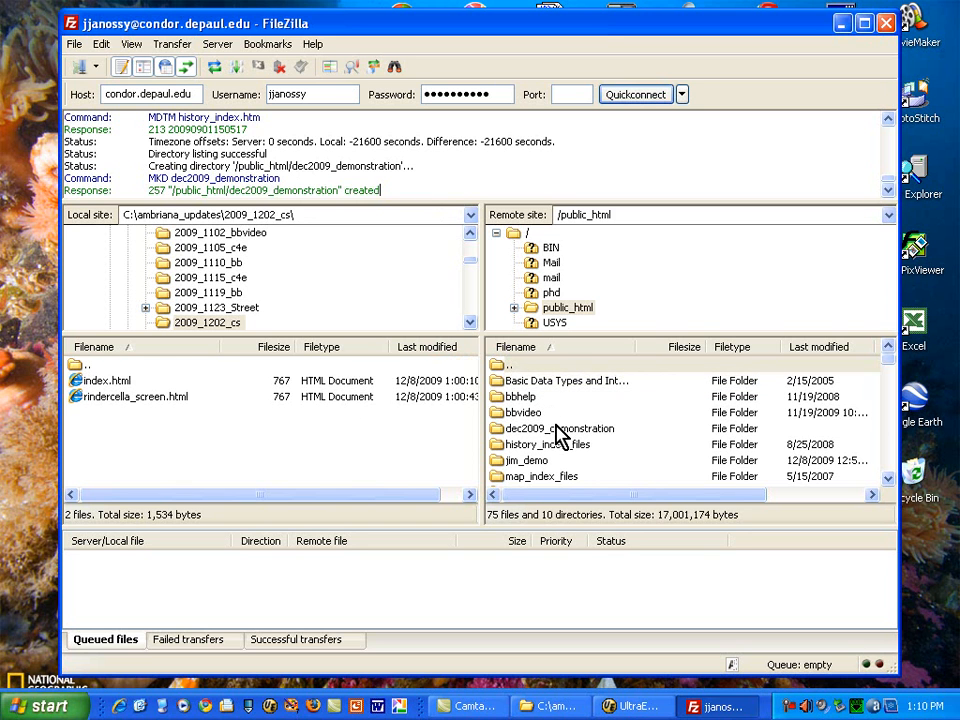
# Upload rindercella_screen.html, then open the remote dec2009_demonstration folder to confirm it
pyautogui.doubleClick(562, 428)
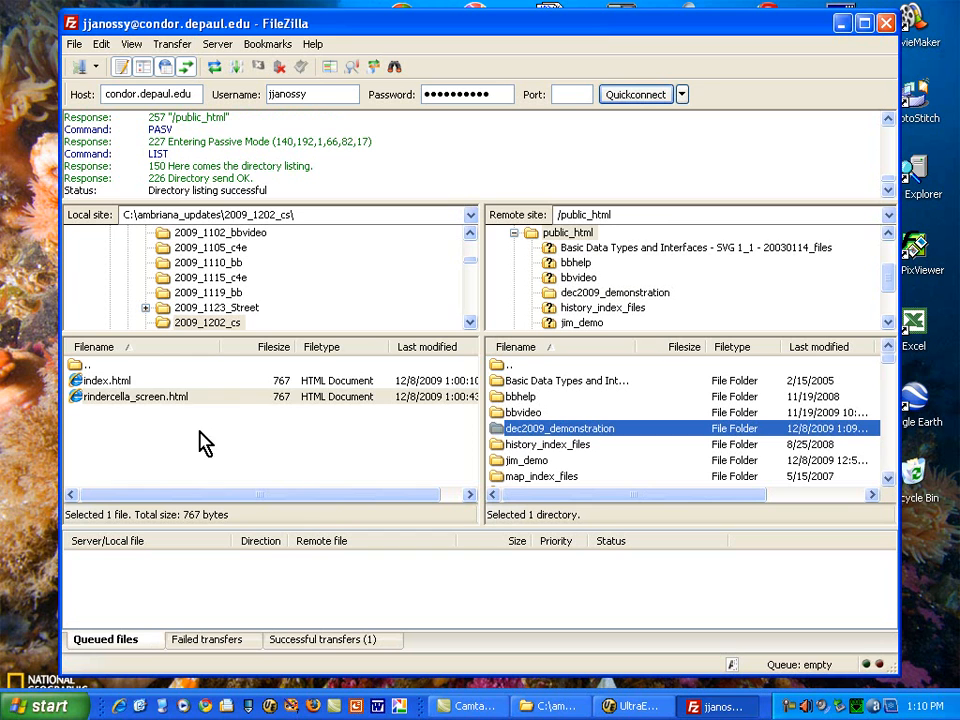
pyautogui.moveTo(112, 408)
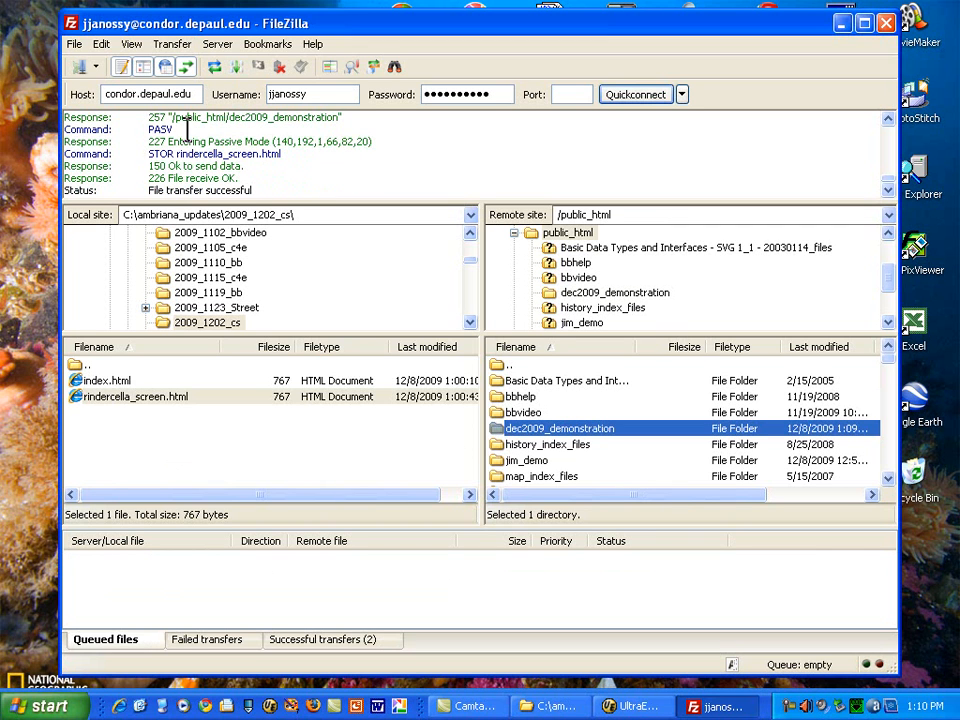
pyautogui.moveTo(175, 152)
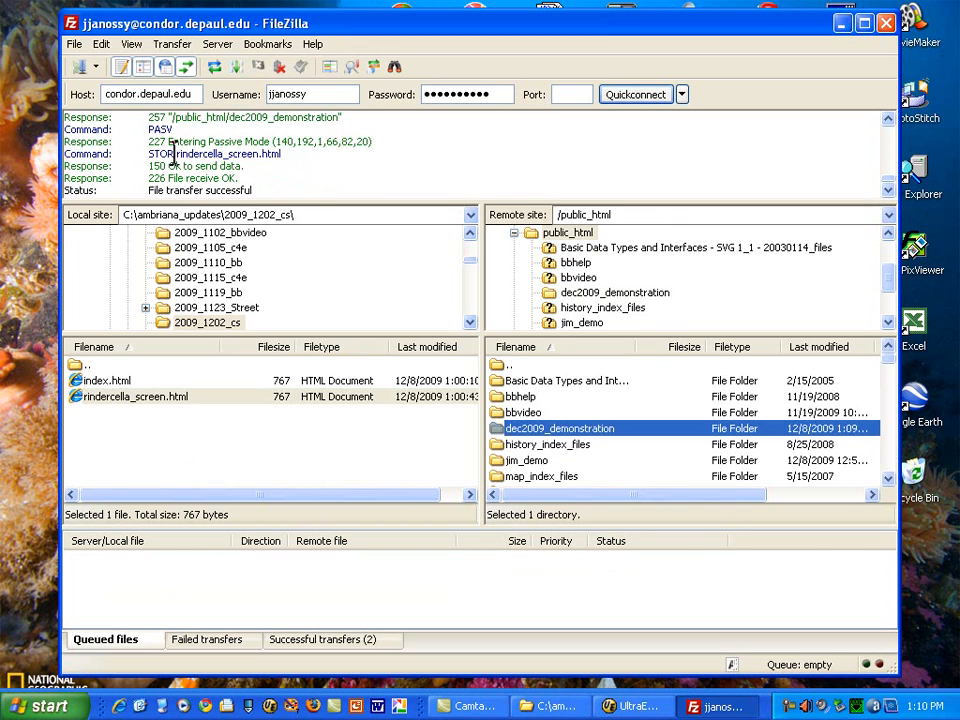
pyautogui.moveTo(145, 405)
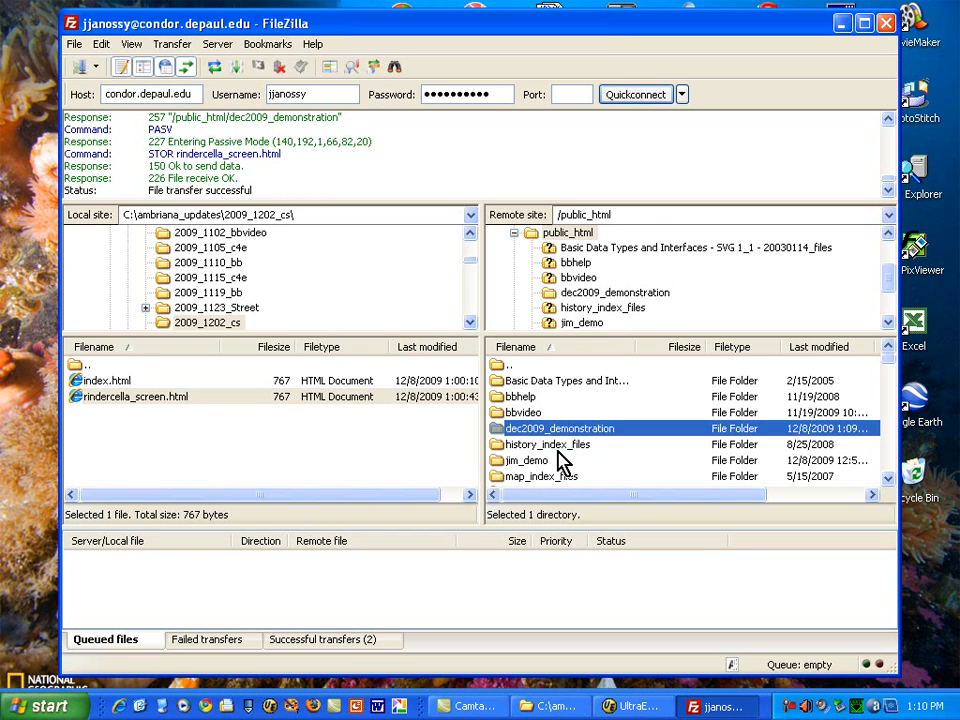
pyautogui.doubleClick(559, 428)
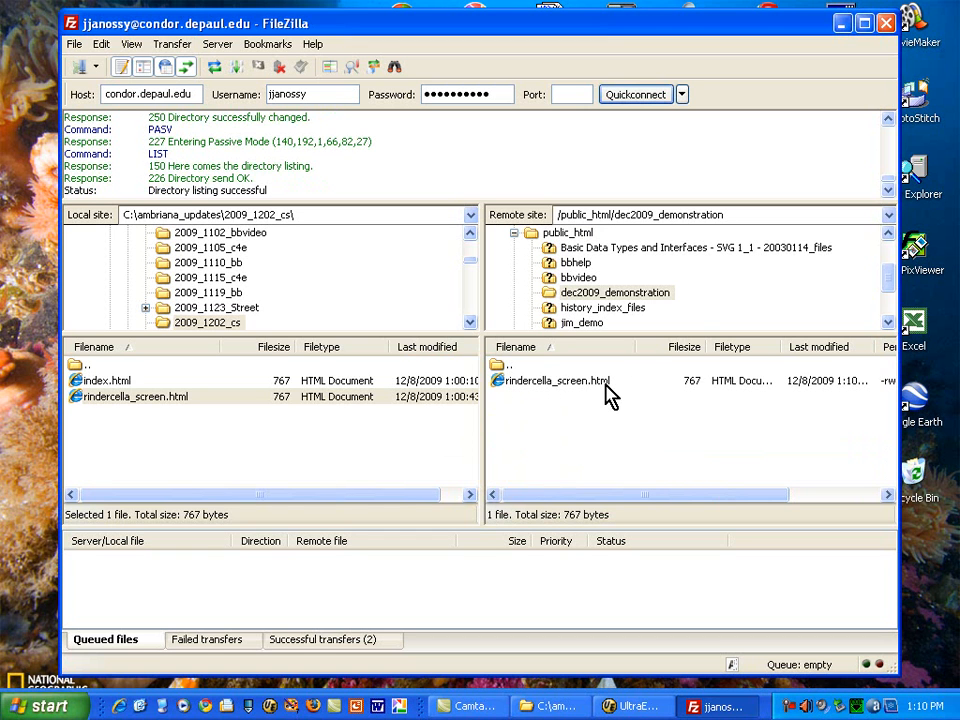
pyautogui.moveTo(610, 452)
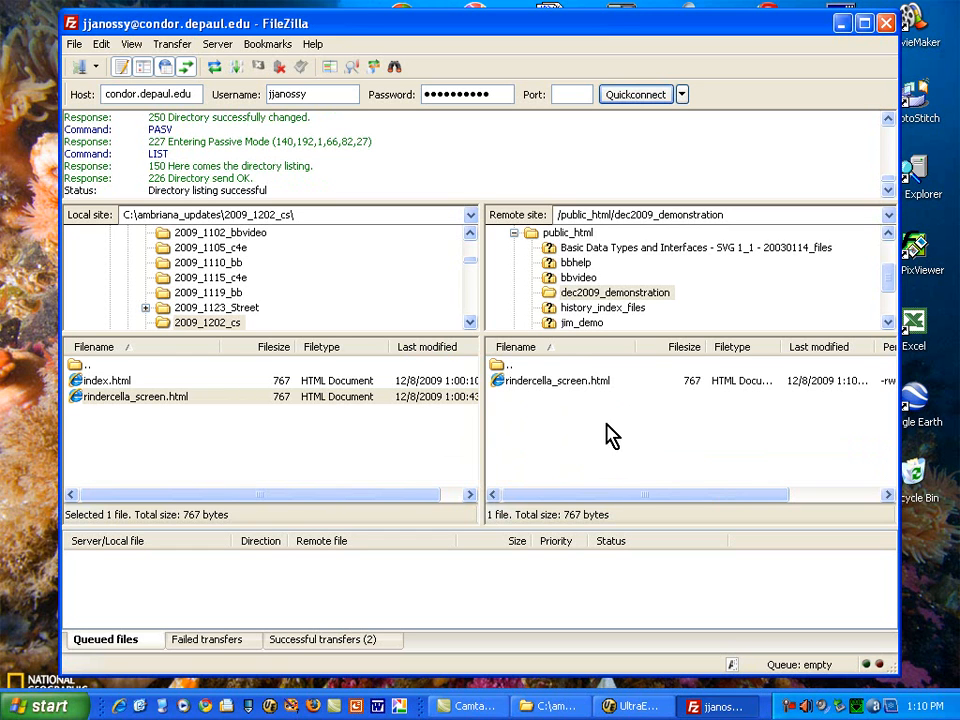
pyautogui.moveTo(225, 408)
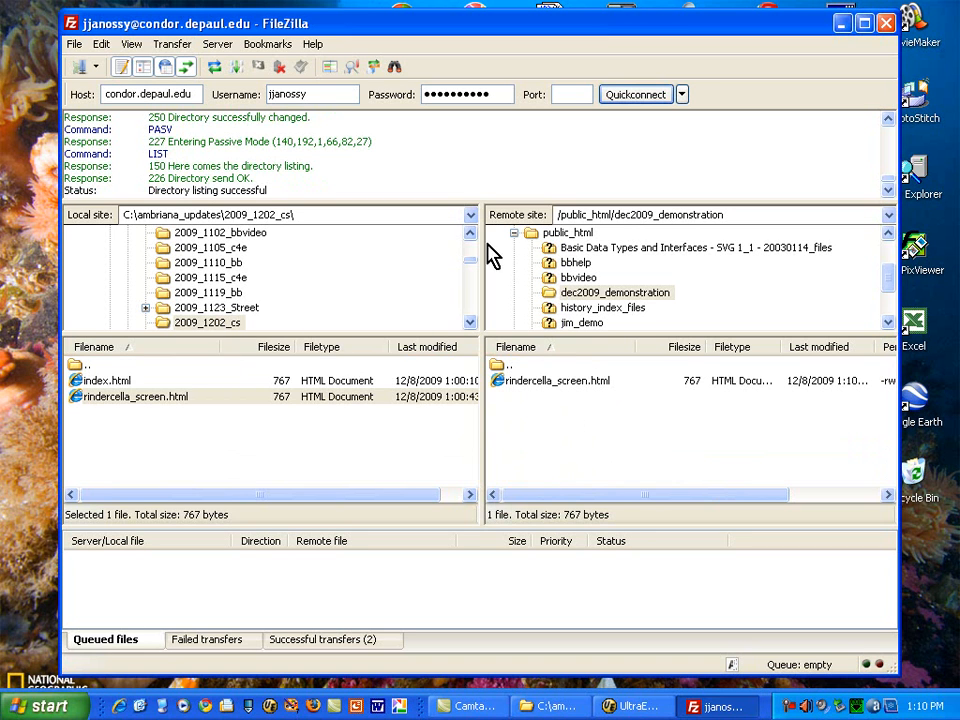
pyautogui.moveTo(140, 410)
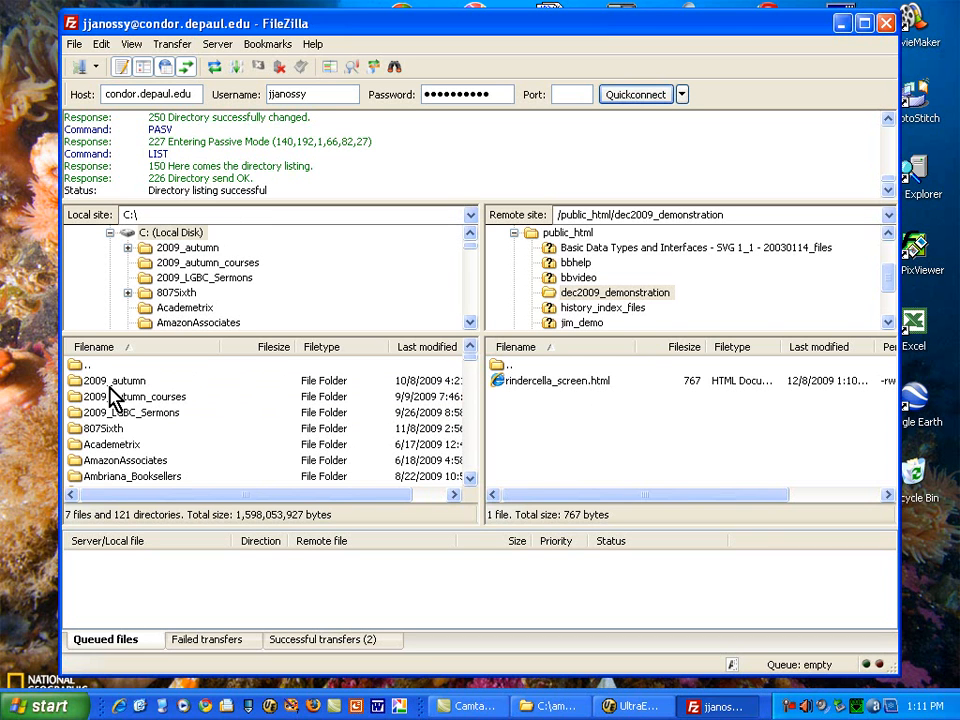
pyautogui.moveTo(553, 400)
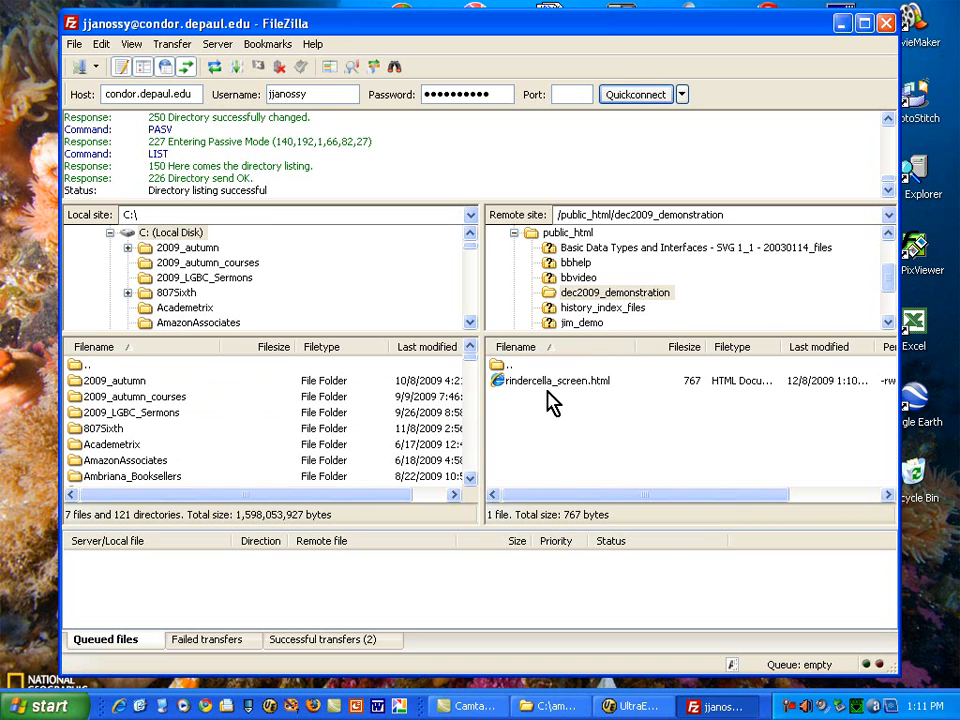
pyautogui.moveTo(478, 473)
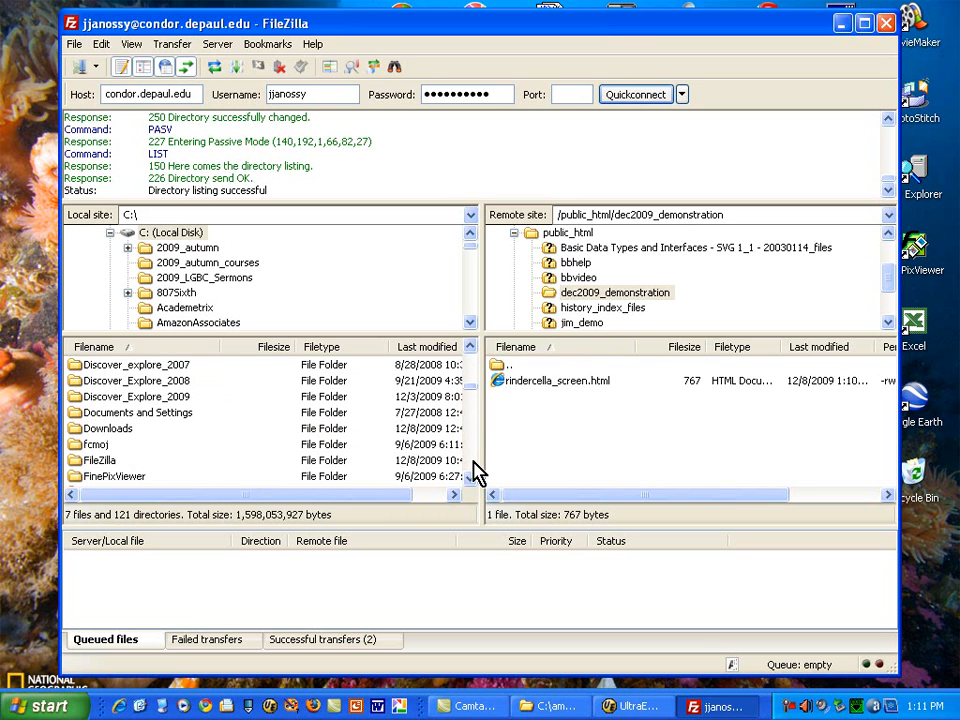
pyautogui.moveTo(85, 438)
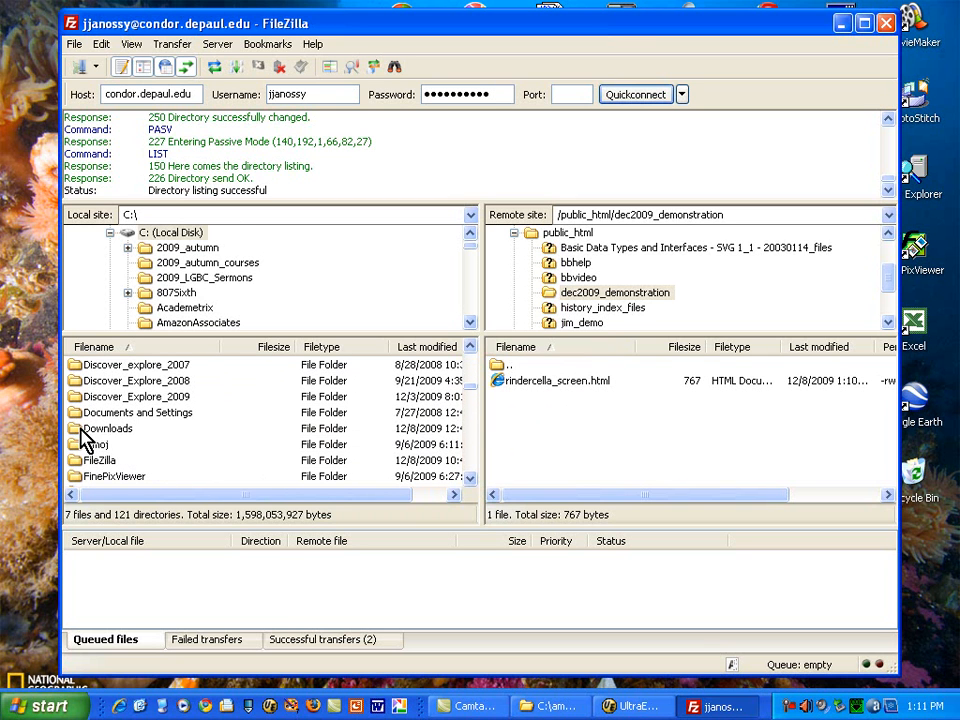
# Download rindercella_screen.html to C:\Downloads and scroll to find the 767-byte file
pyautogui.doubleClick(106, 428)
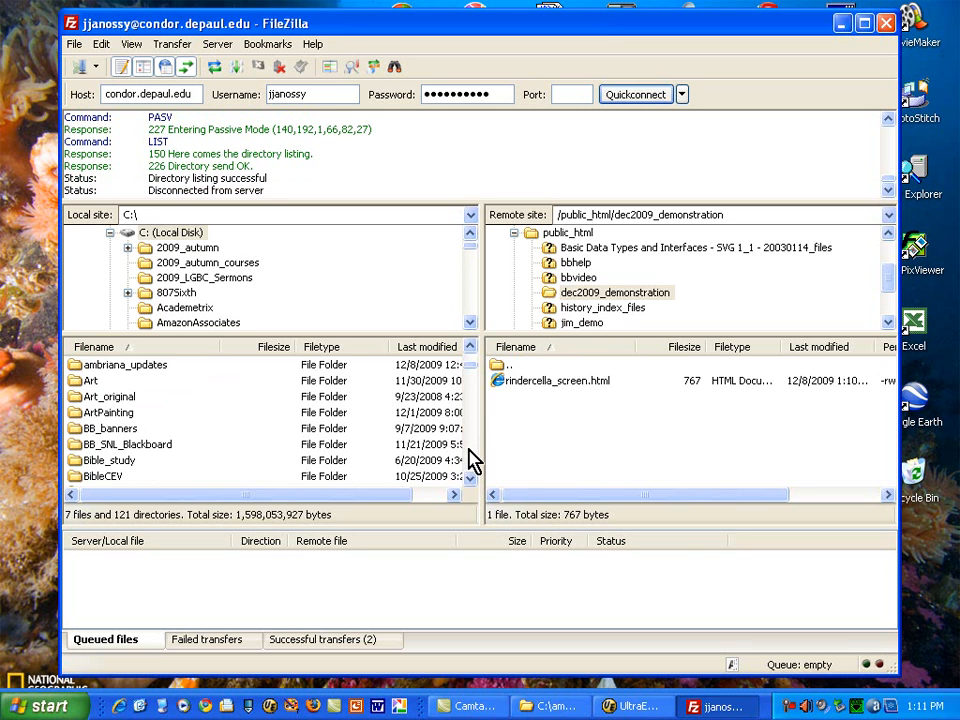
pyautogui.scroll(-3)
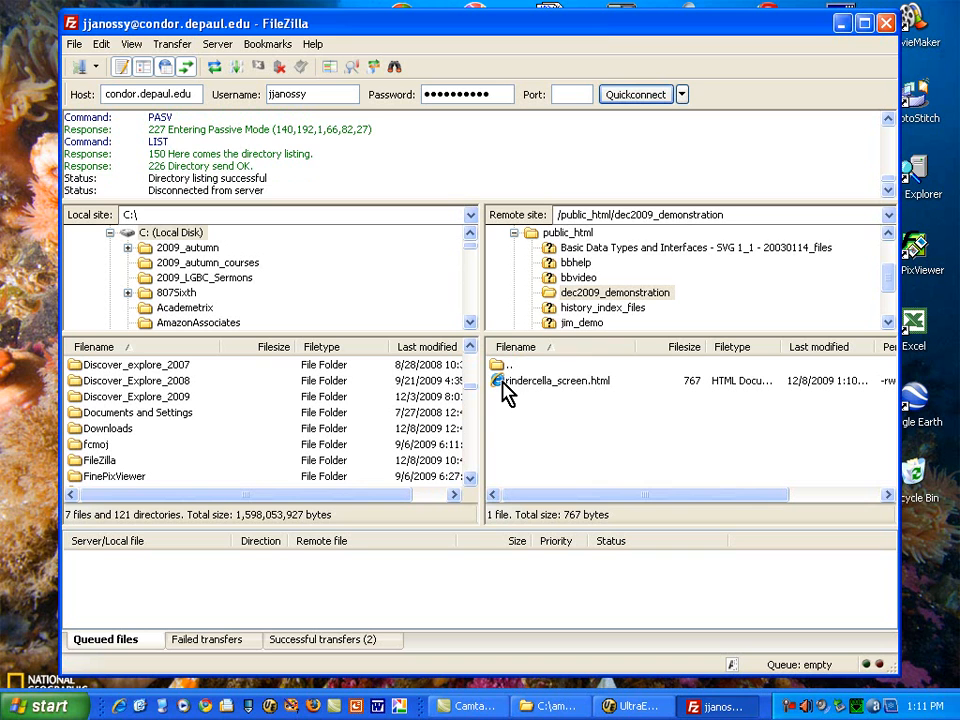
pyautogui.moveTo(505, 390)
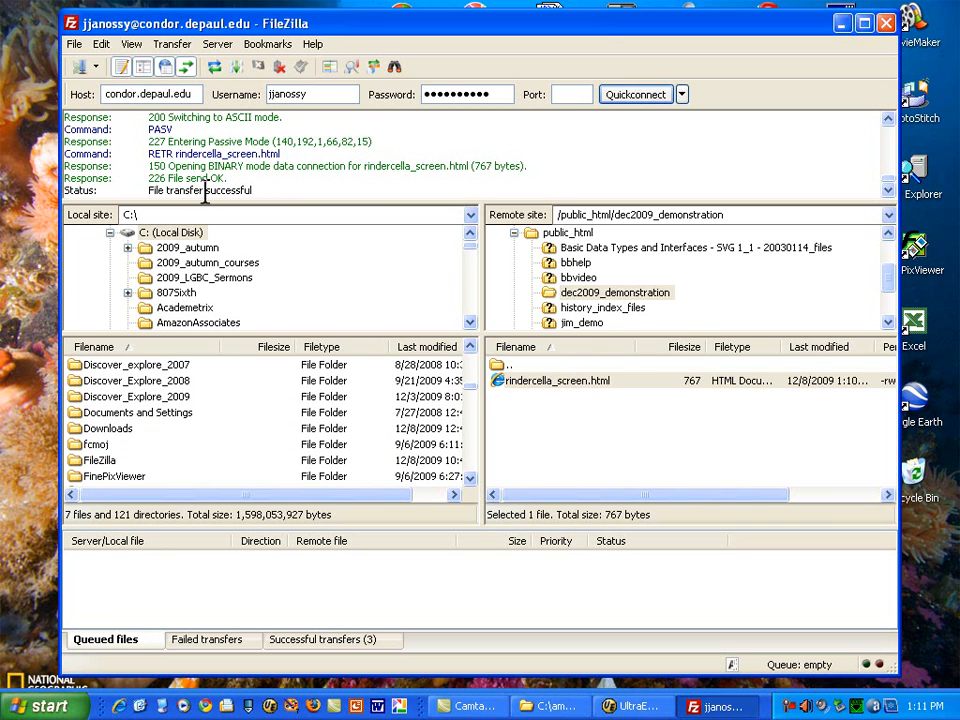
pyautogui.moveTo(158, 434)
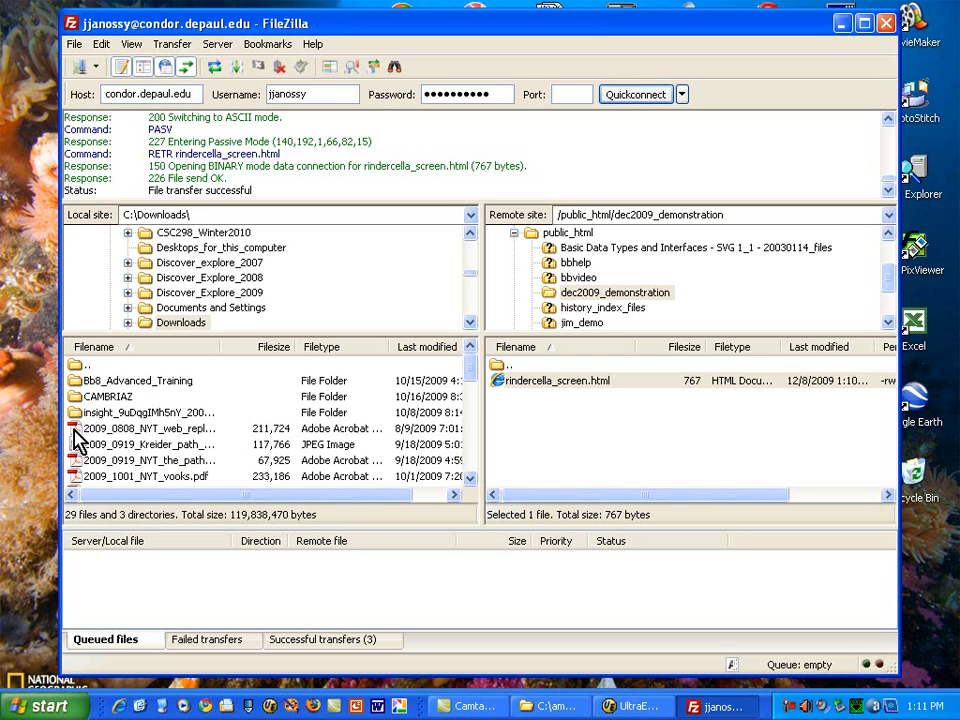
pyautogui.moveTo(470, 375)
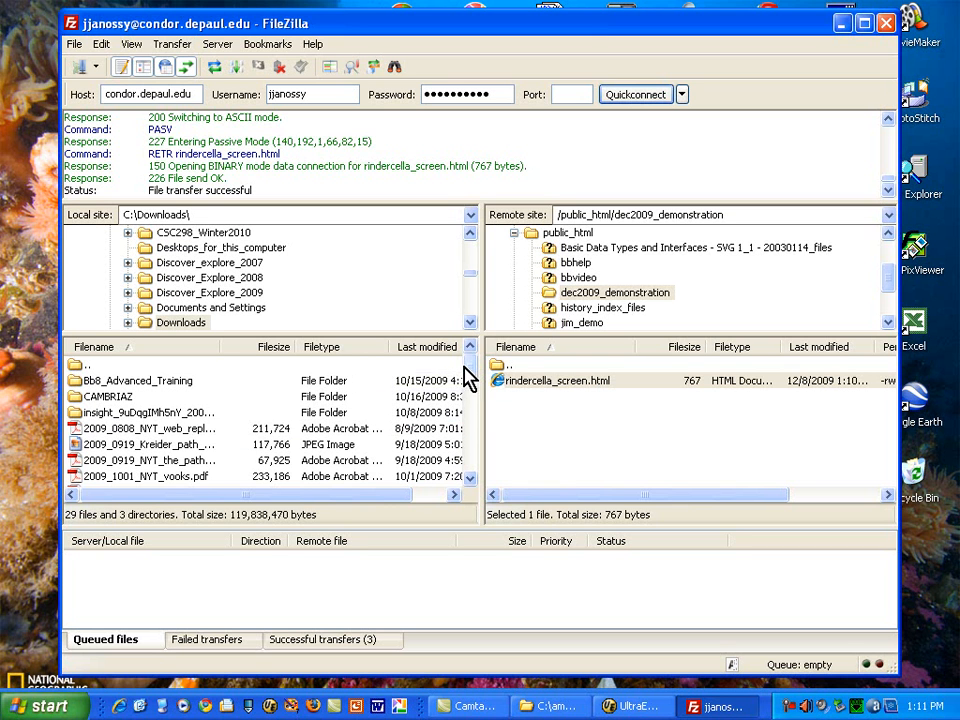
pyautogui.scroll(-3)
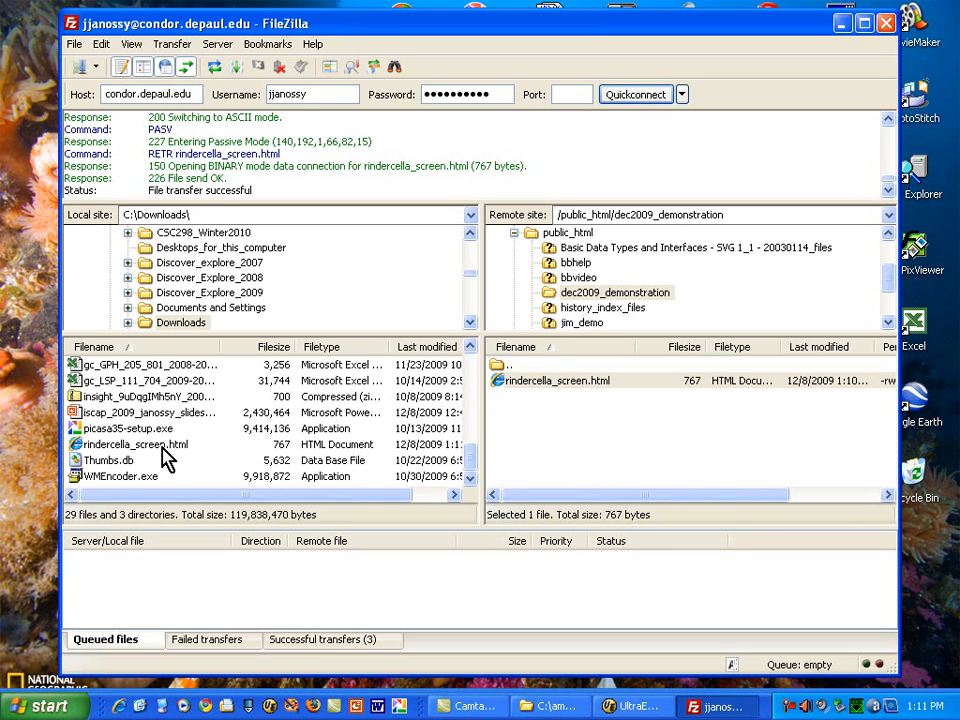
pyautogui.moveTo(189, 462)
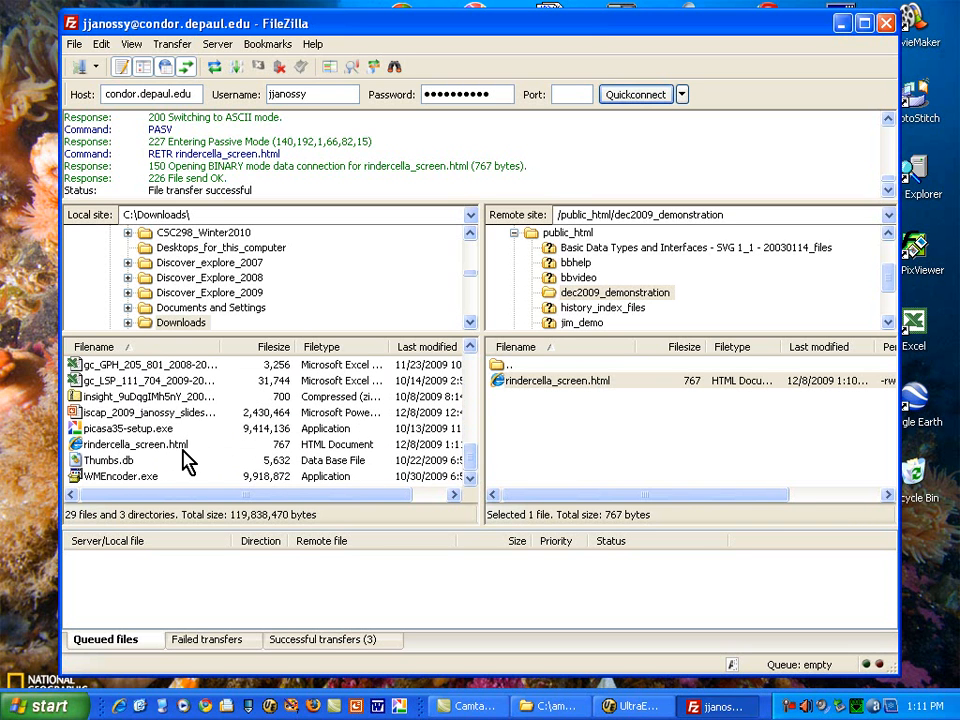
pyautogui.moveTo(383, 302)
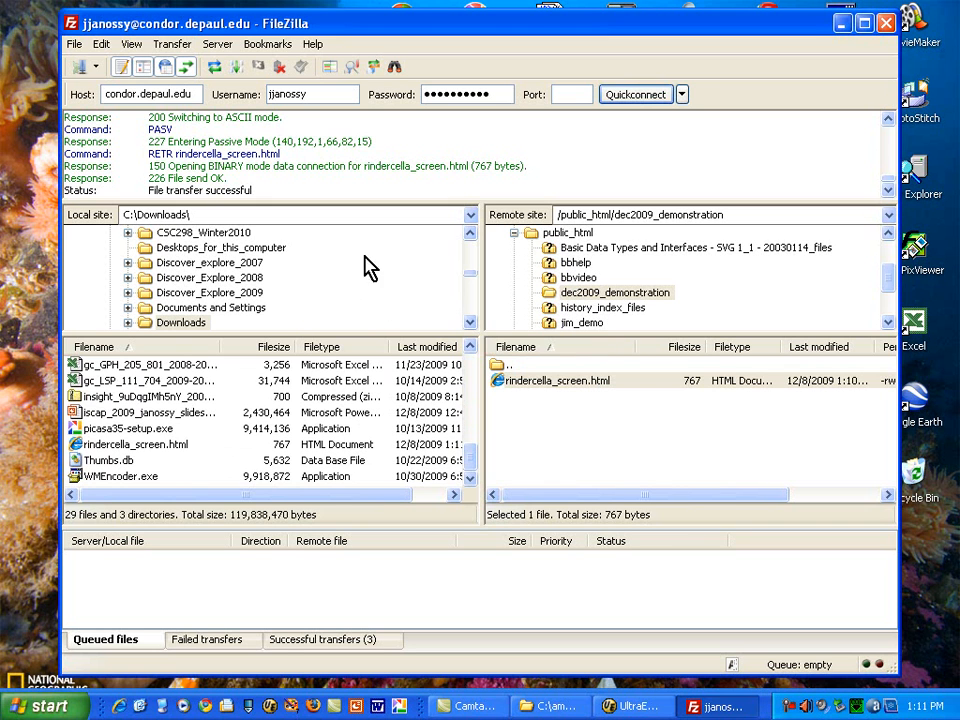
pyautogui.moveTo(470, 75)
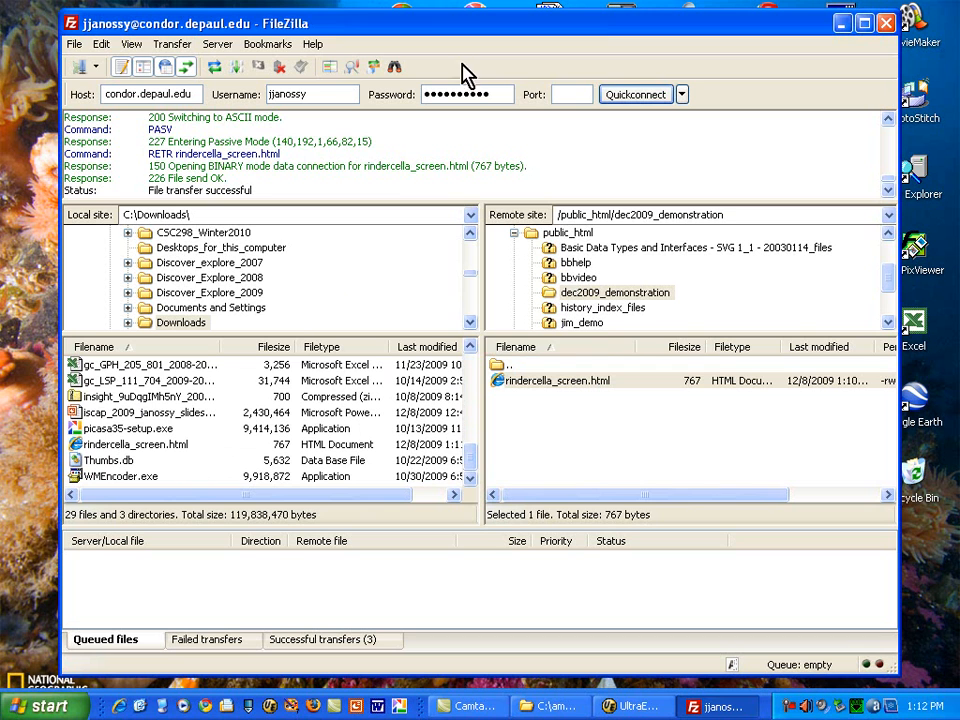
pyautogui.moveTo(413, 375)
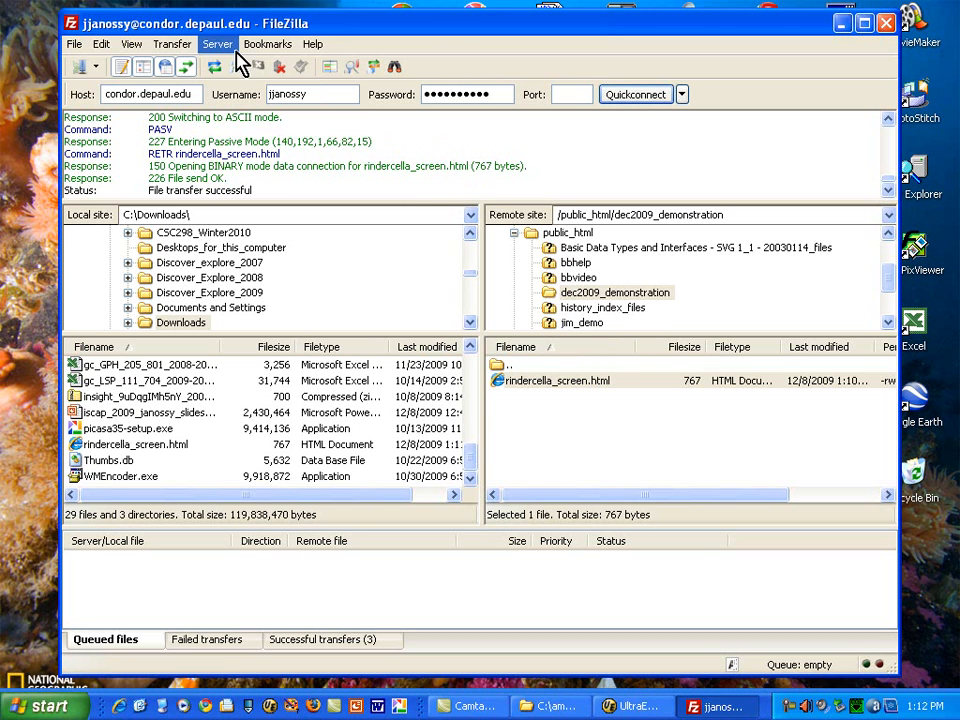
# Disconnect from condor.depaul.edu via the Server menu and close FileZilla
pyautogui.click(218, 43)
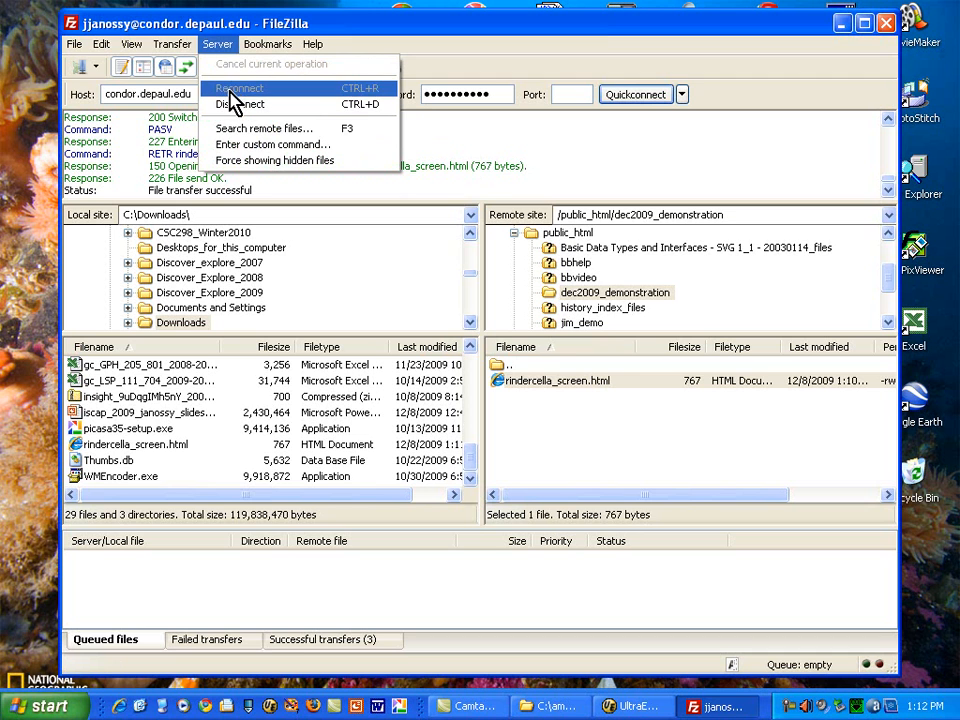
pyautogui.click(240, 104)
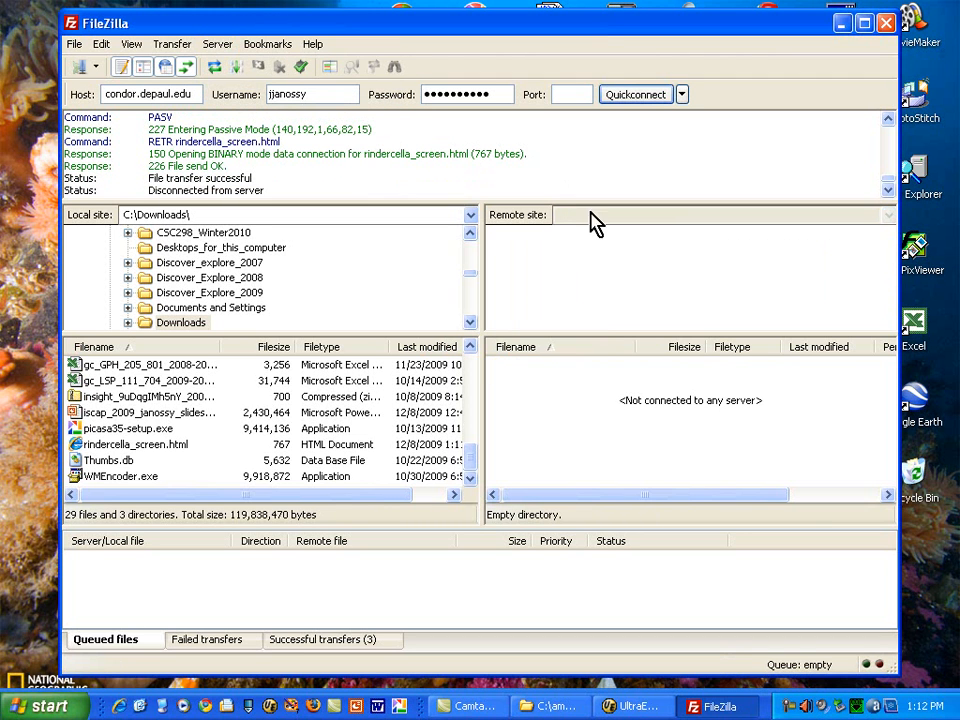
pyautogui.moveTo(232, 250)
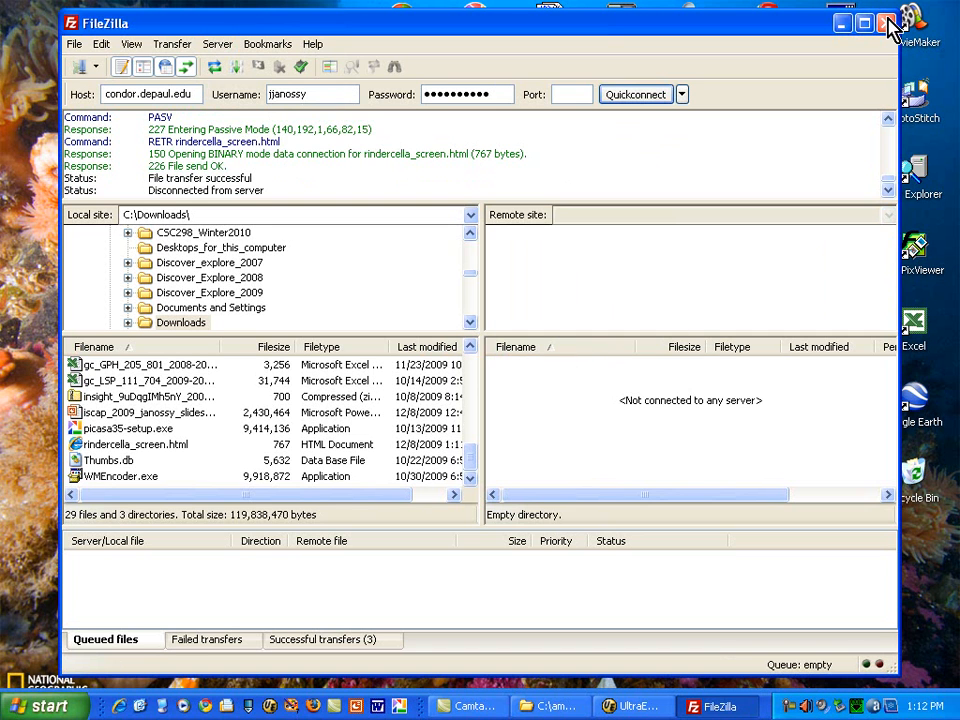
pyautogui.click(887, 23)
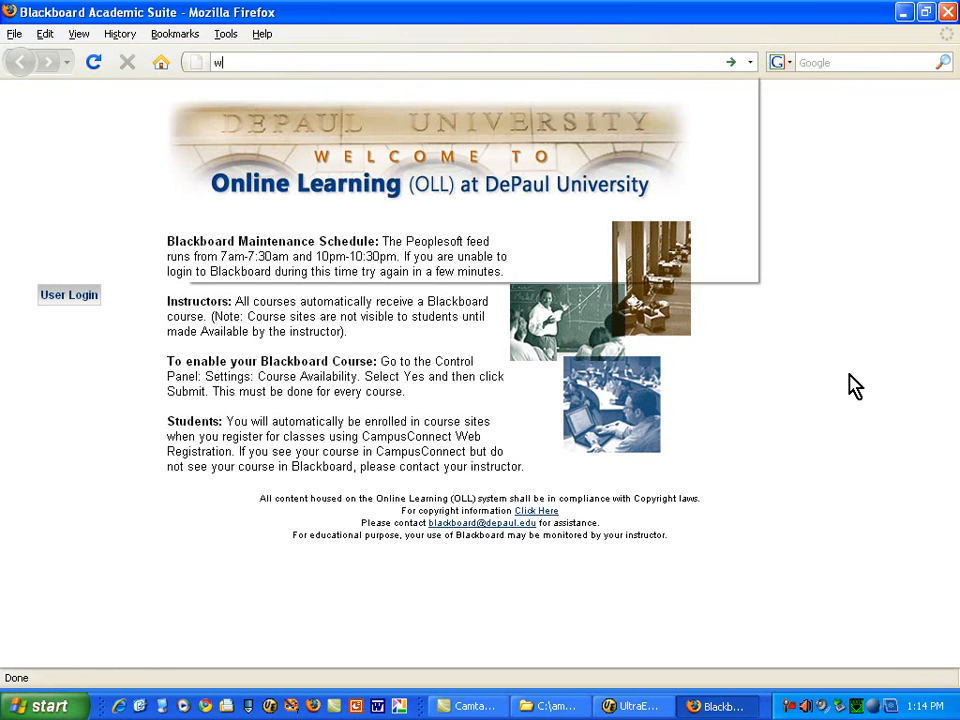
# Enter the server URL for dec2009_demonstration/rindercella_screen.html in Firefox's address bar
pyautogui.write('ww.depaul.')
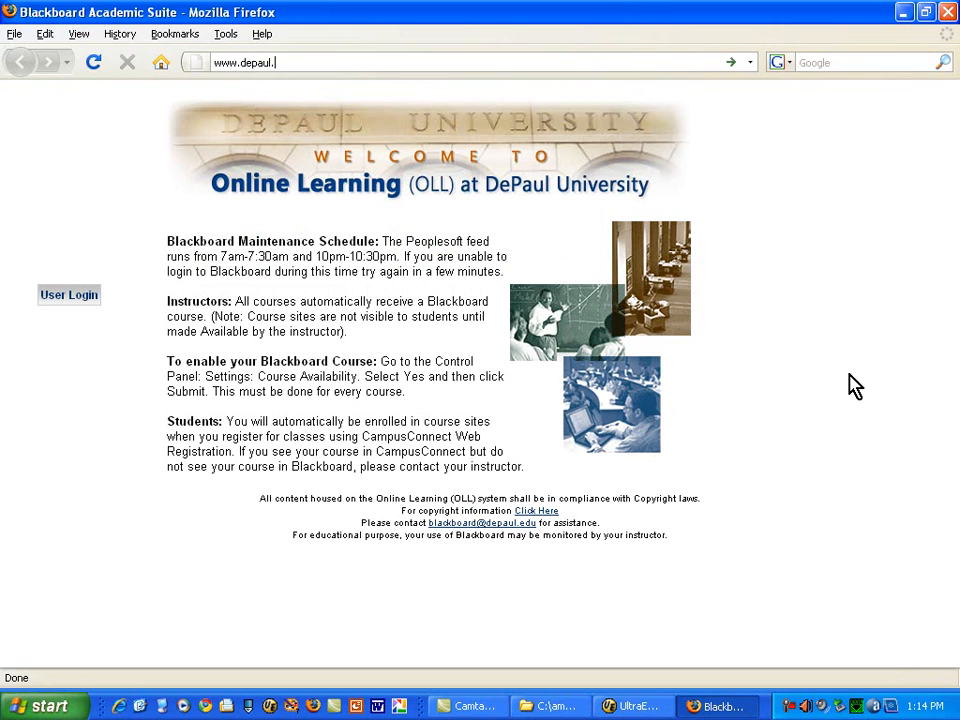
pyautogui.write('edu/~jjanossy/')
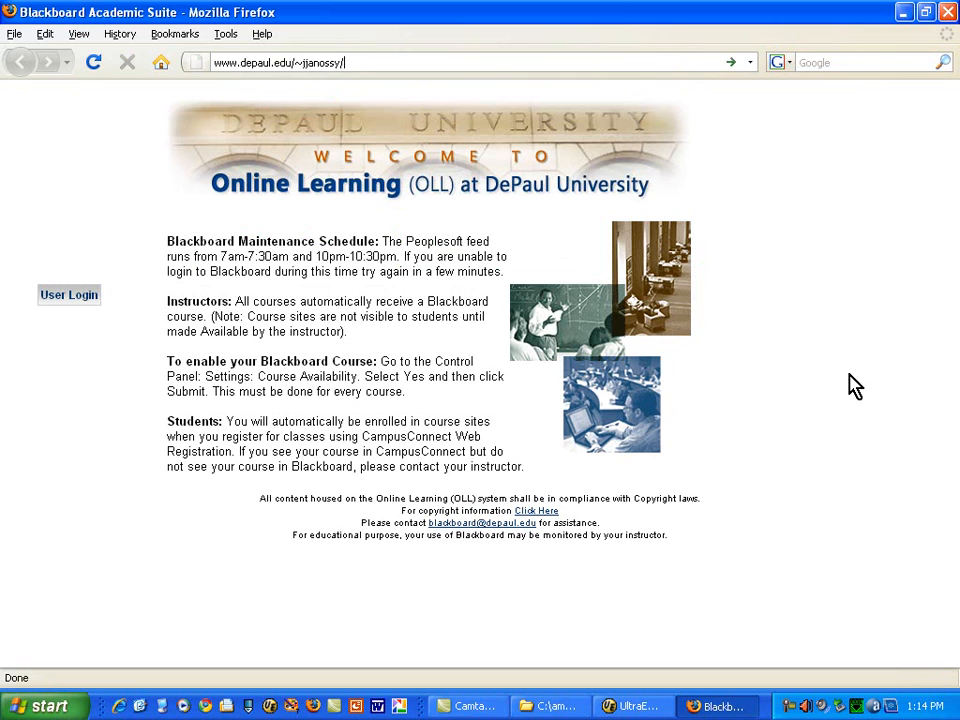
pyautogui.write('dec')
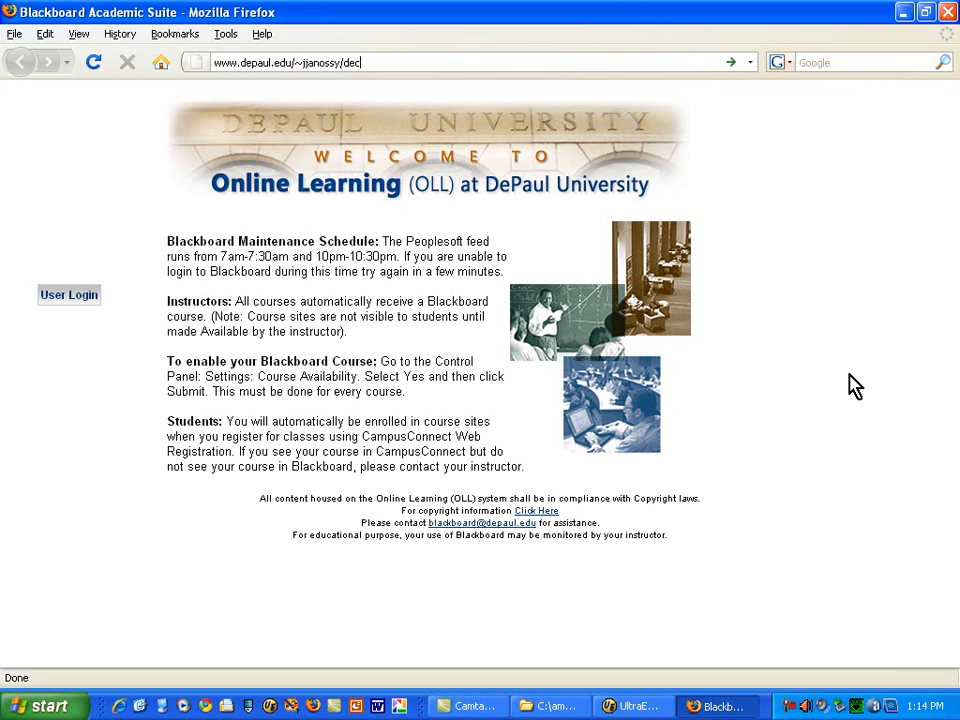
pyautogui.write('2009')
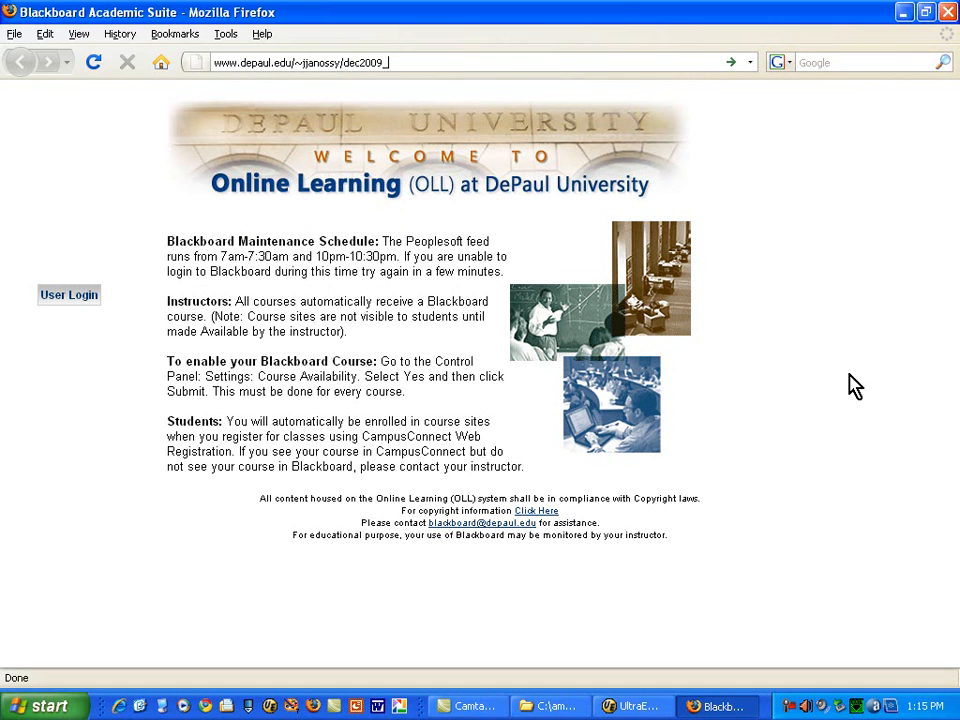
pyautogui.write('_demonstration')
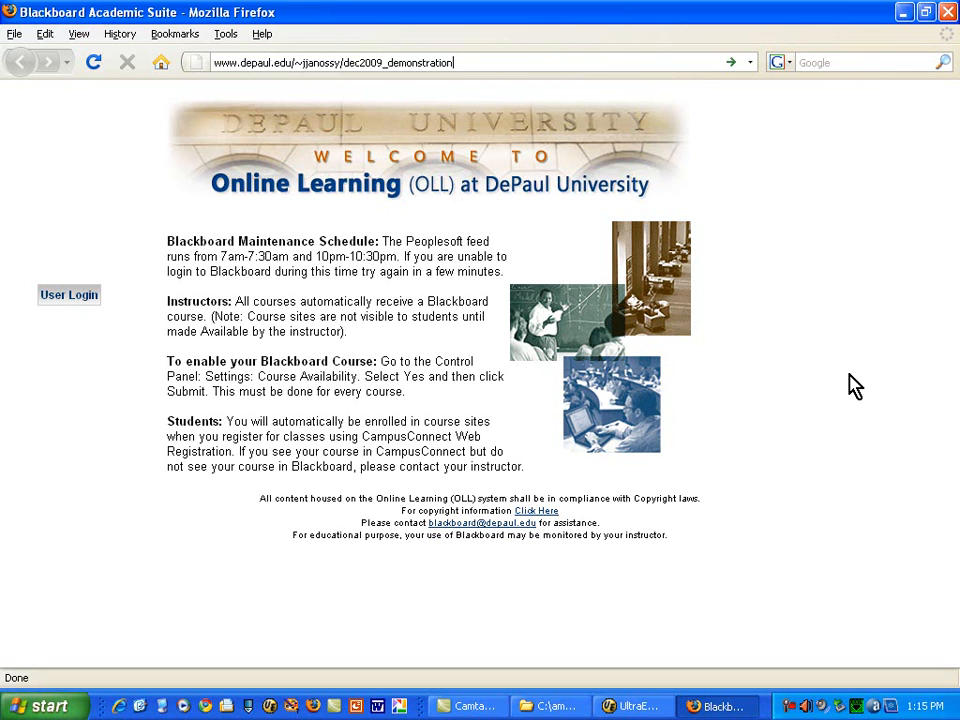
pyautogui.write('r')
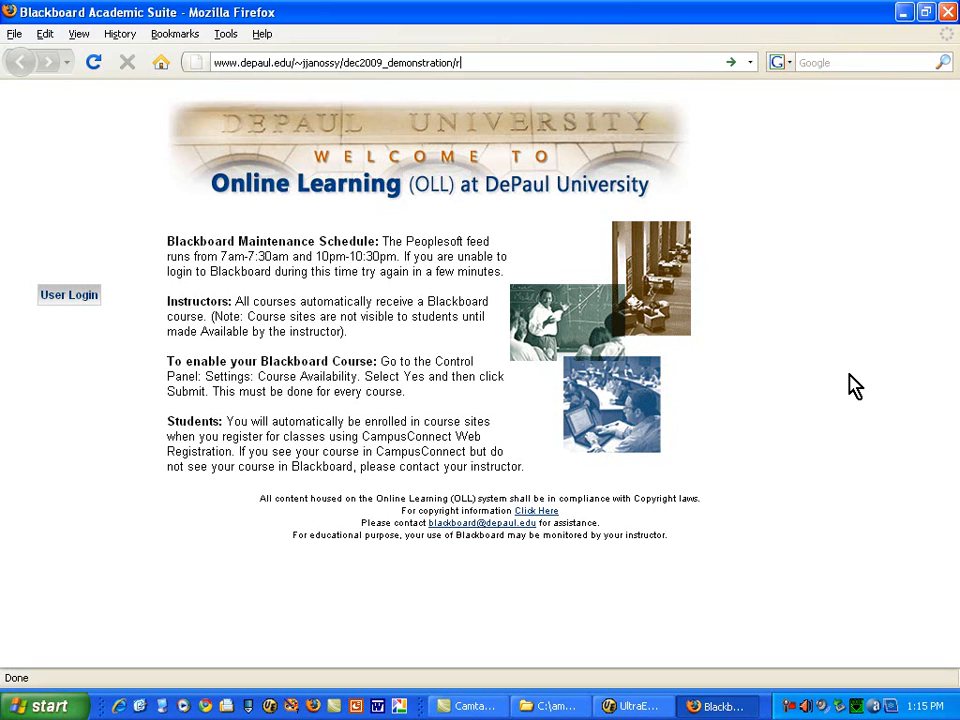
pyautogui.write('indercella')
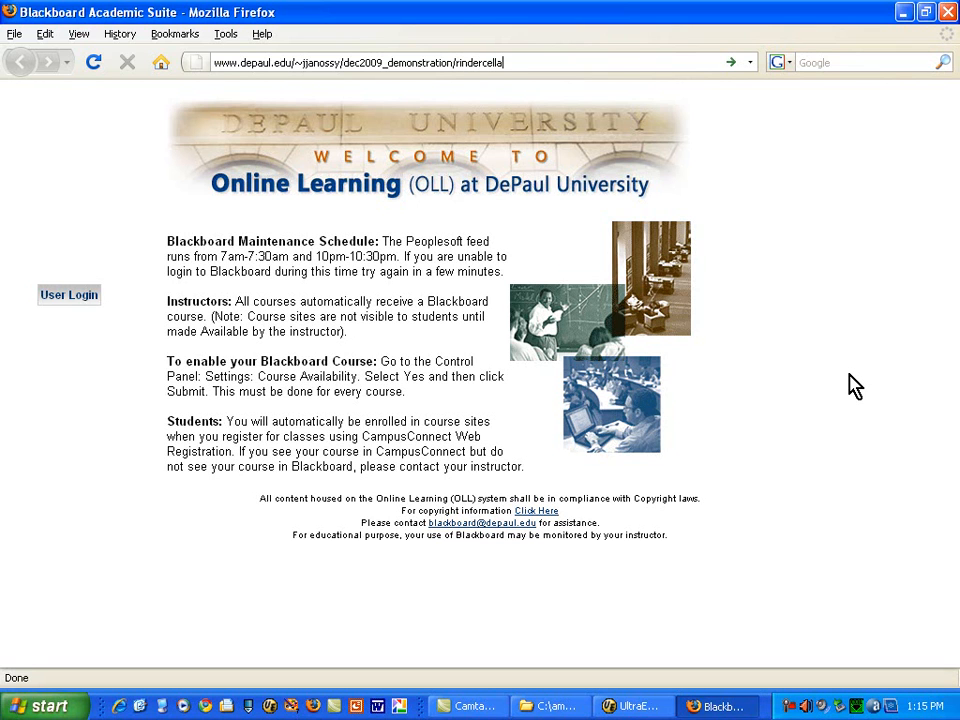
pyautogui.write('_screen')
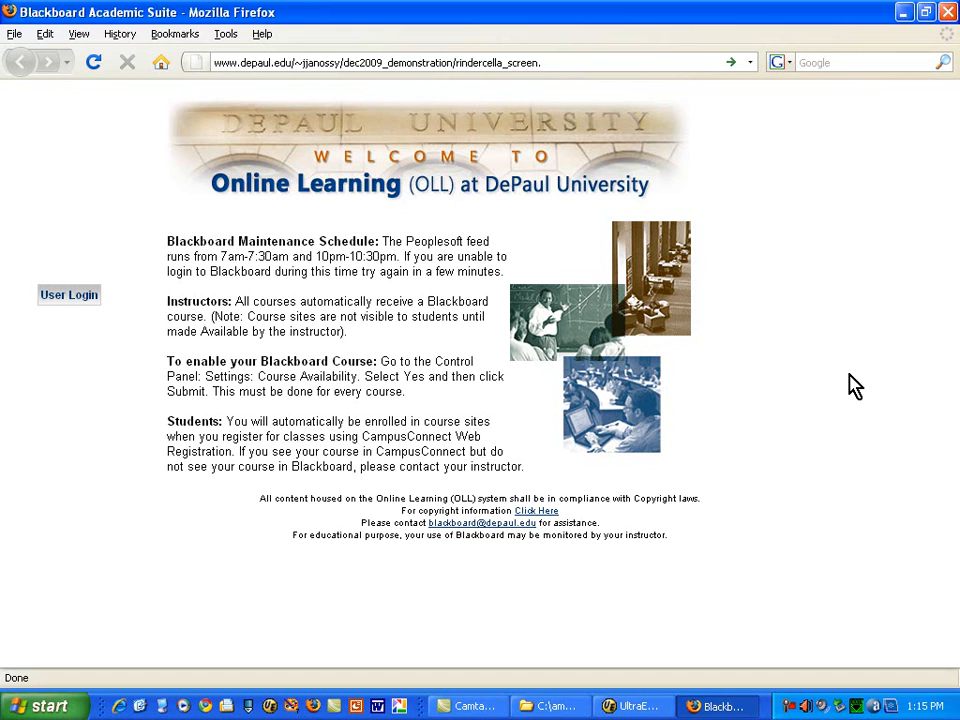
pyautogui.write('.html')
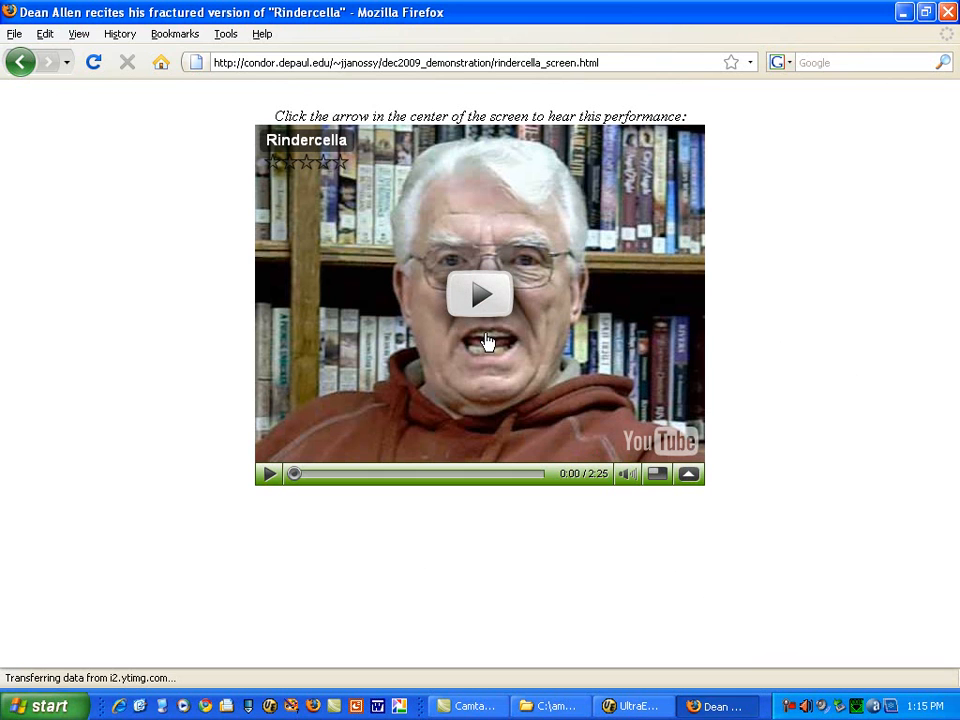
# Start playing the embedded Rindercella YouTube video
pyautogui.click(480, 294)
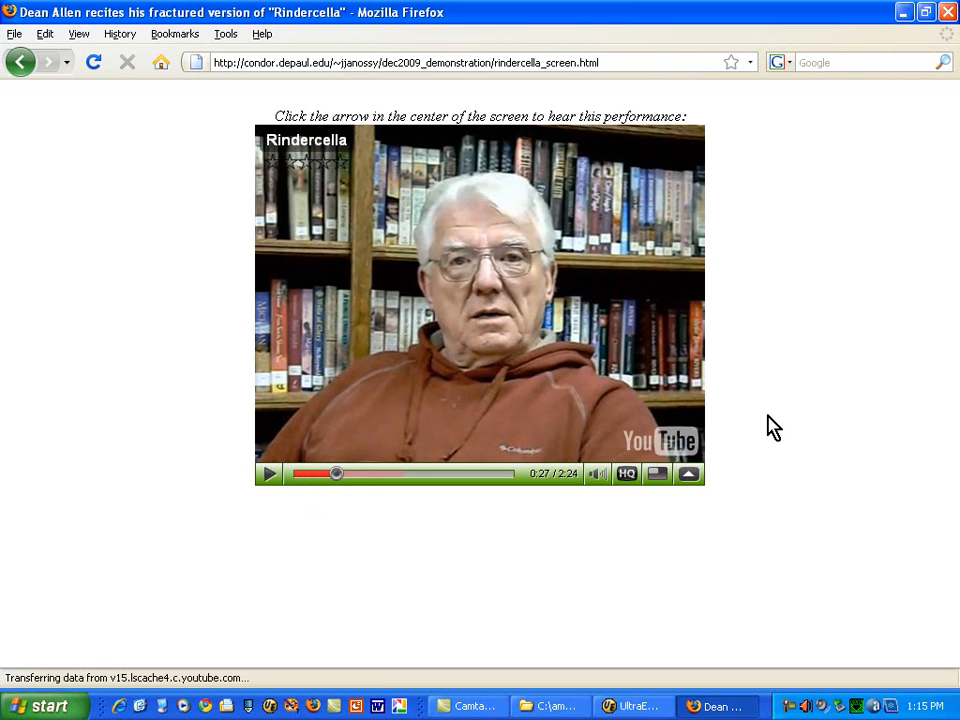
pyautogui.moveTo(778, 314)
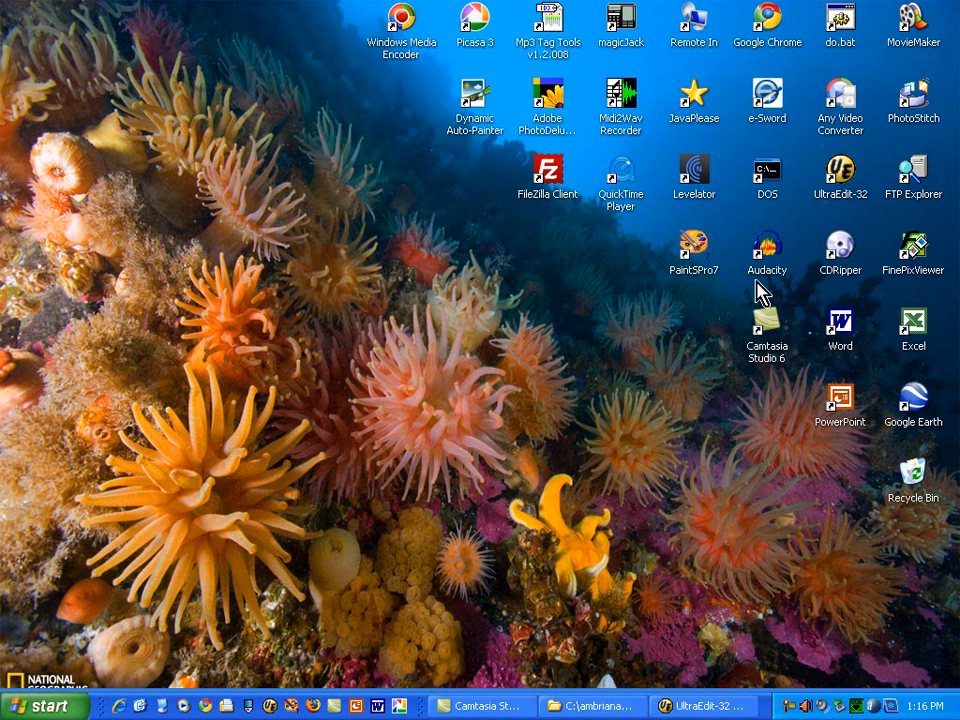
pyautogui.moveTo(700, 548)
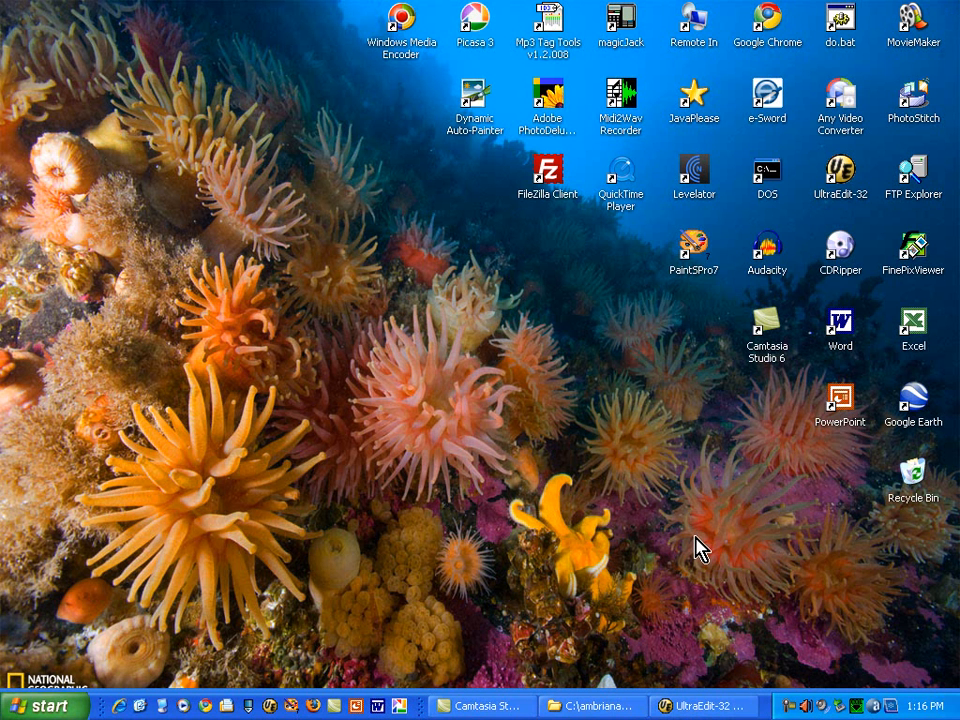